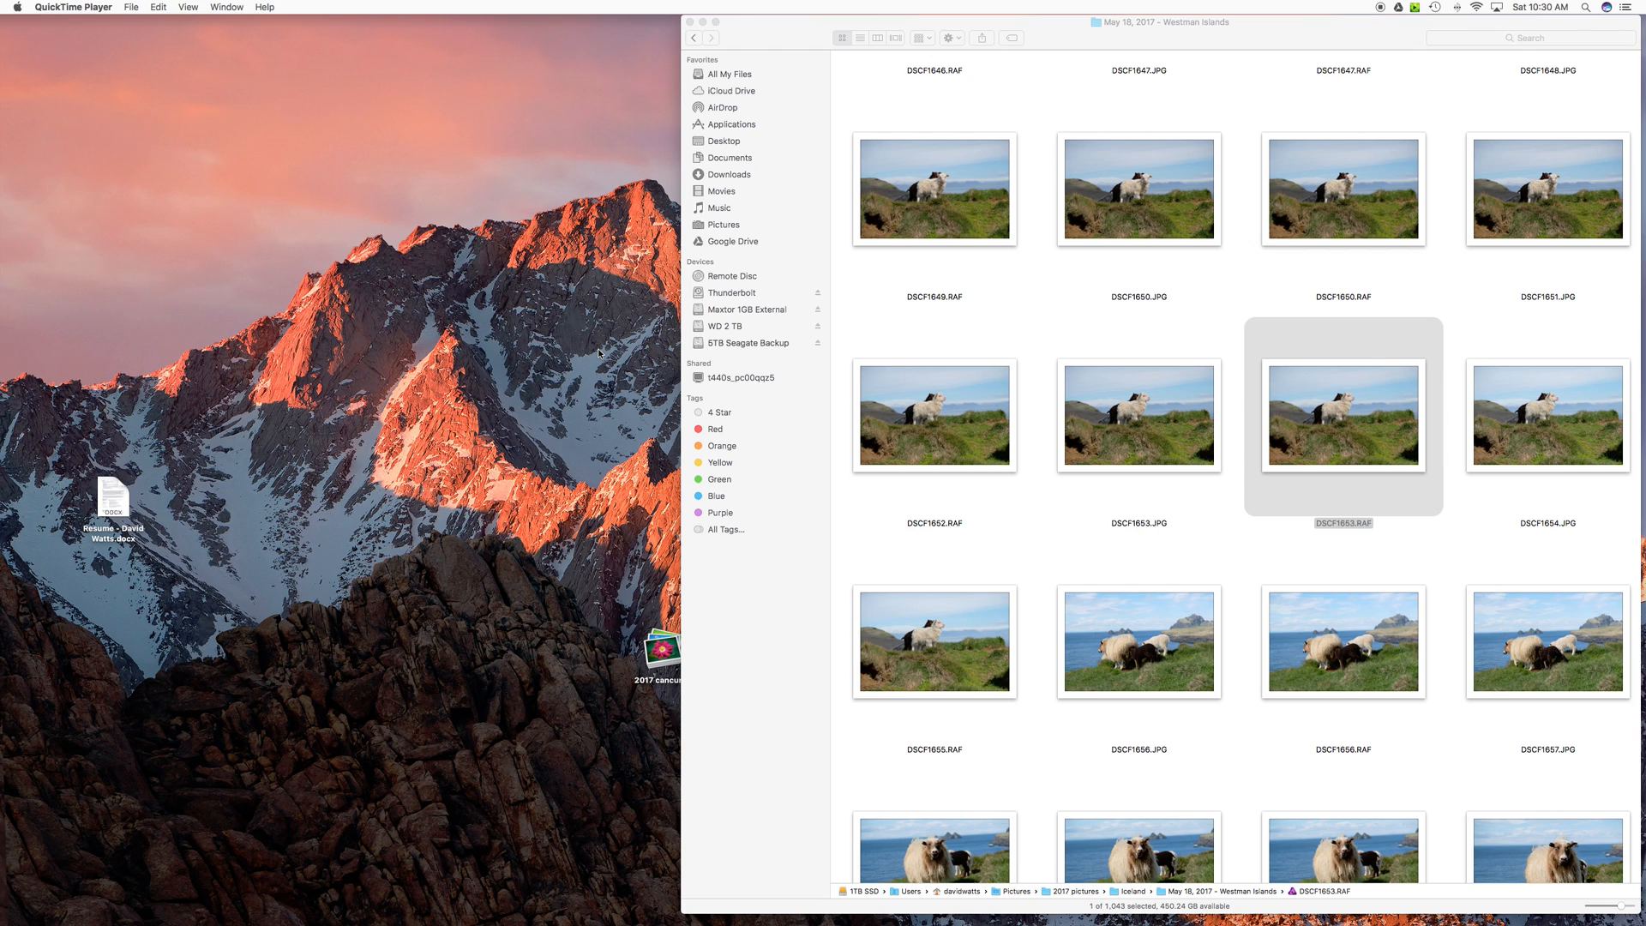
mouse_move(1243, 460)
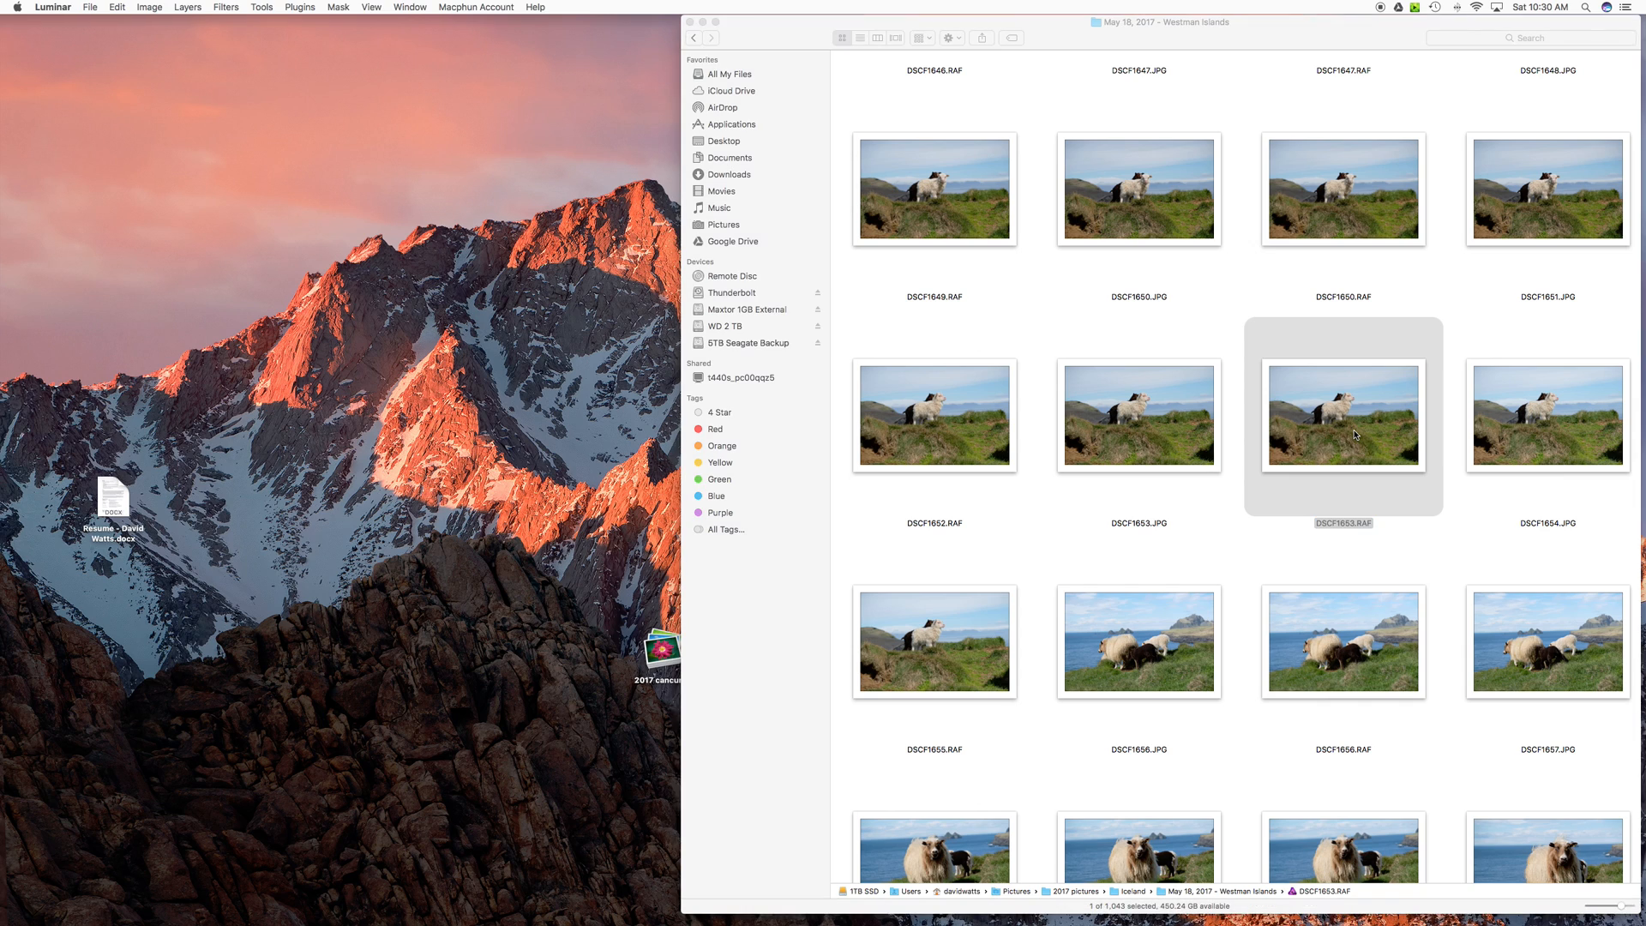
- Open the raw file DSCF1653.RAF of the two sheep in Luminar for editing
double_click(1341, 415)
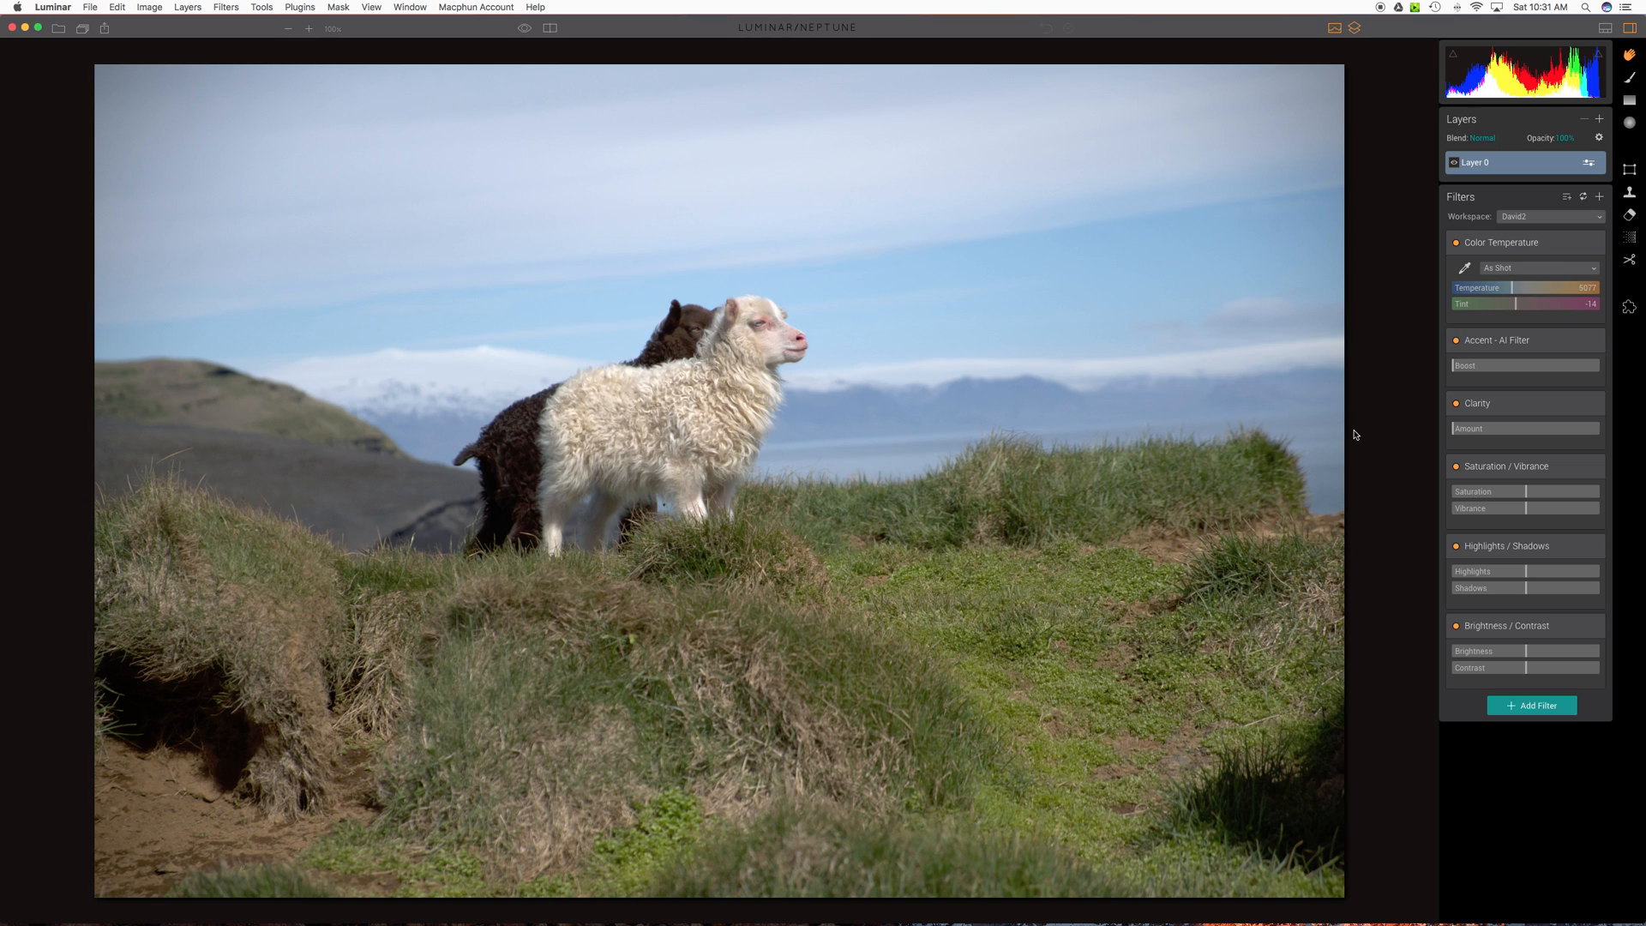
mouse_move(1514, 242)
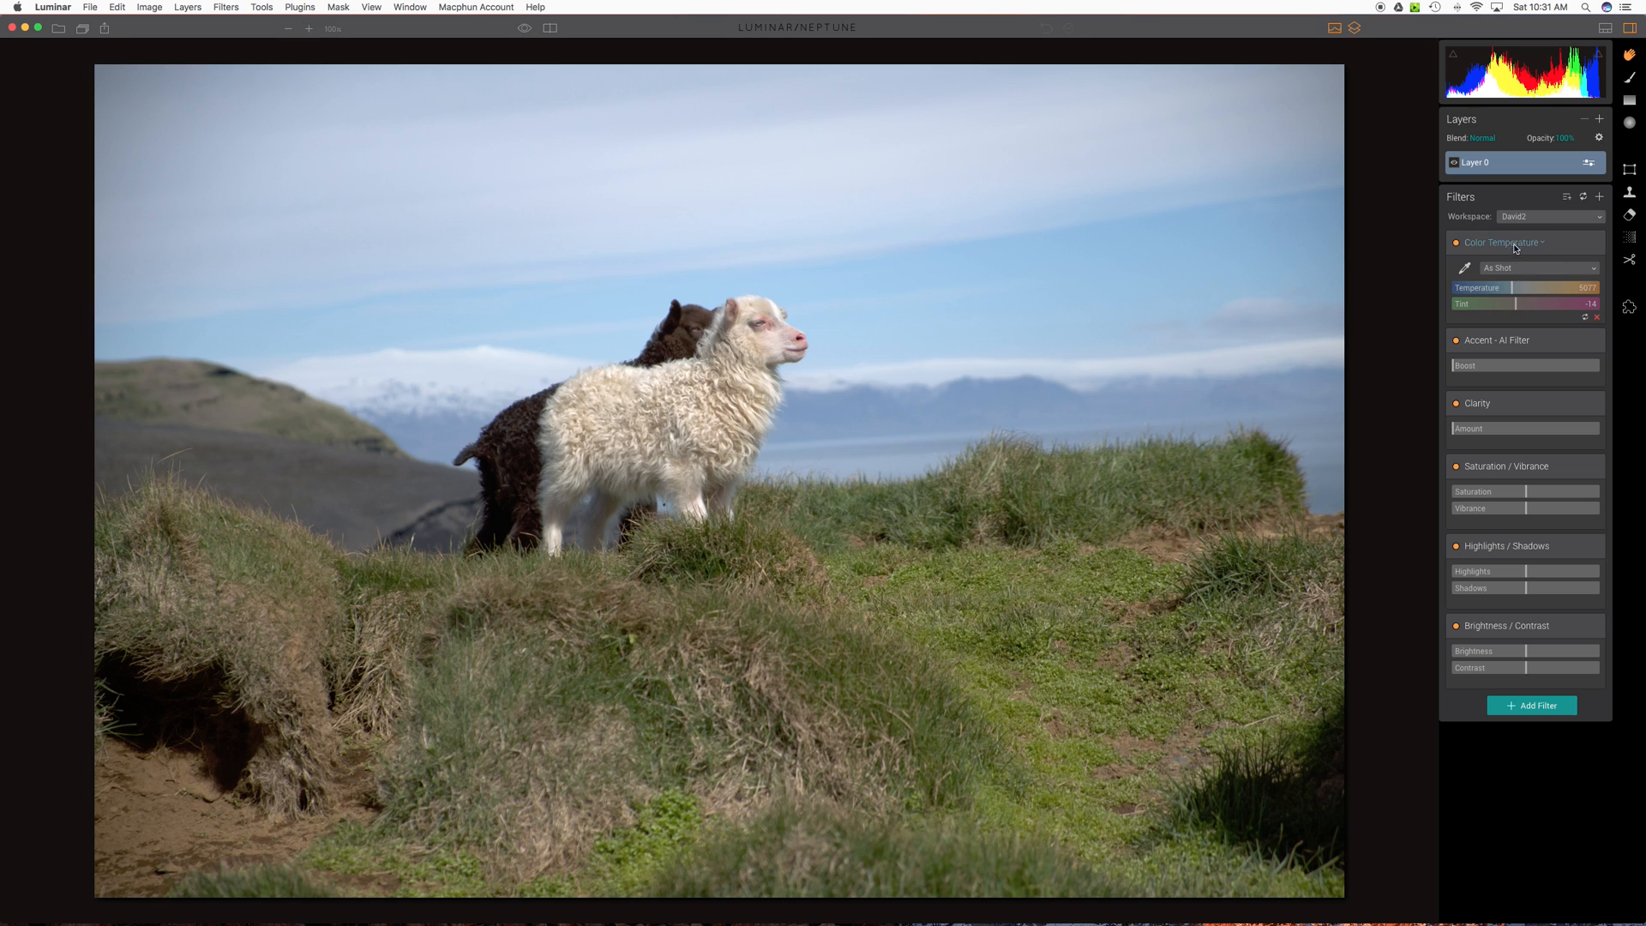
mouse_move(1542, 221)
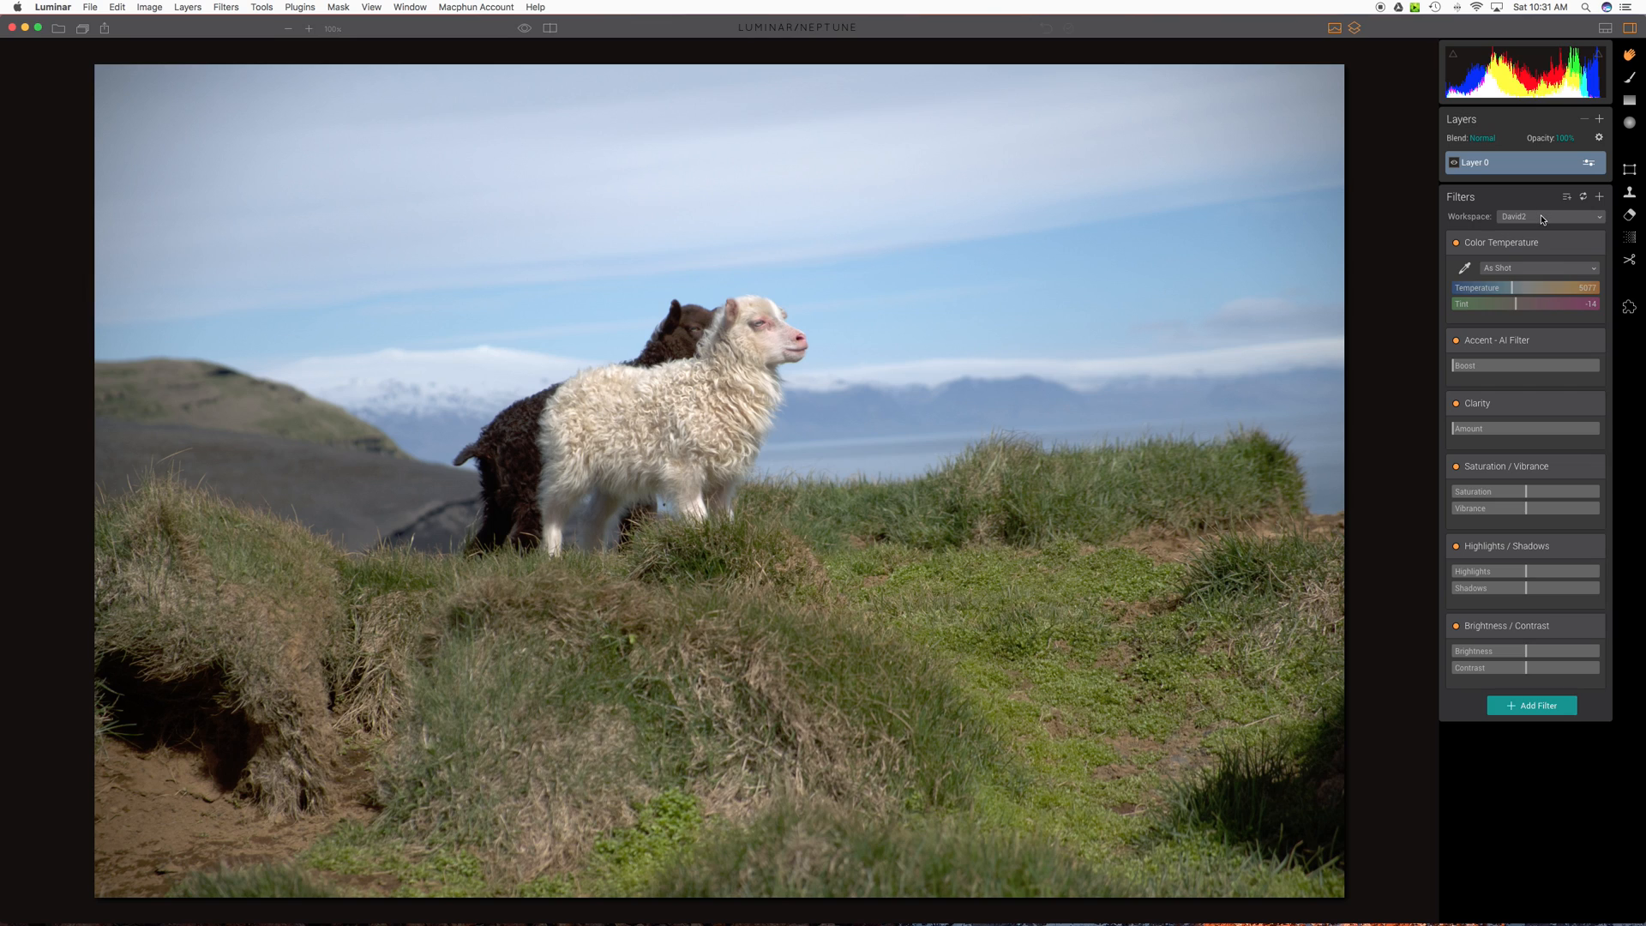
mouse_move(1546, 222)
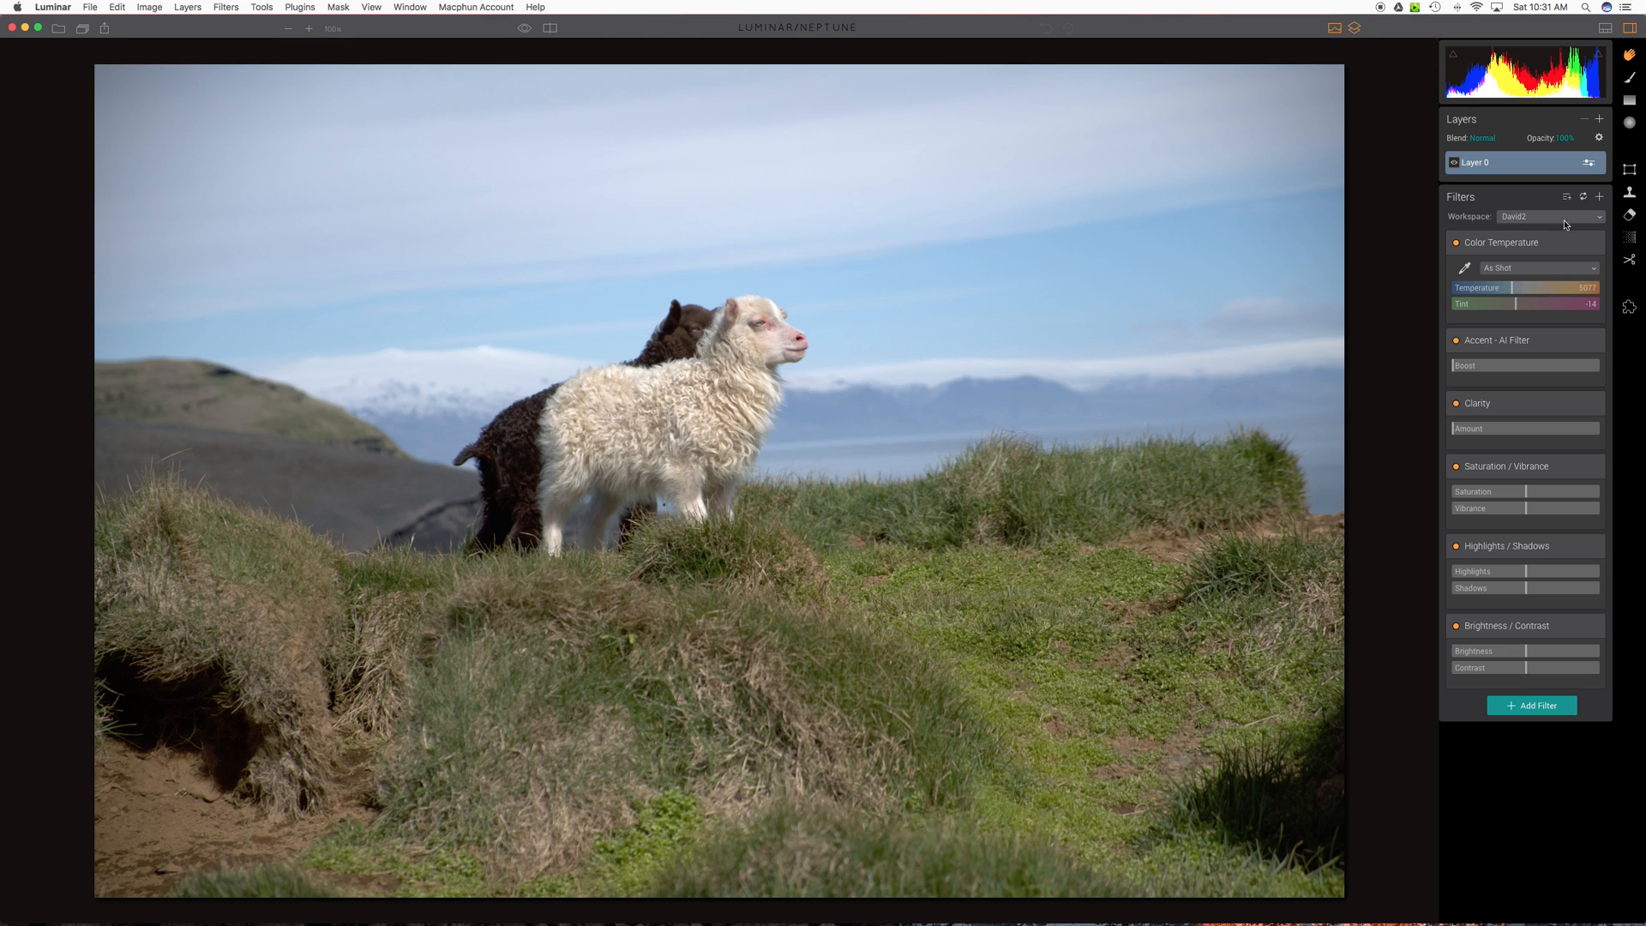
left_click(1552, 216)
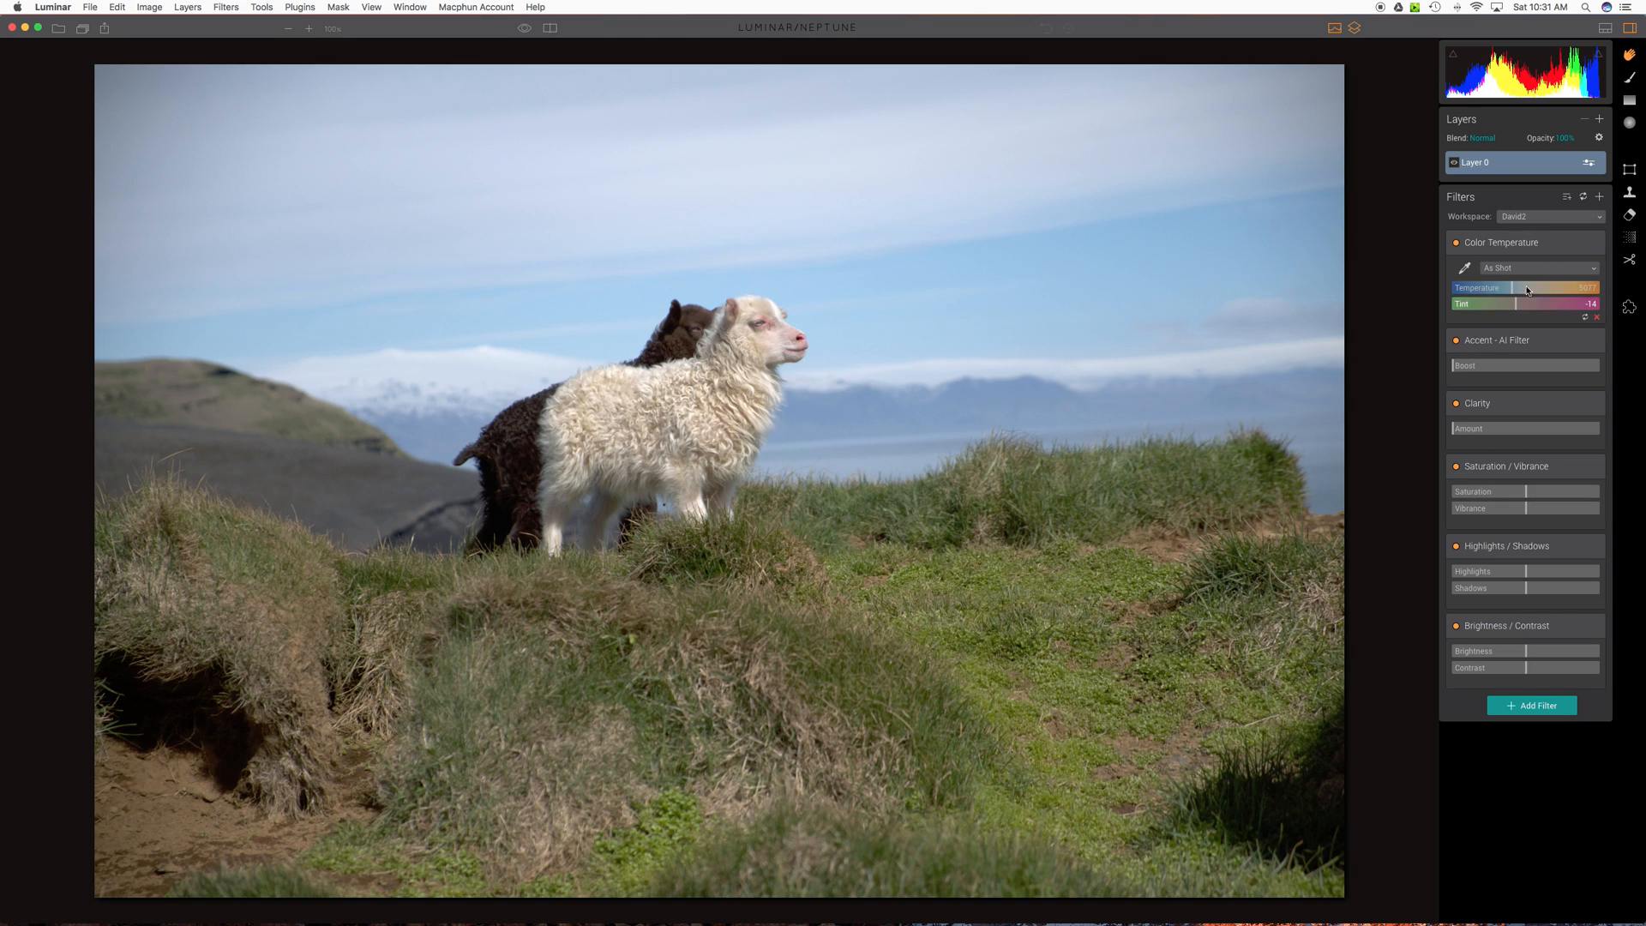
left_click(1550, 216)
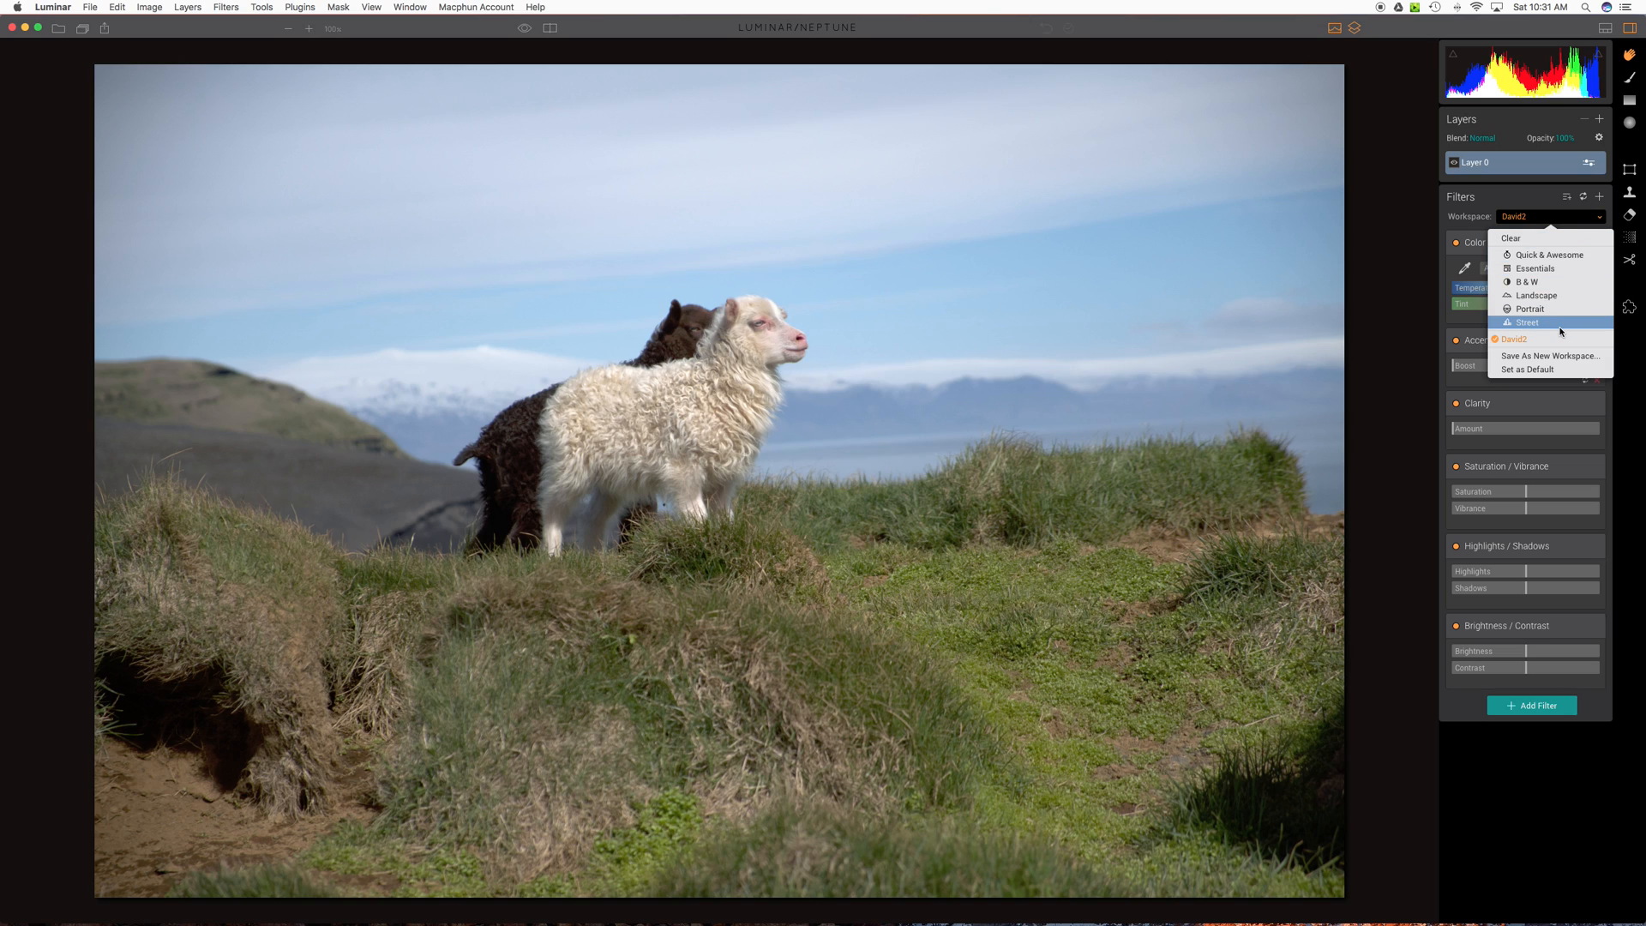
mouse_move(1550, 355)
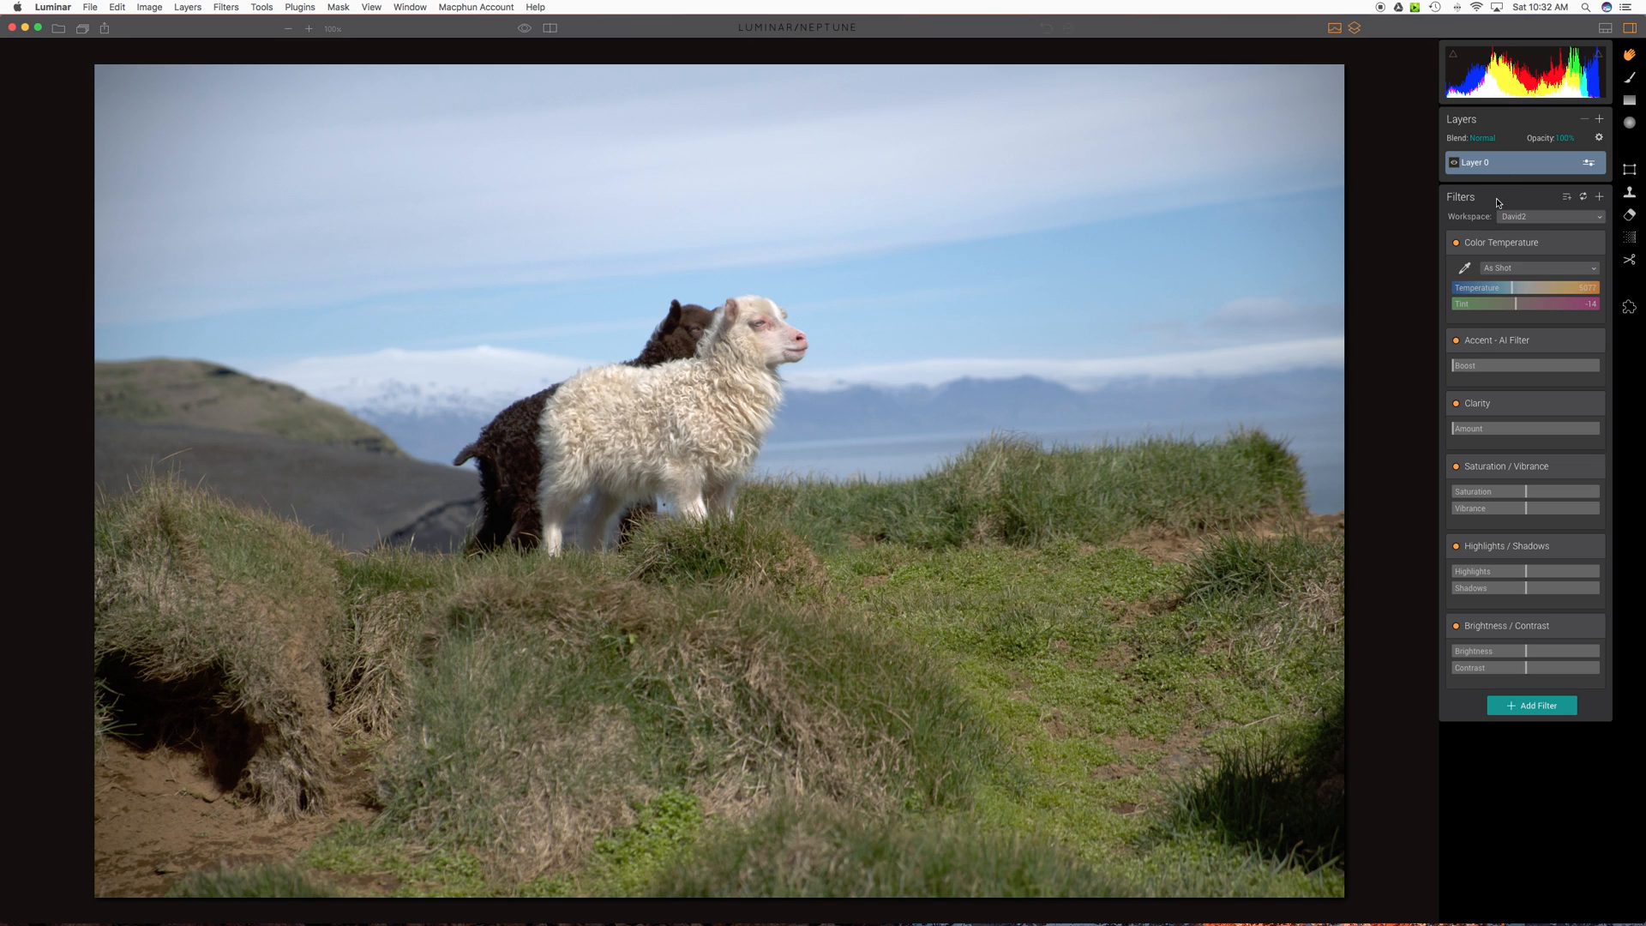
mouse_move(1528, 226)
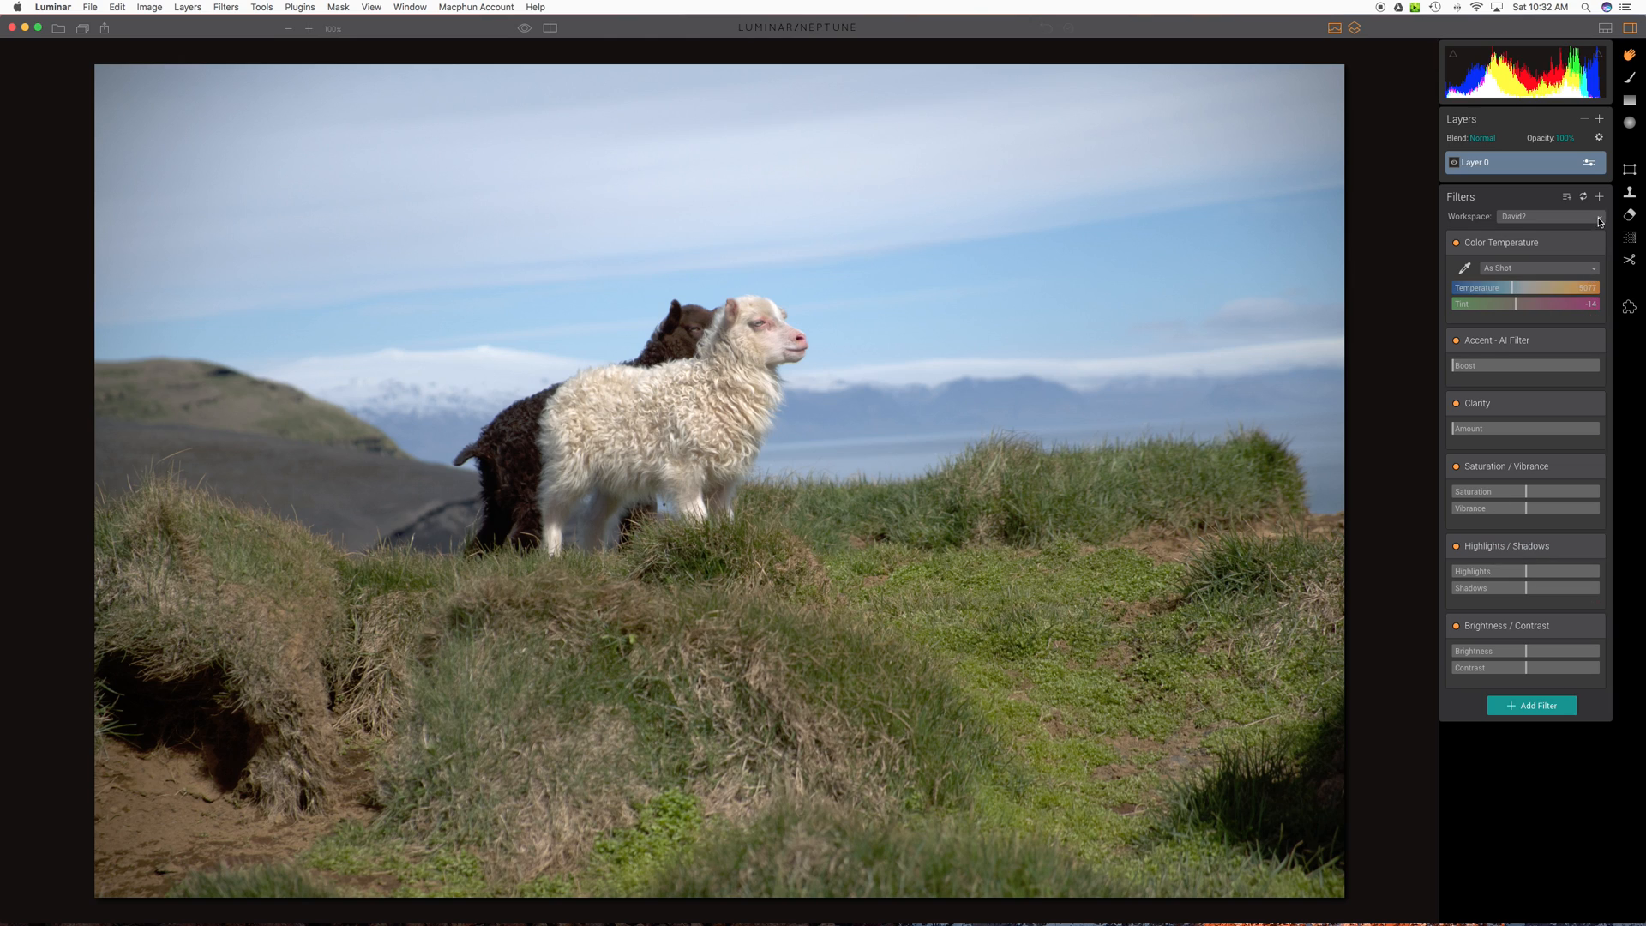
- Overwrite the custom David2 workspace with the current filter stack and confirm
left_click(1598, 216)
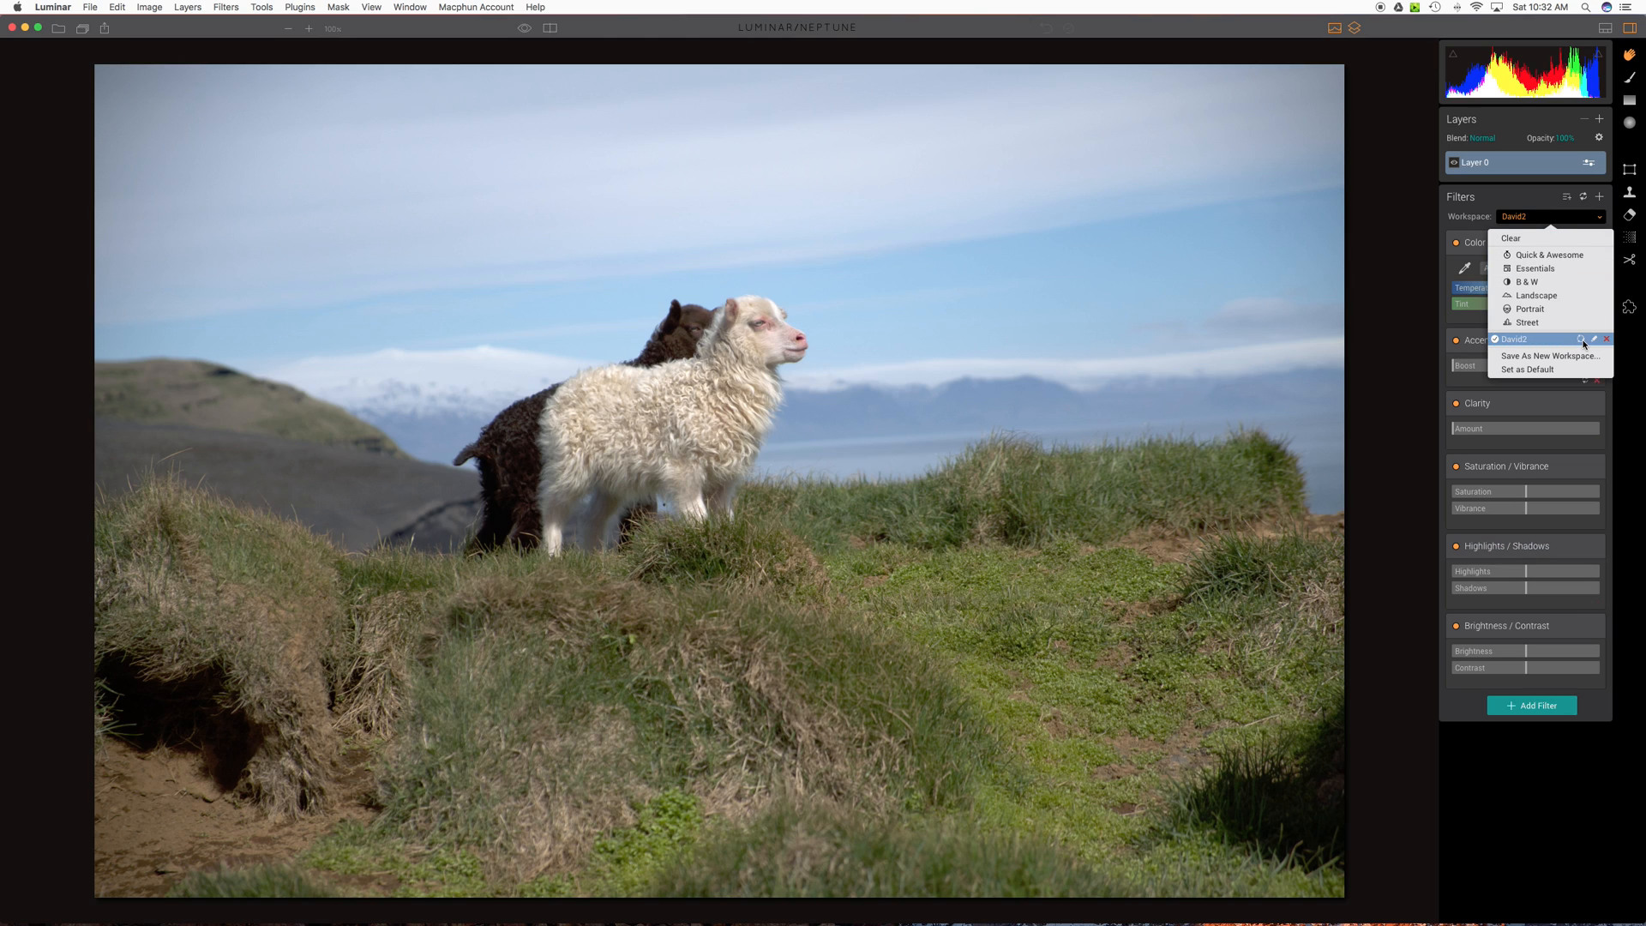
left_click(1528, 368)
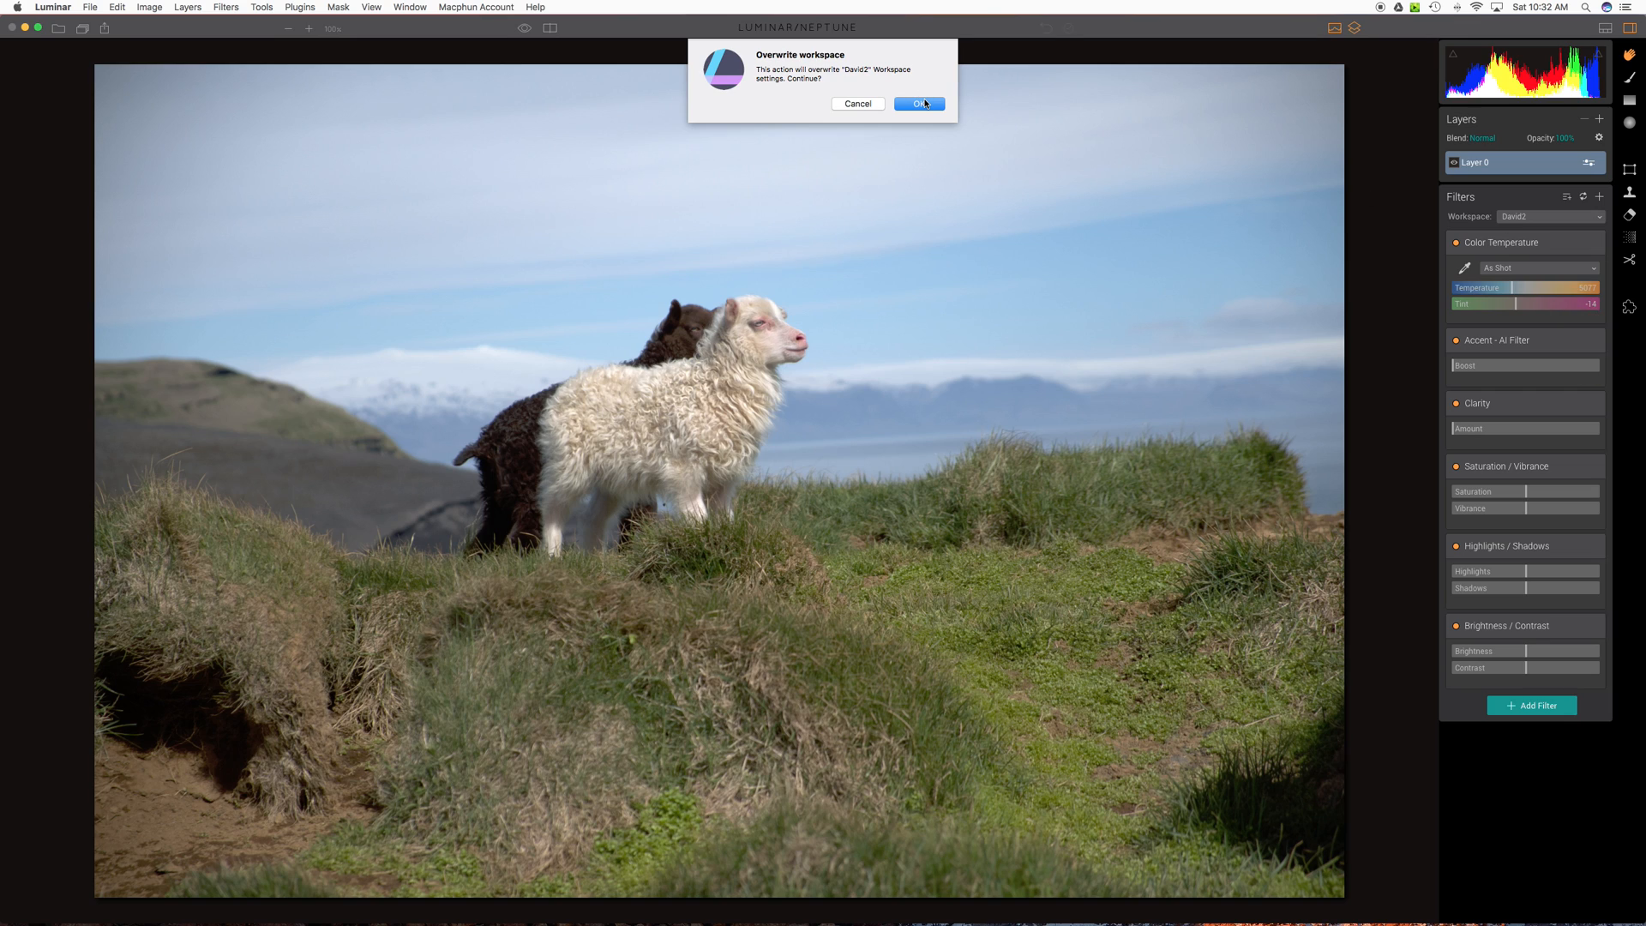
left_click(917, 104)
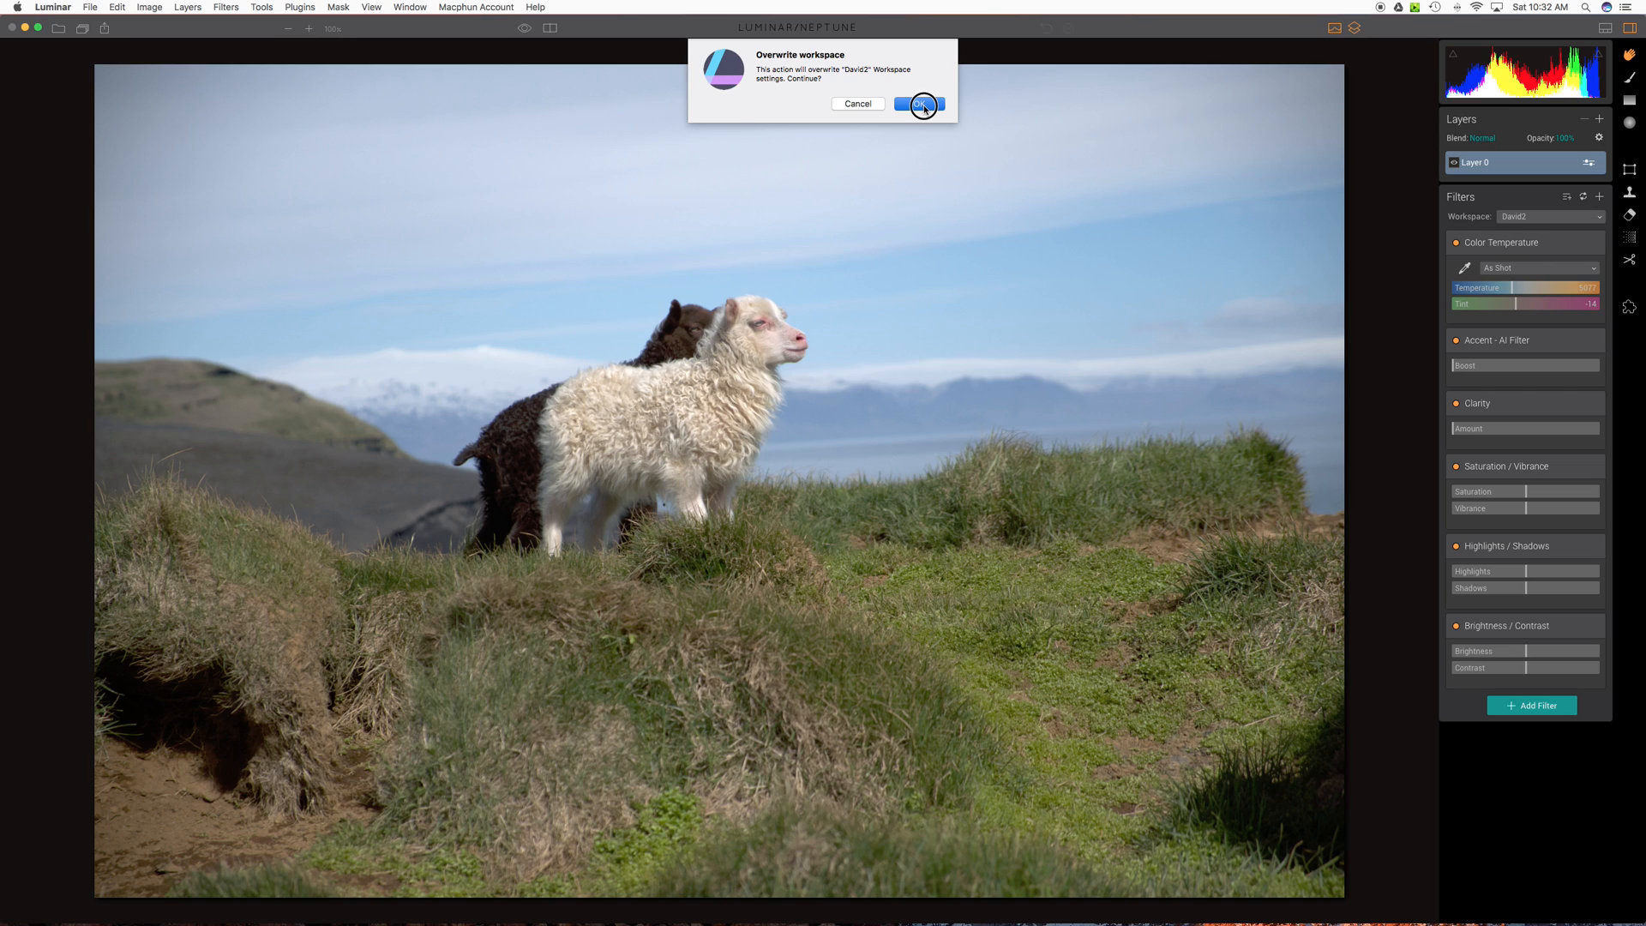
left_click(918, 104)
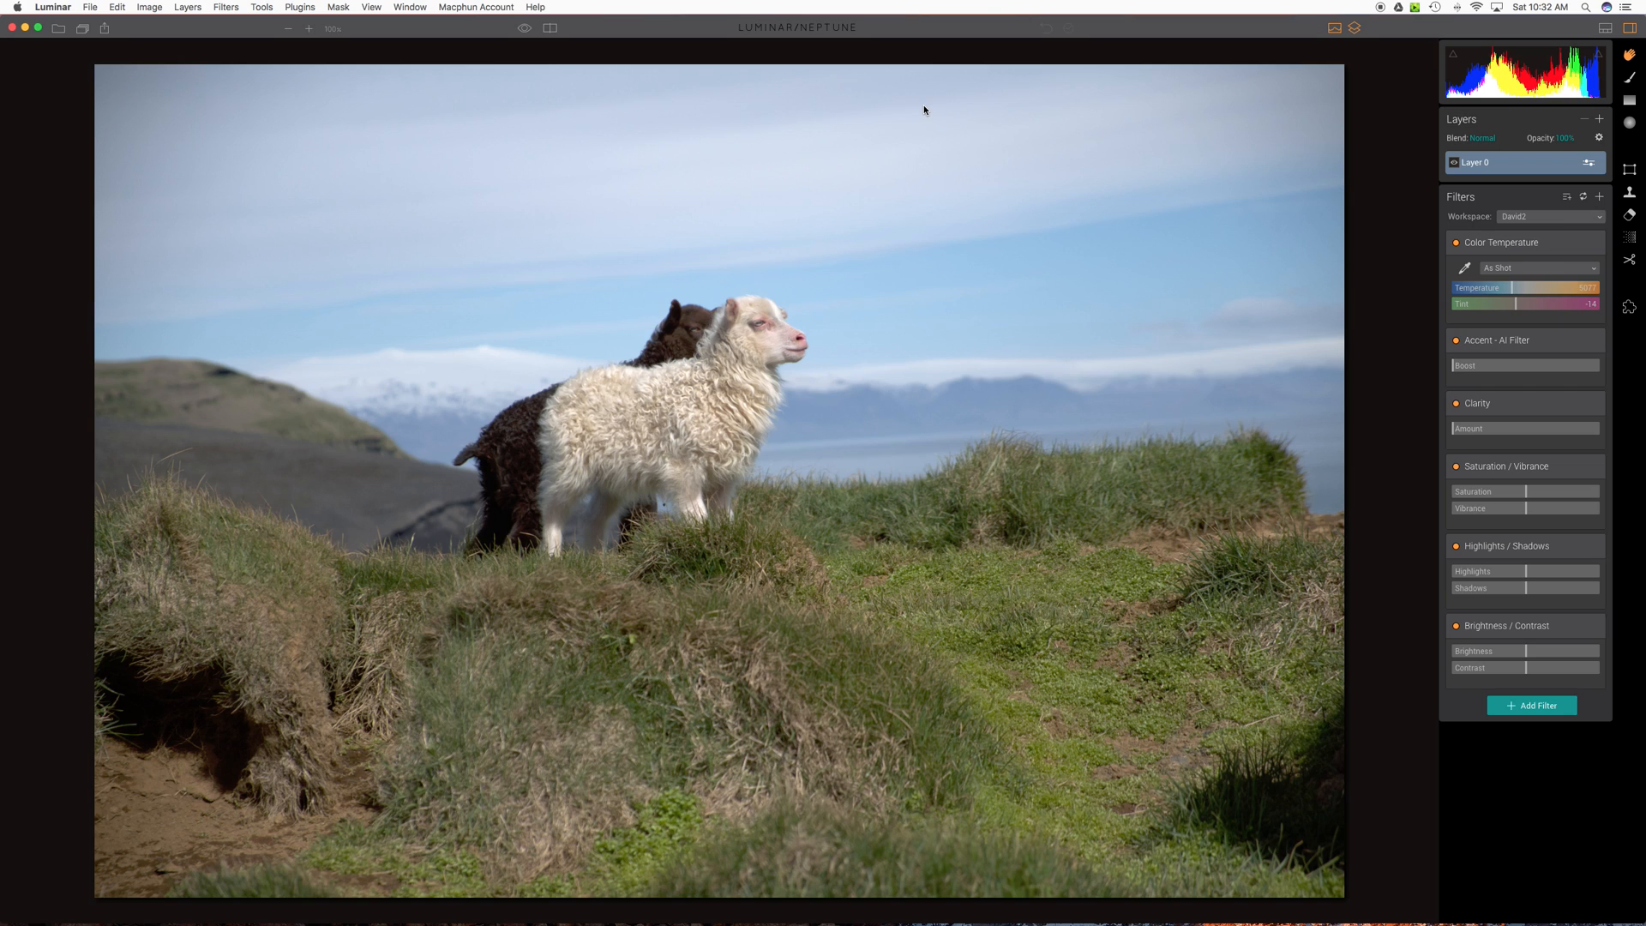
mouse_move(923, 428)
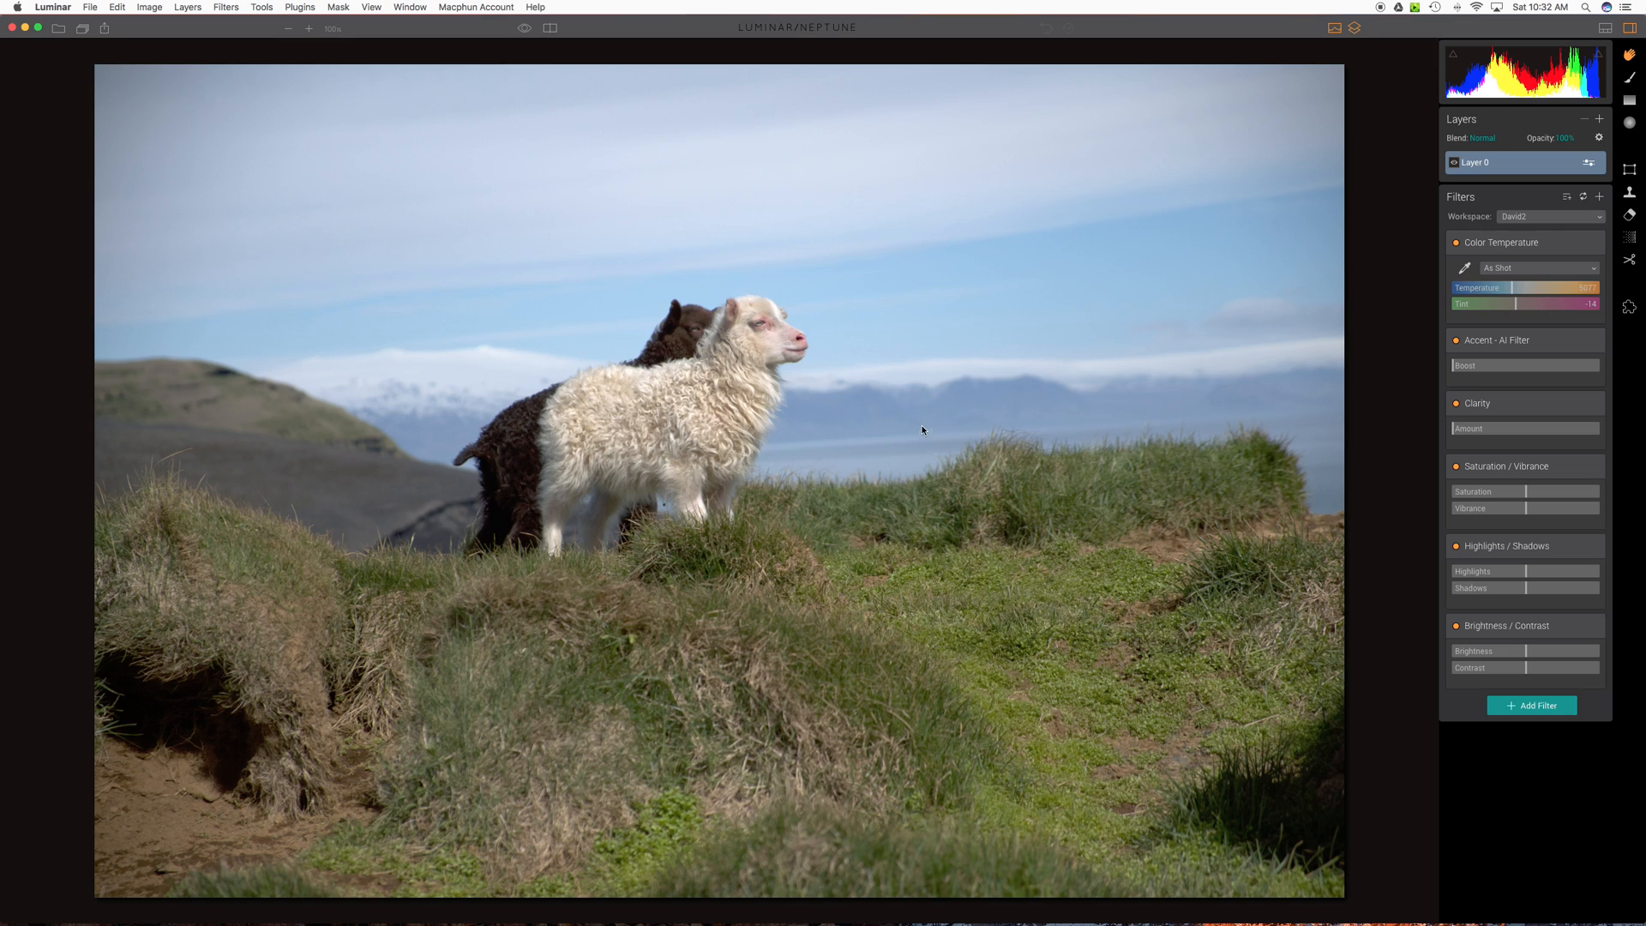
mouse_move(1097, 446)
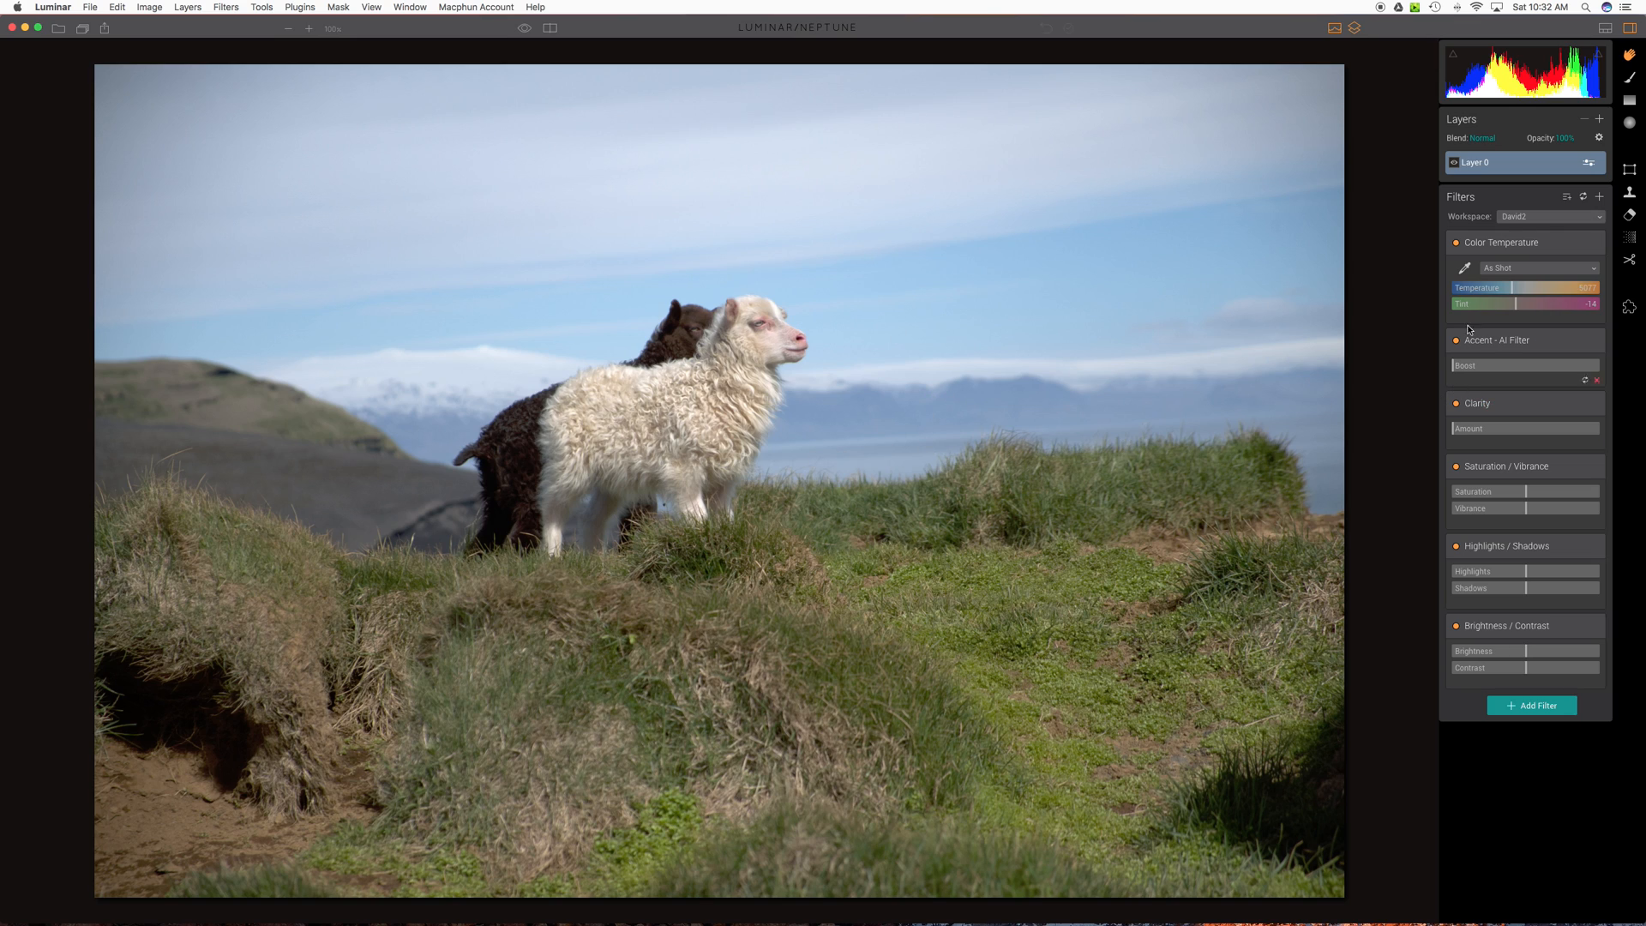
- Enter crop mode on the sheep photo with a 3:2 ratio frame
left_click(1631, 170)
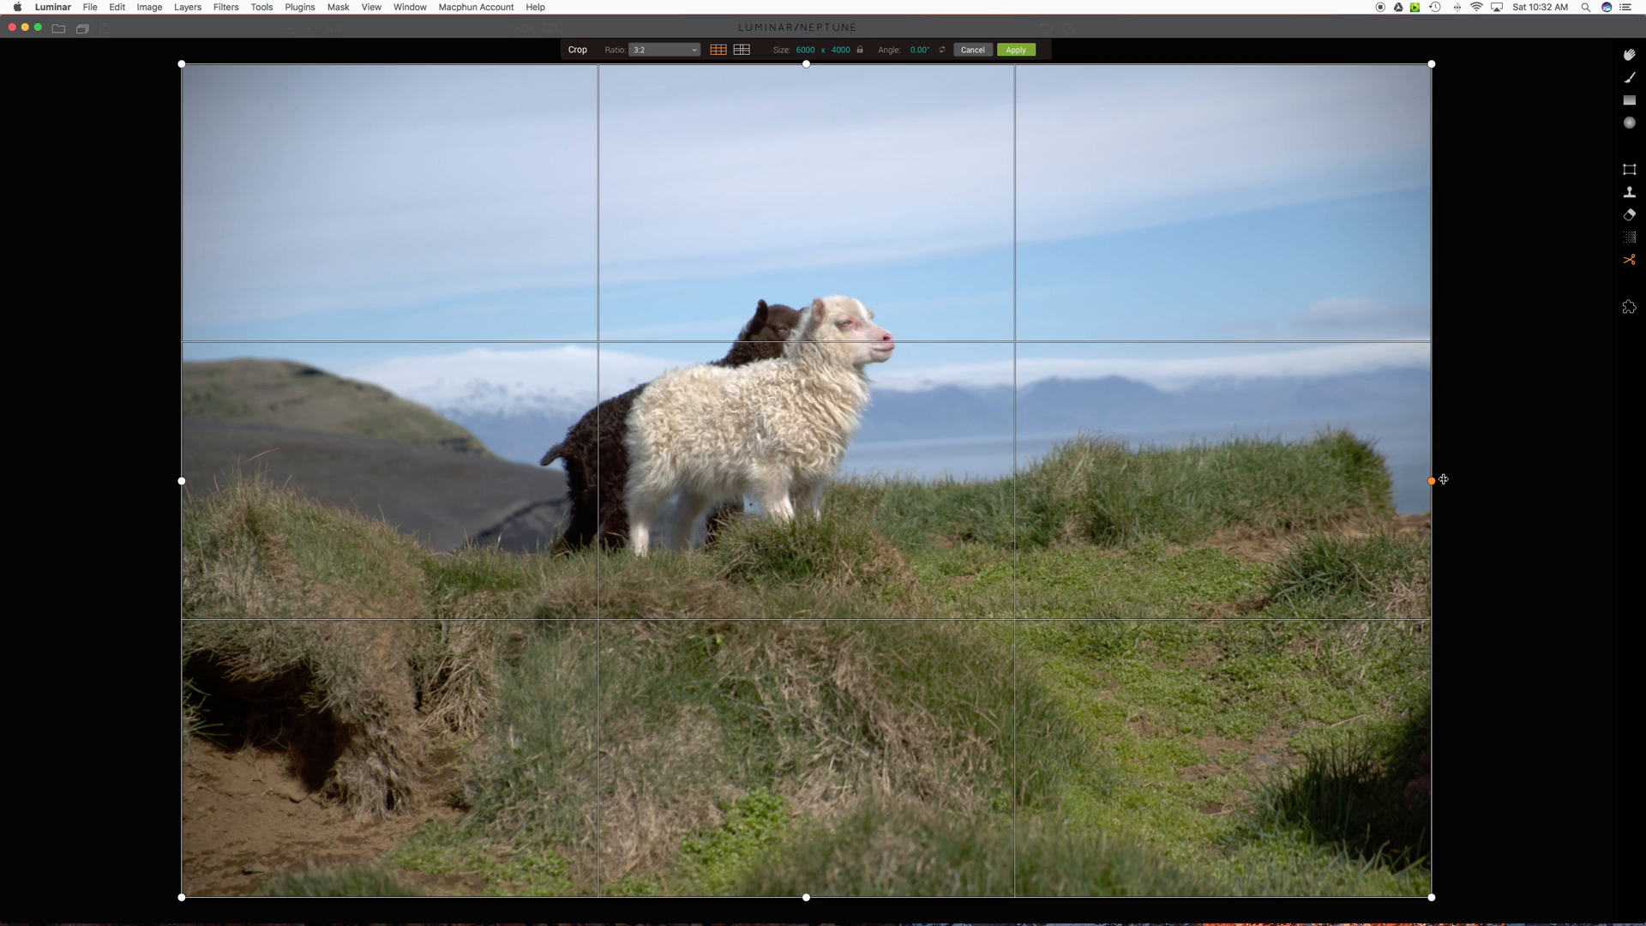
- Rotate the photo about 3° to level the horizon and apply the 3:2 crop
left_click_drag(1430, 480, 1446, 498)
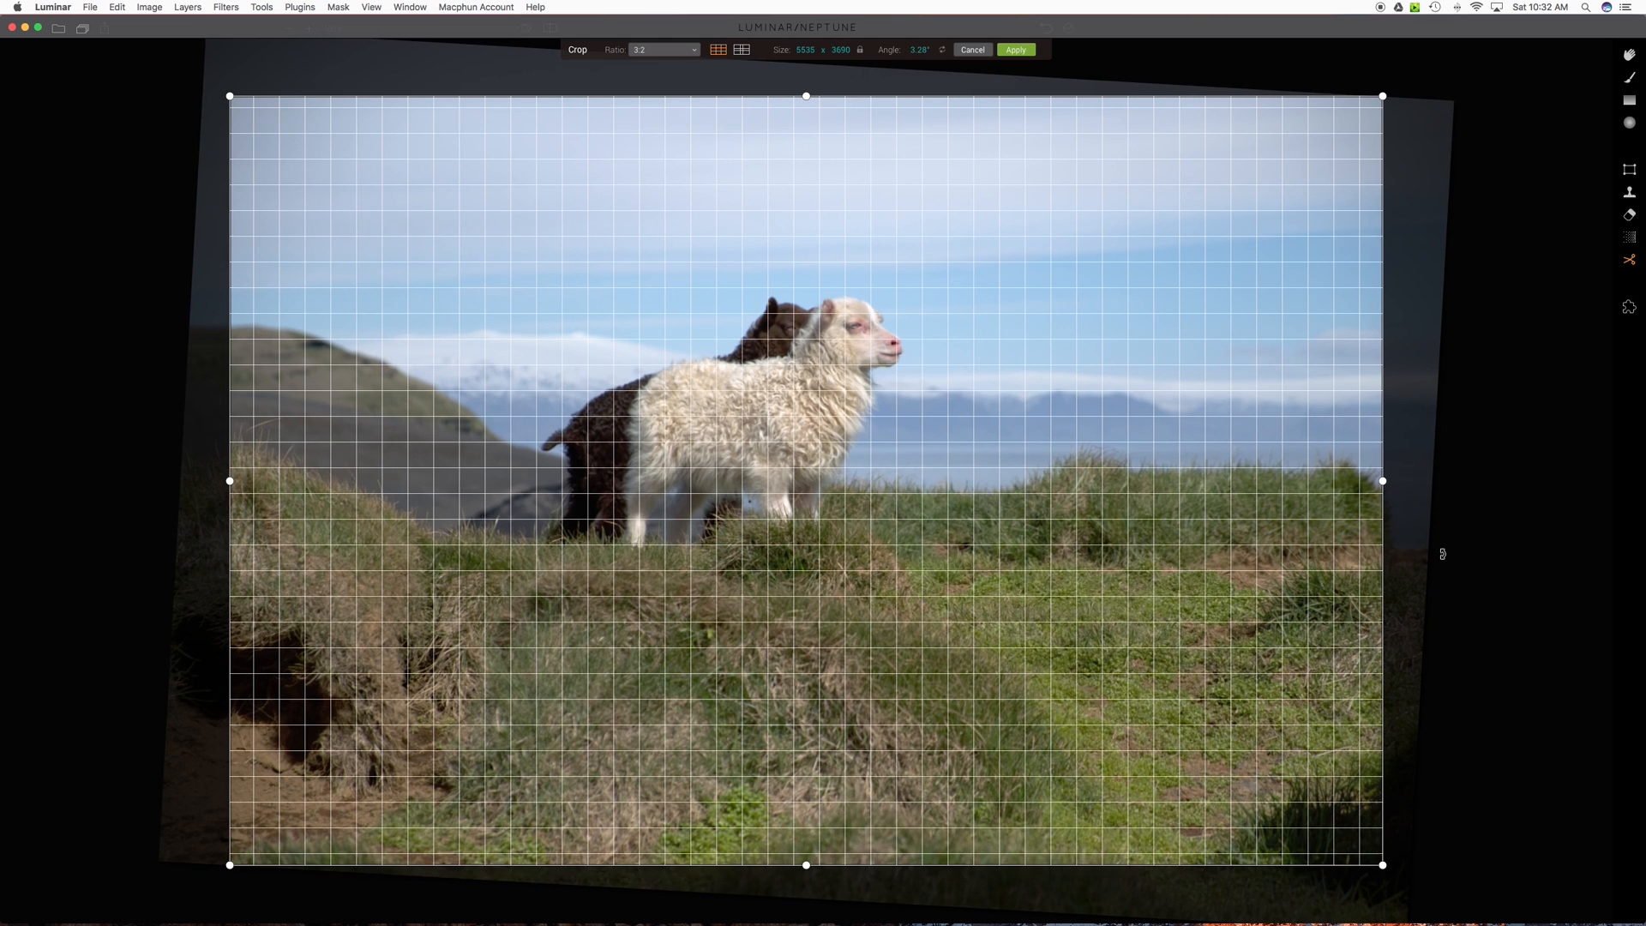
left_click(1013, 50)
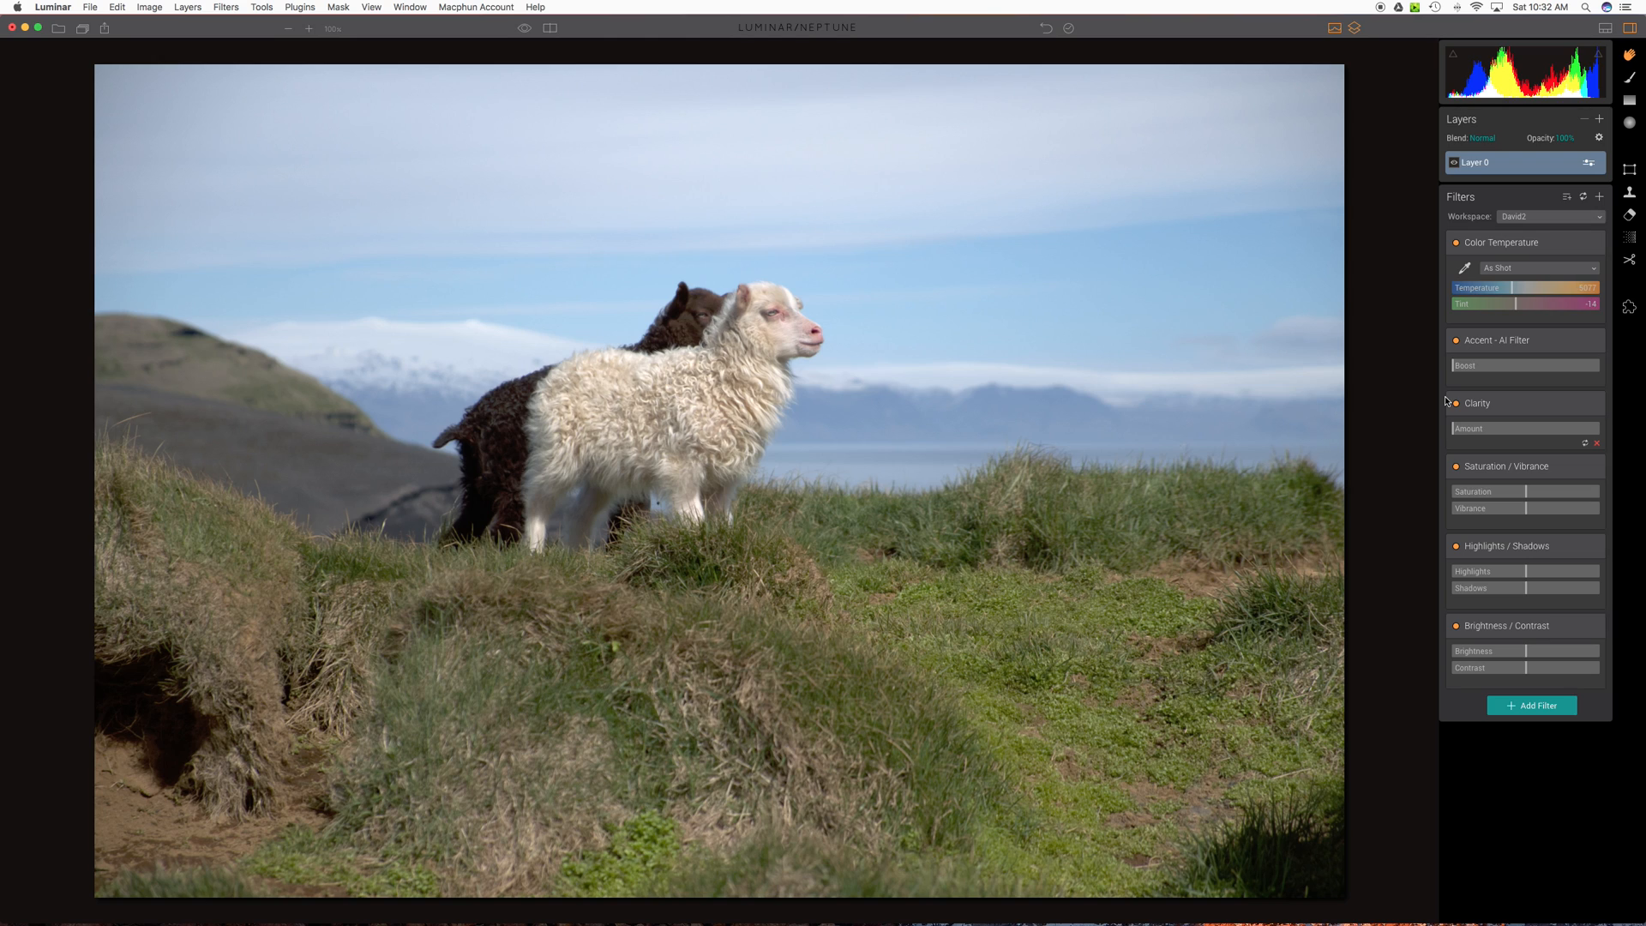
- Set the Accent AI boost to 27 after testing the maximum, then switch the filter off to compare
left_click(1522, 365)
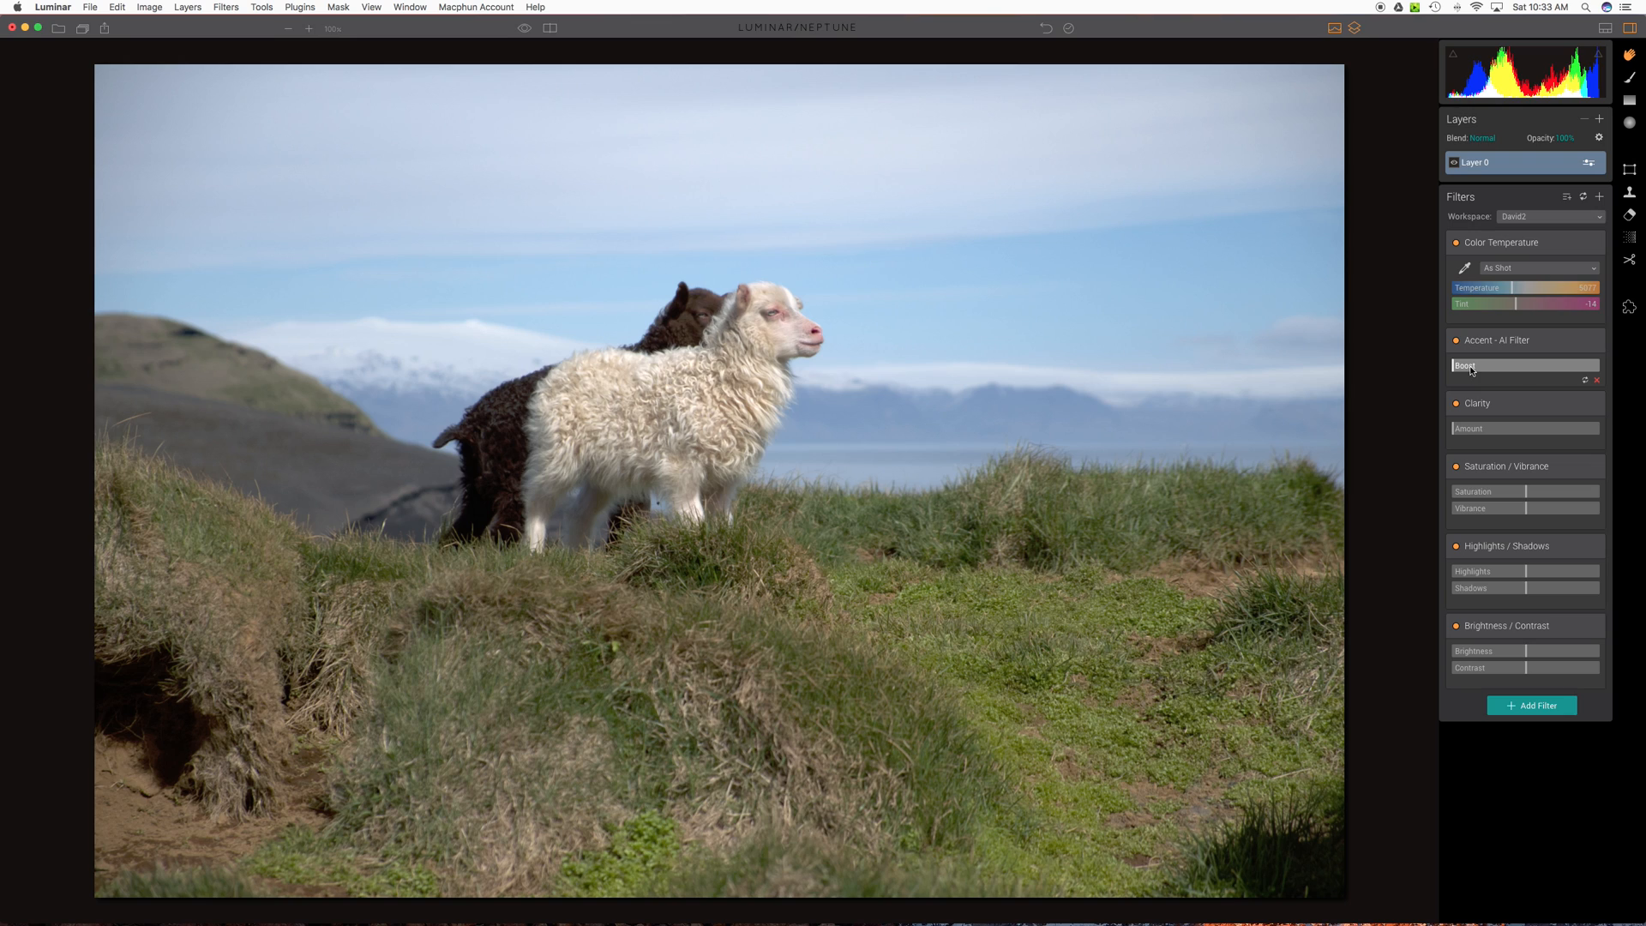
mouse_move(1518, 369)
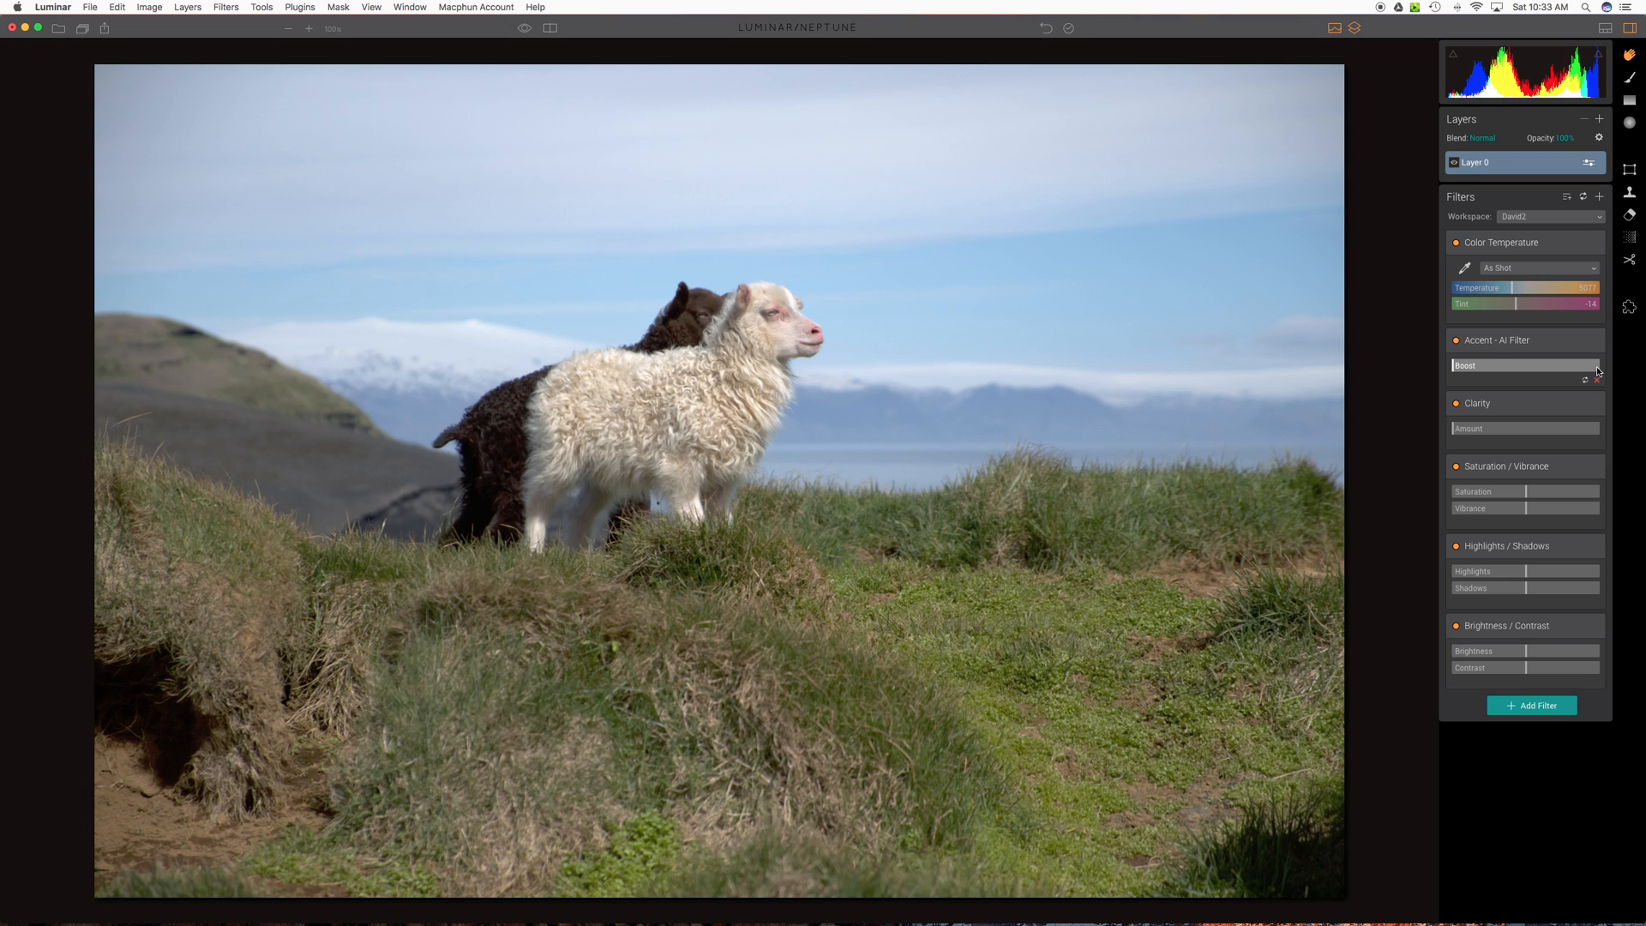
left_click_drag(1459, 365, 1592, 366)
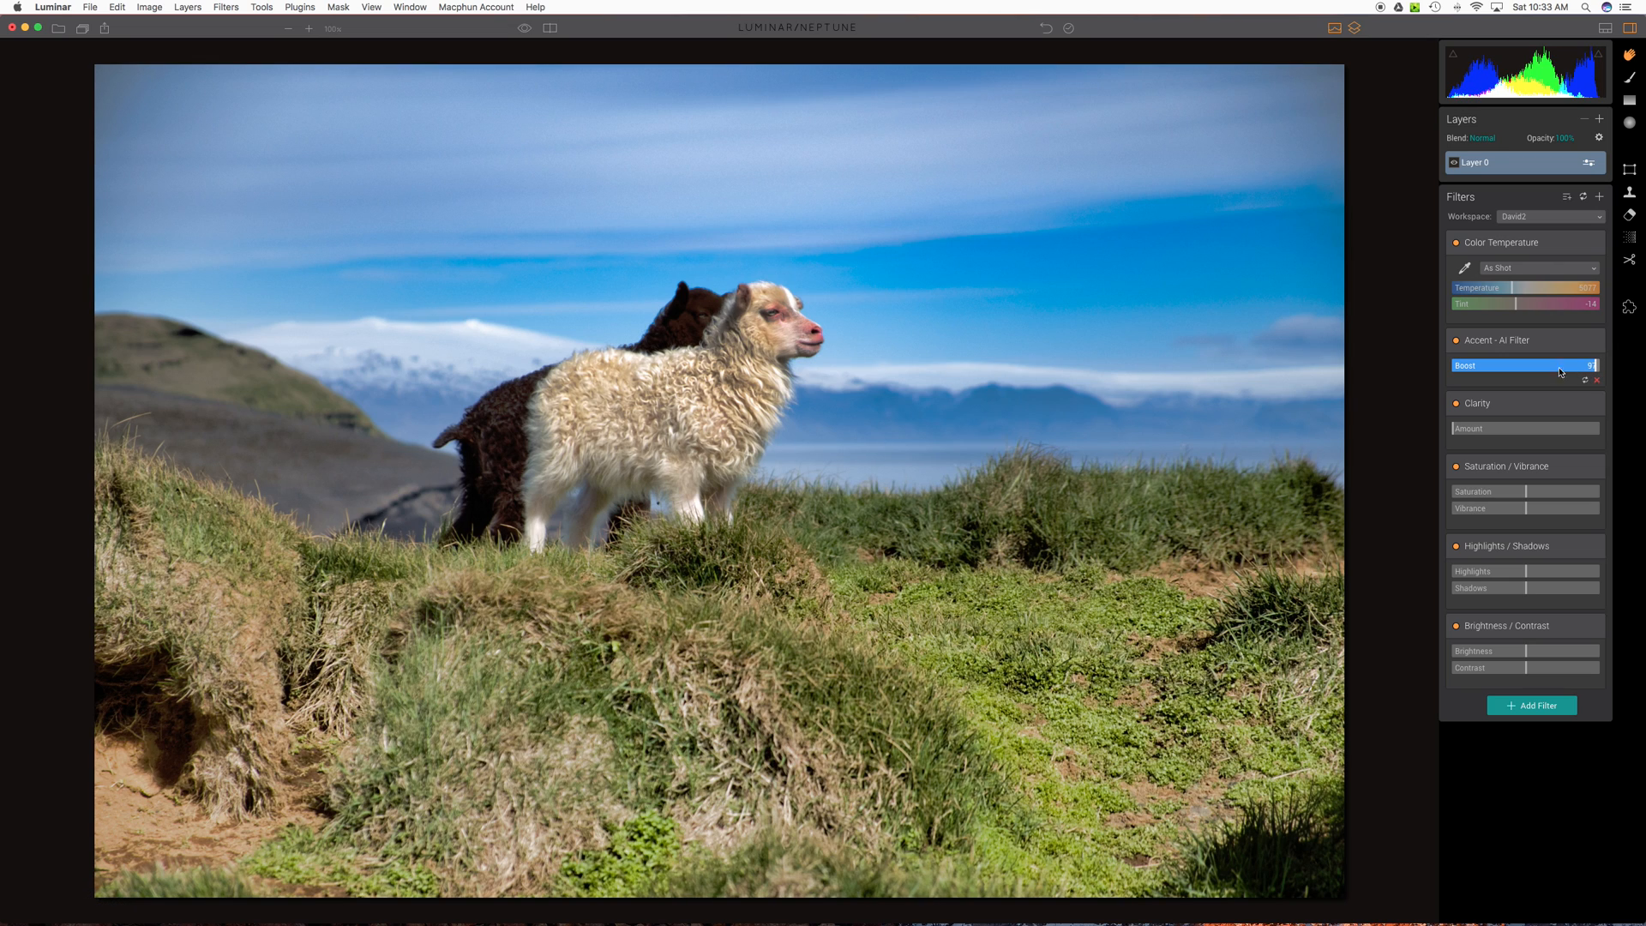
mouse_move(1523, 371)
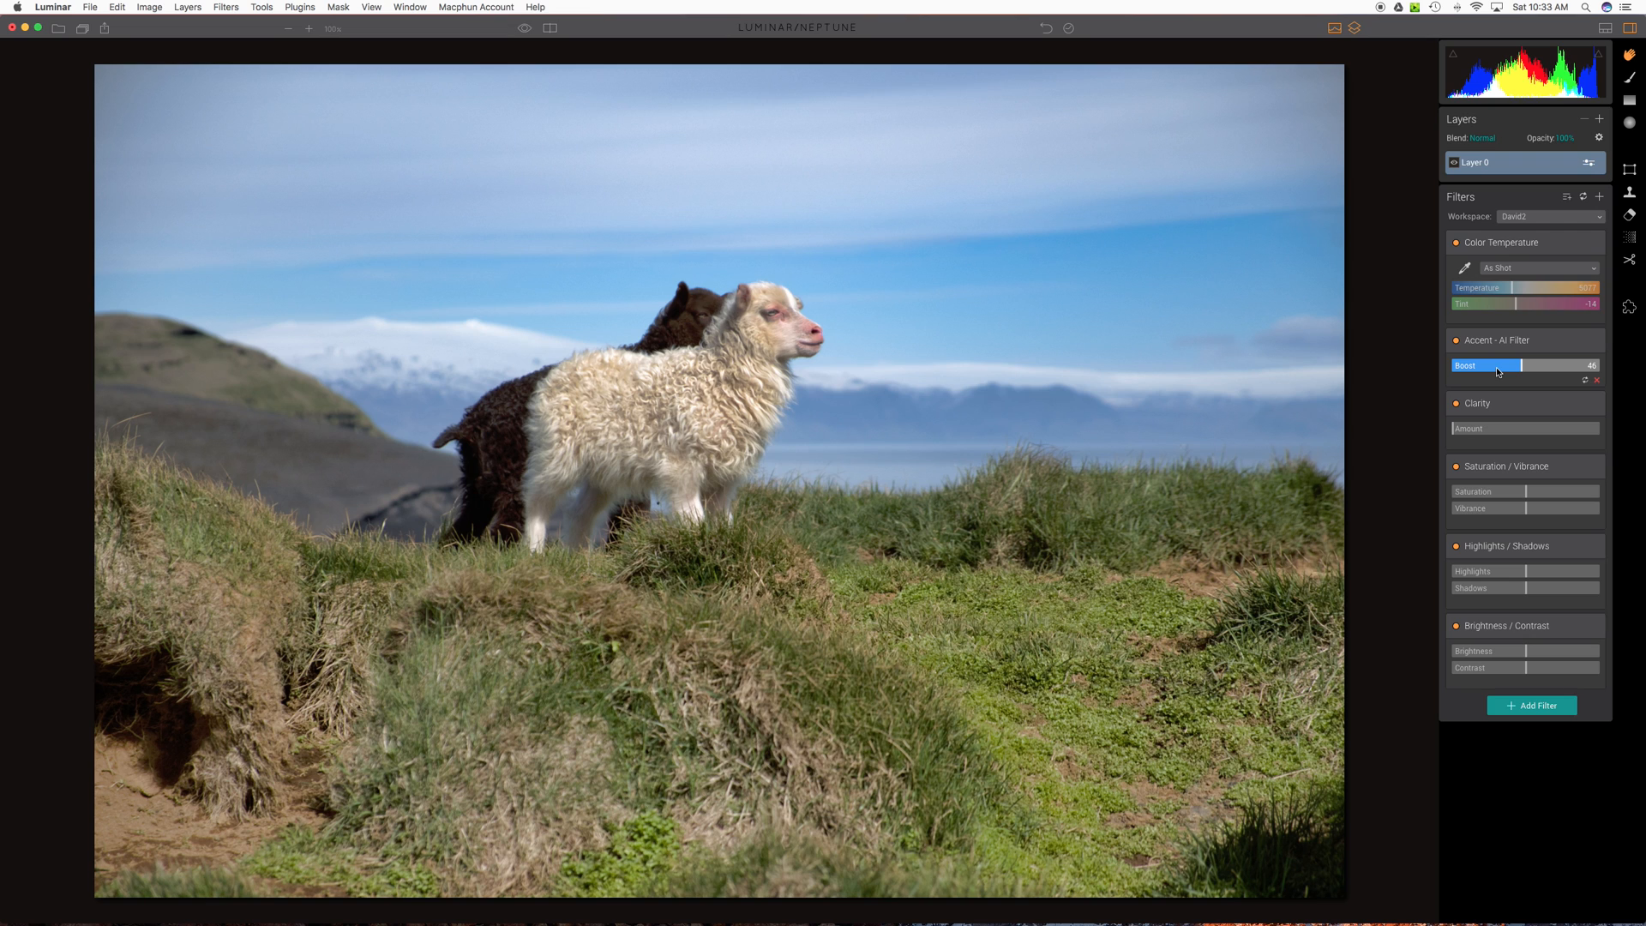
left_click_drag(1499, 365, 1490, 365)
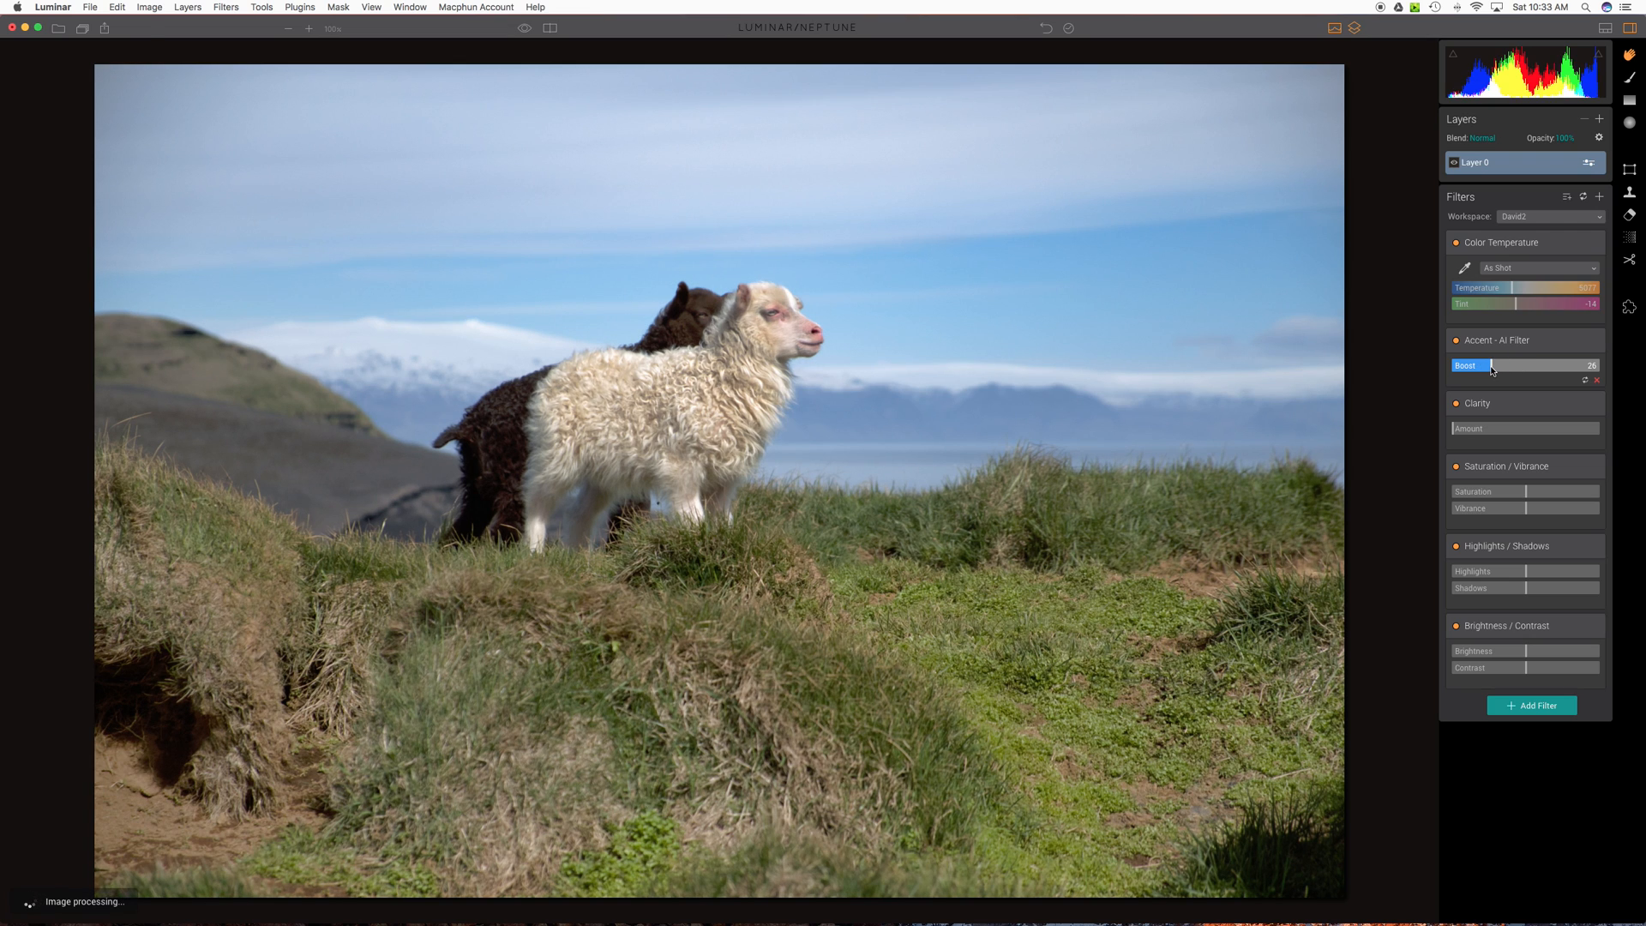
left_click_drag(1492, 366, 1482, 367)
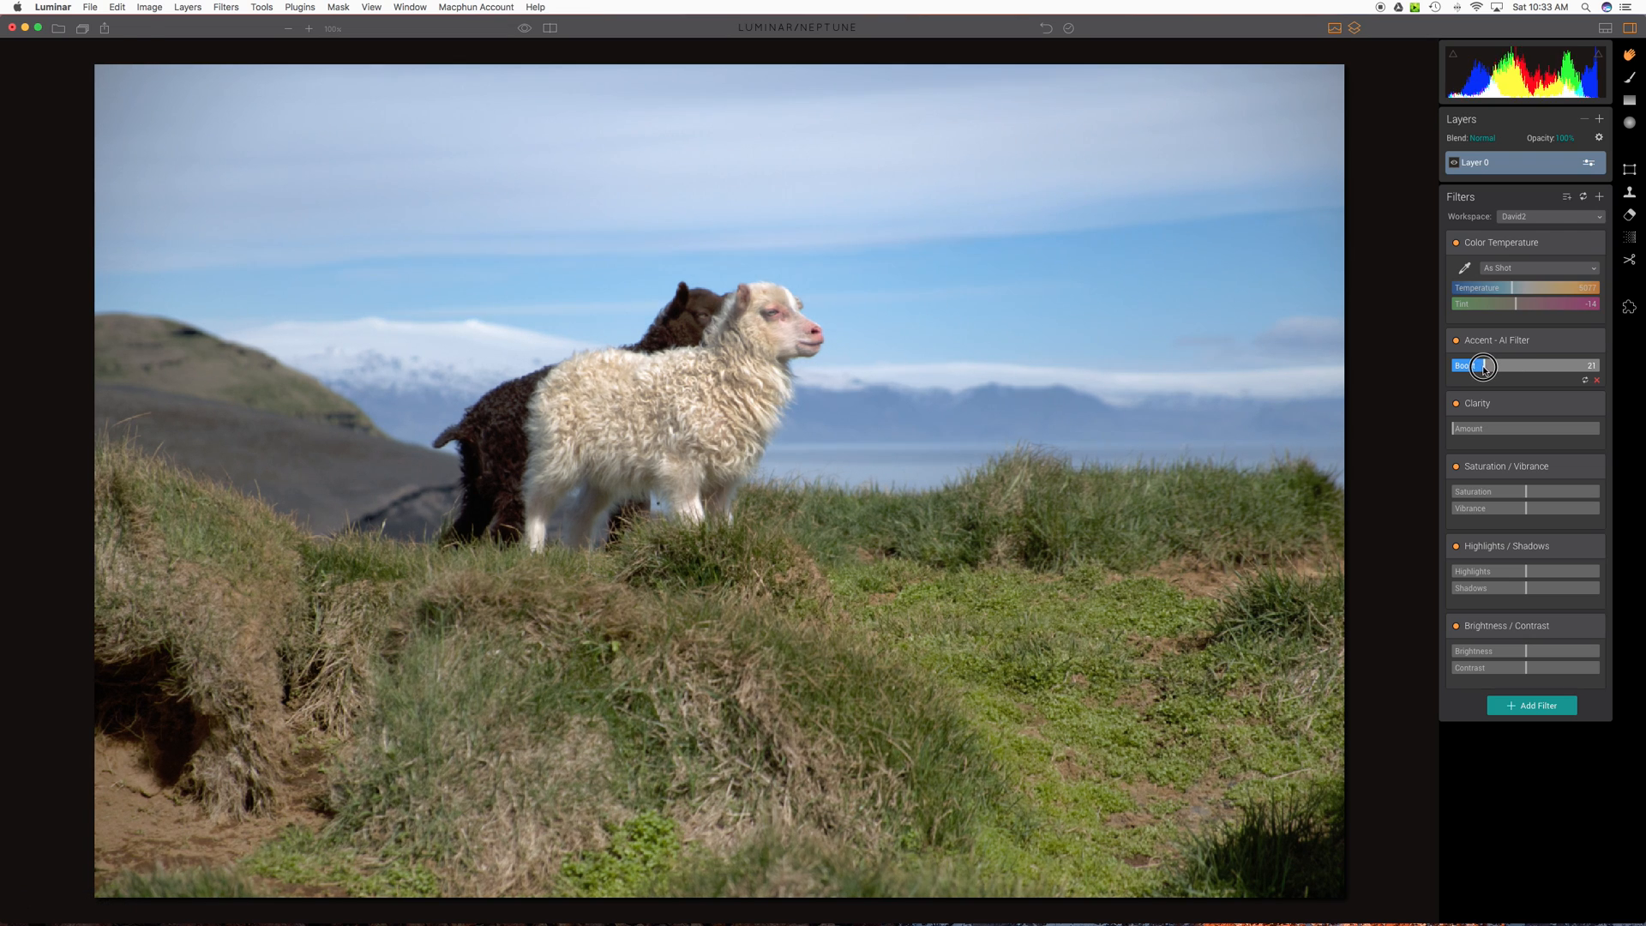
left_click_drag(1484, 367, 1489, 367)
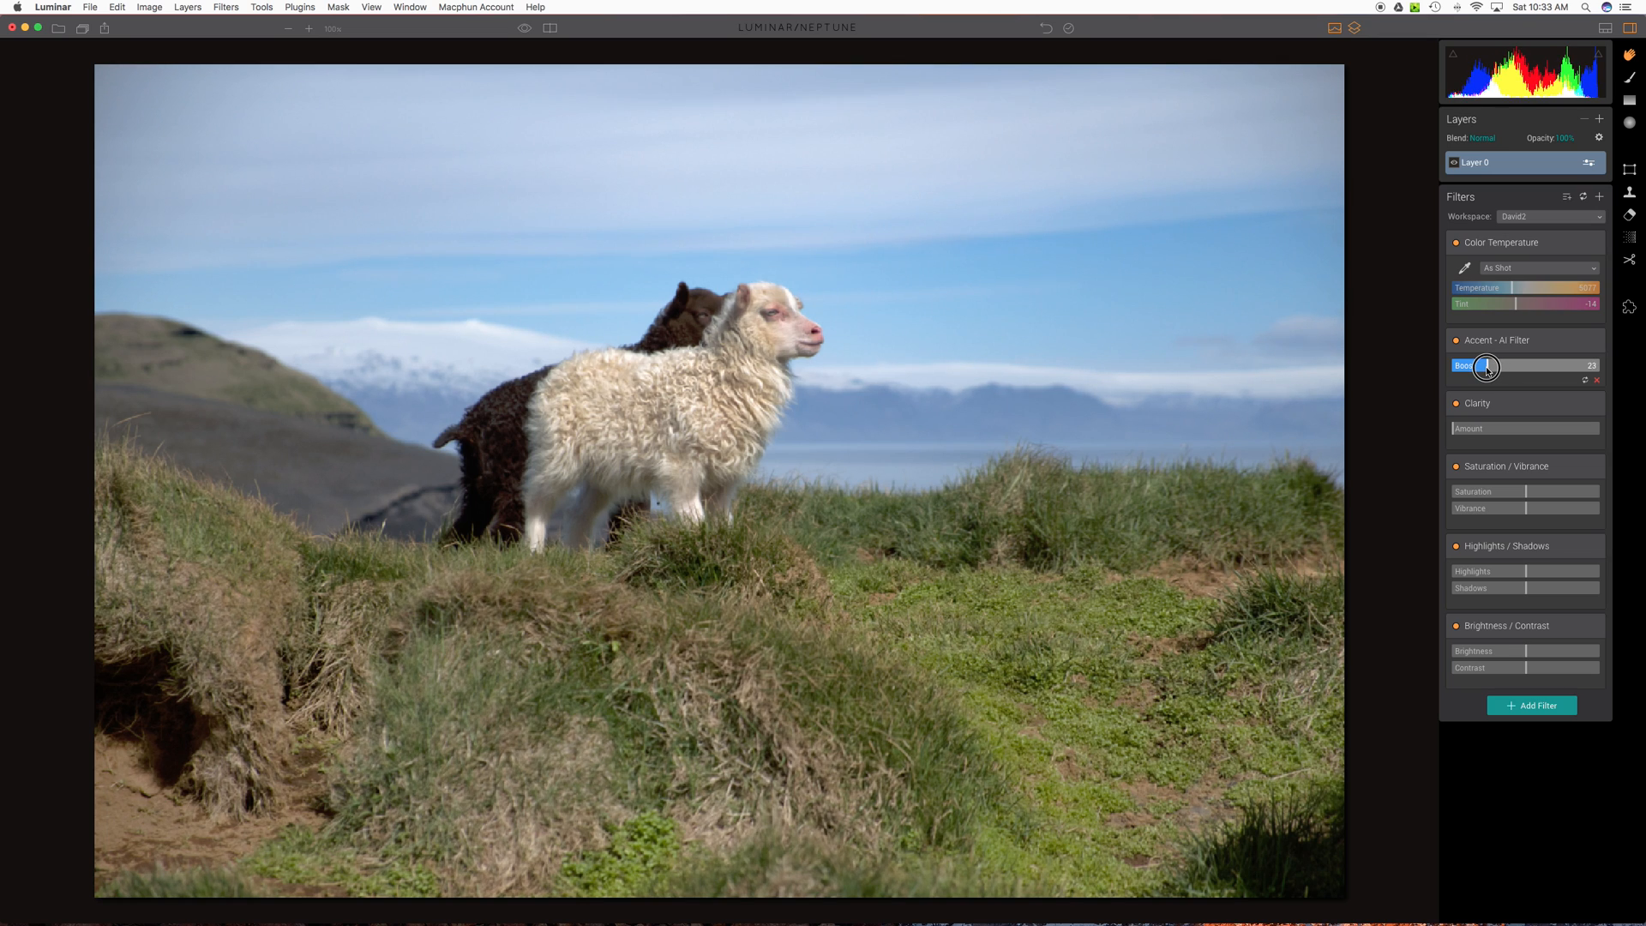
left_click_drag(1485, 367, 1493, 365)
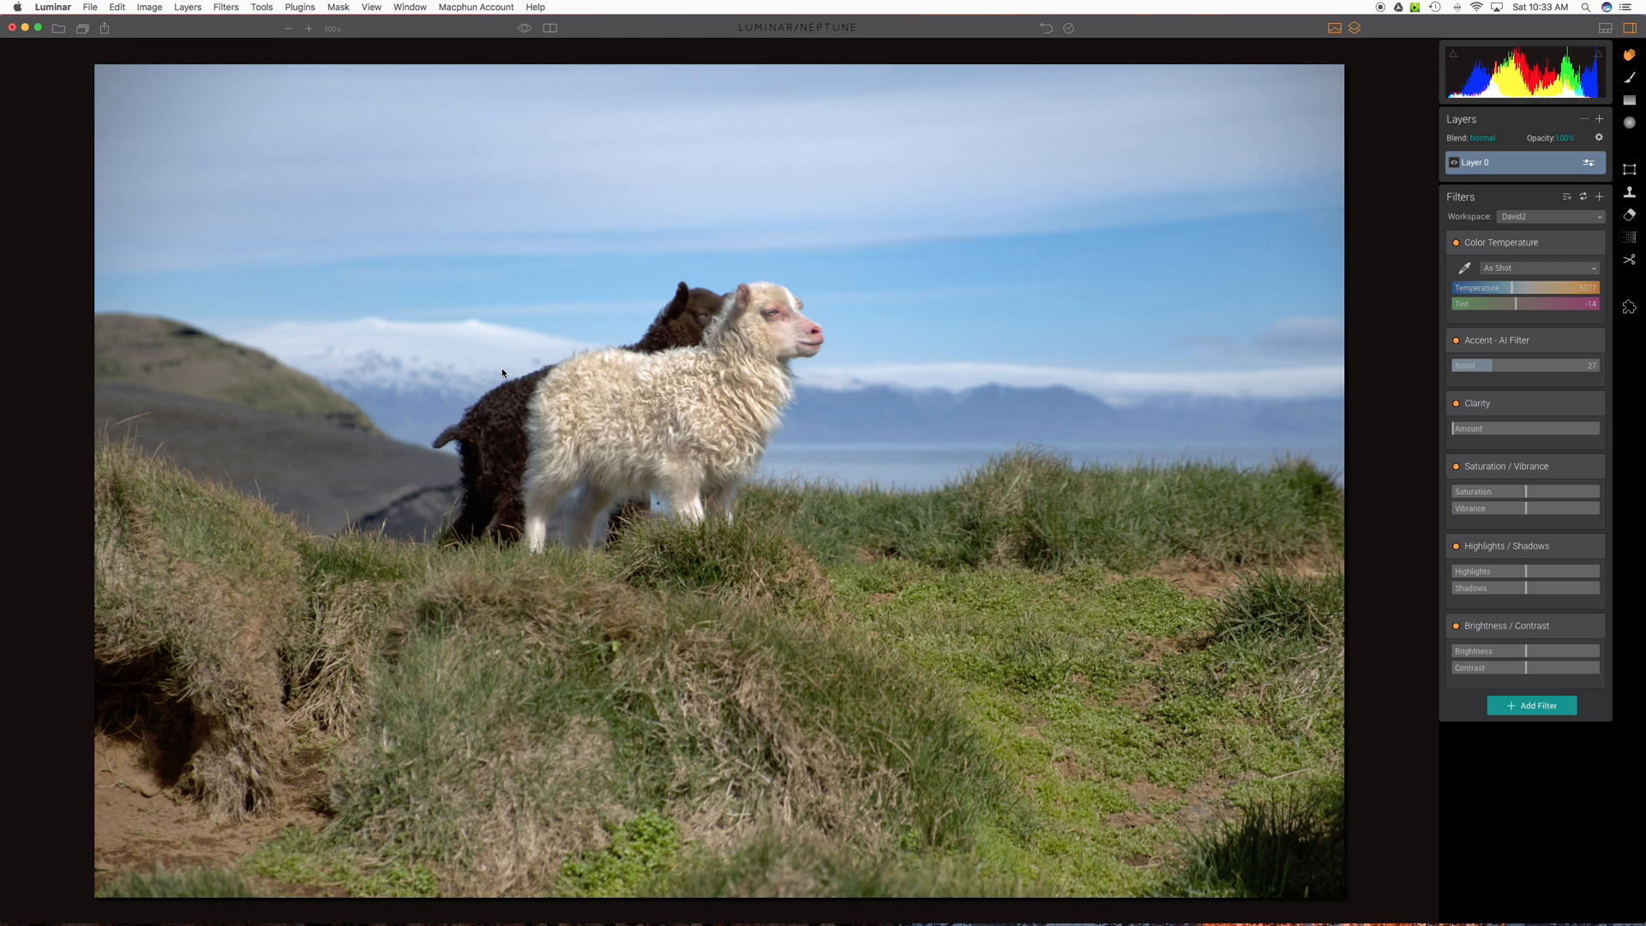
mouse_move(1000, 415)
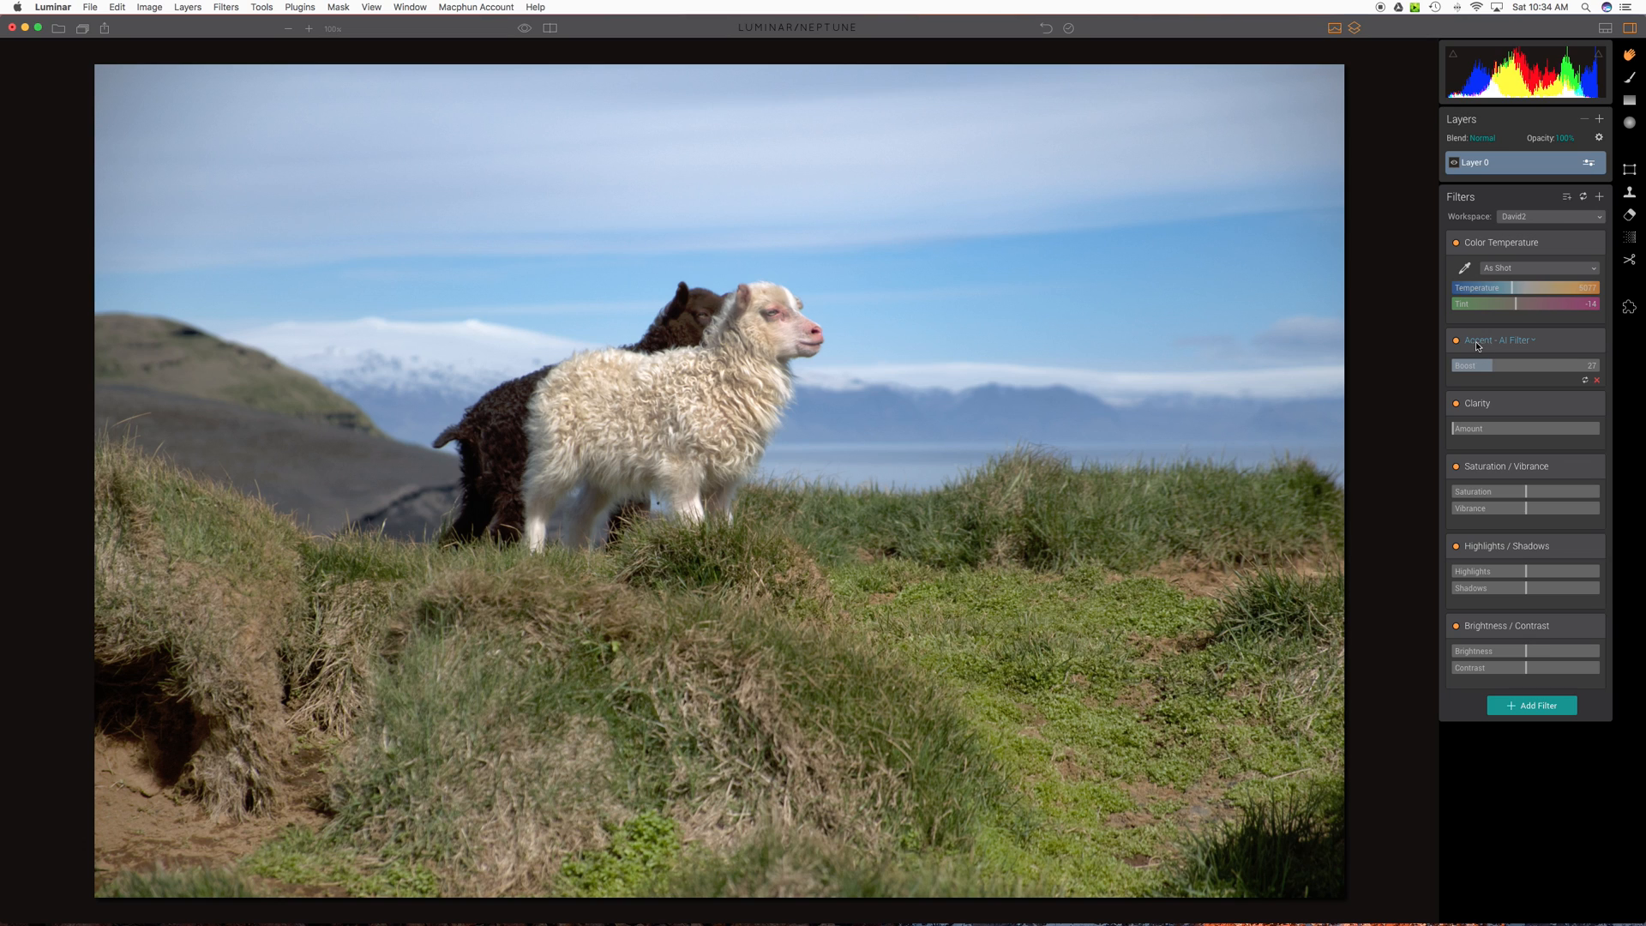
left_click(1456, 340)
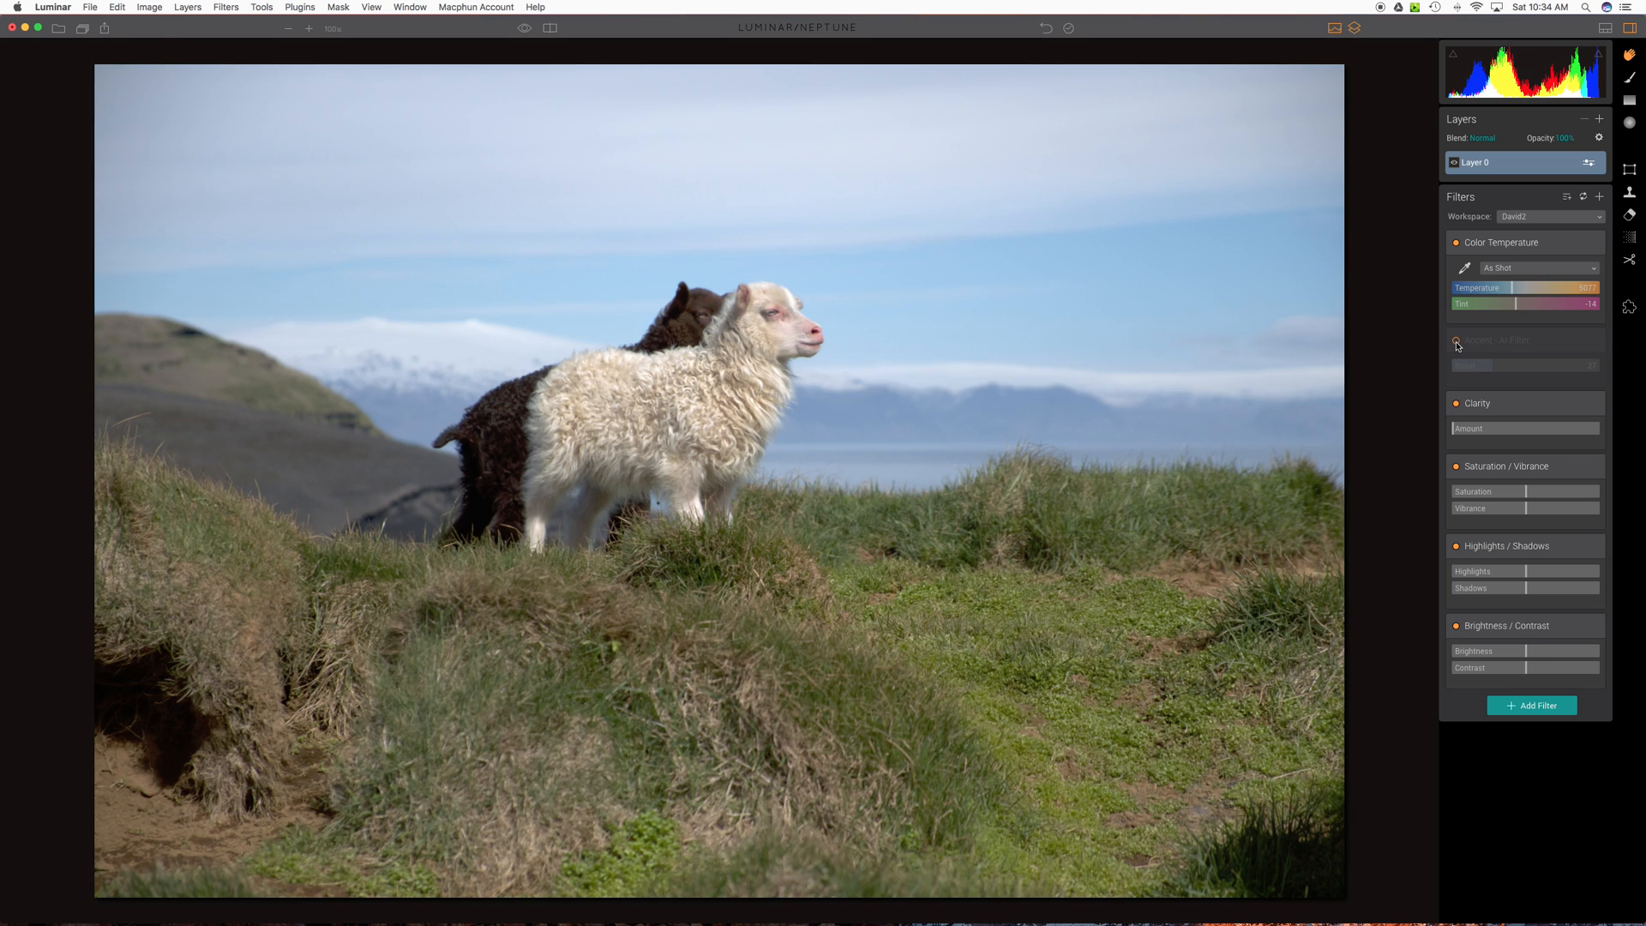
left_click(1456, 339)
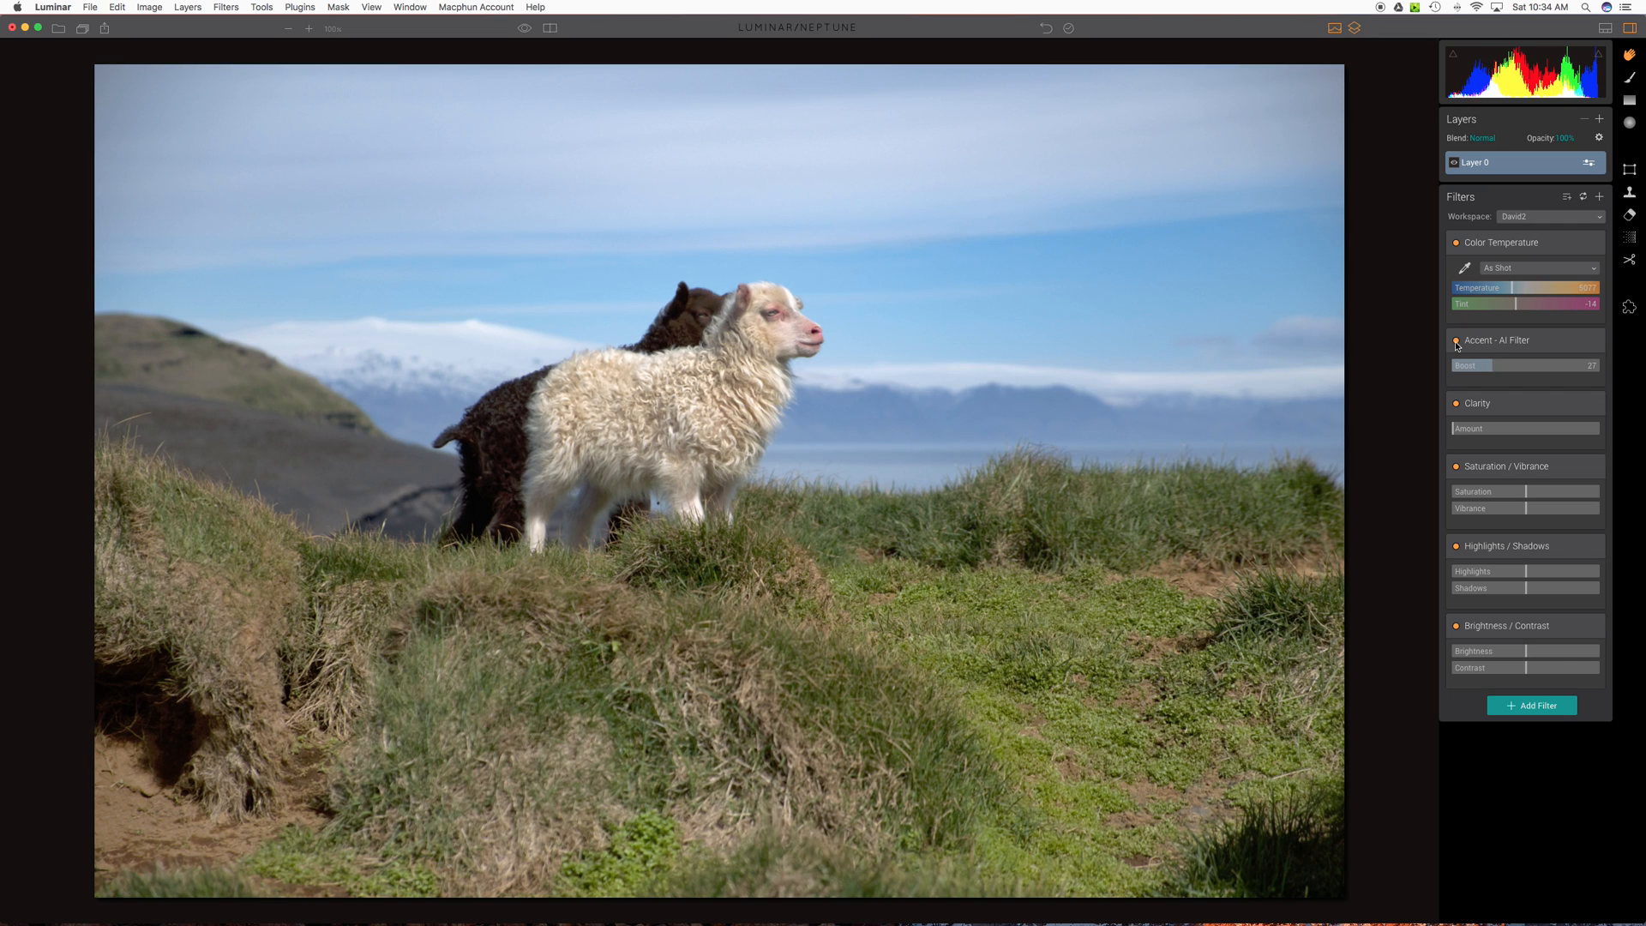
left_click(1458, 340)
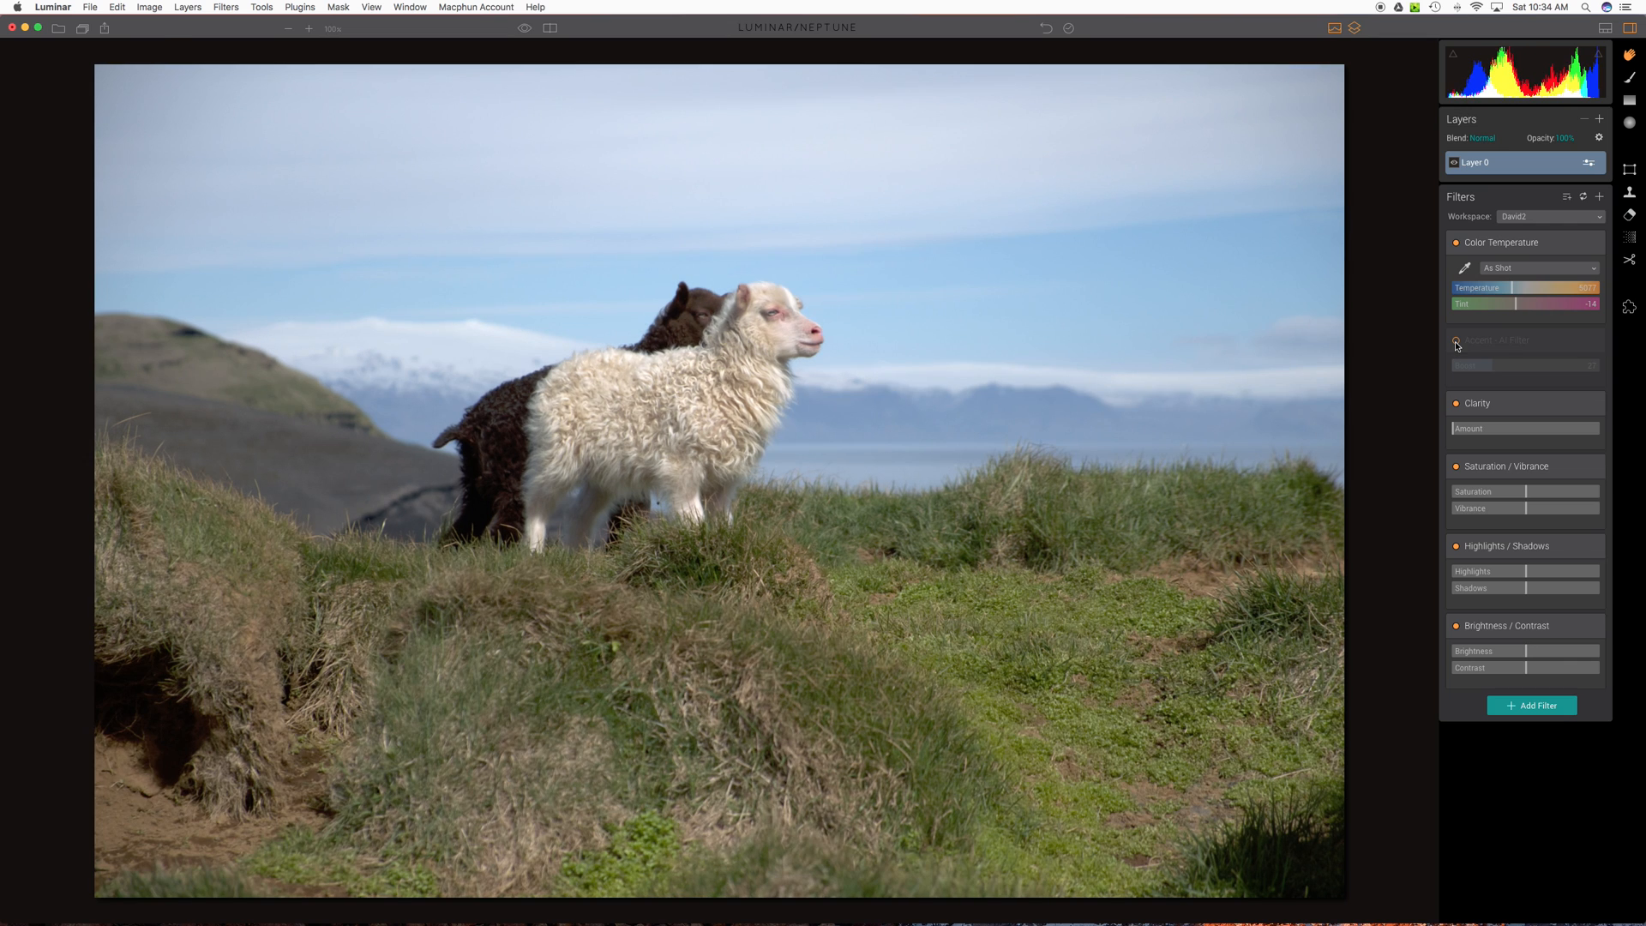
left_click(1456, 340)
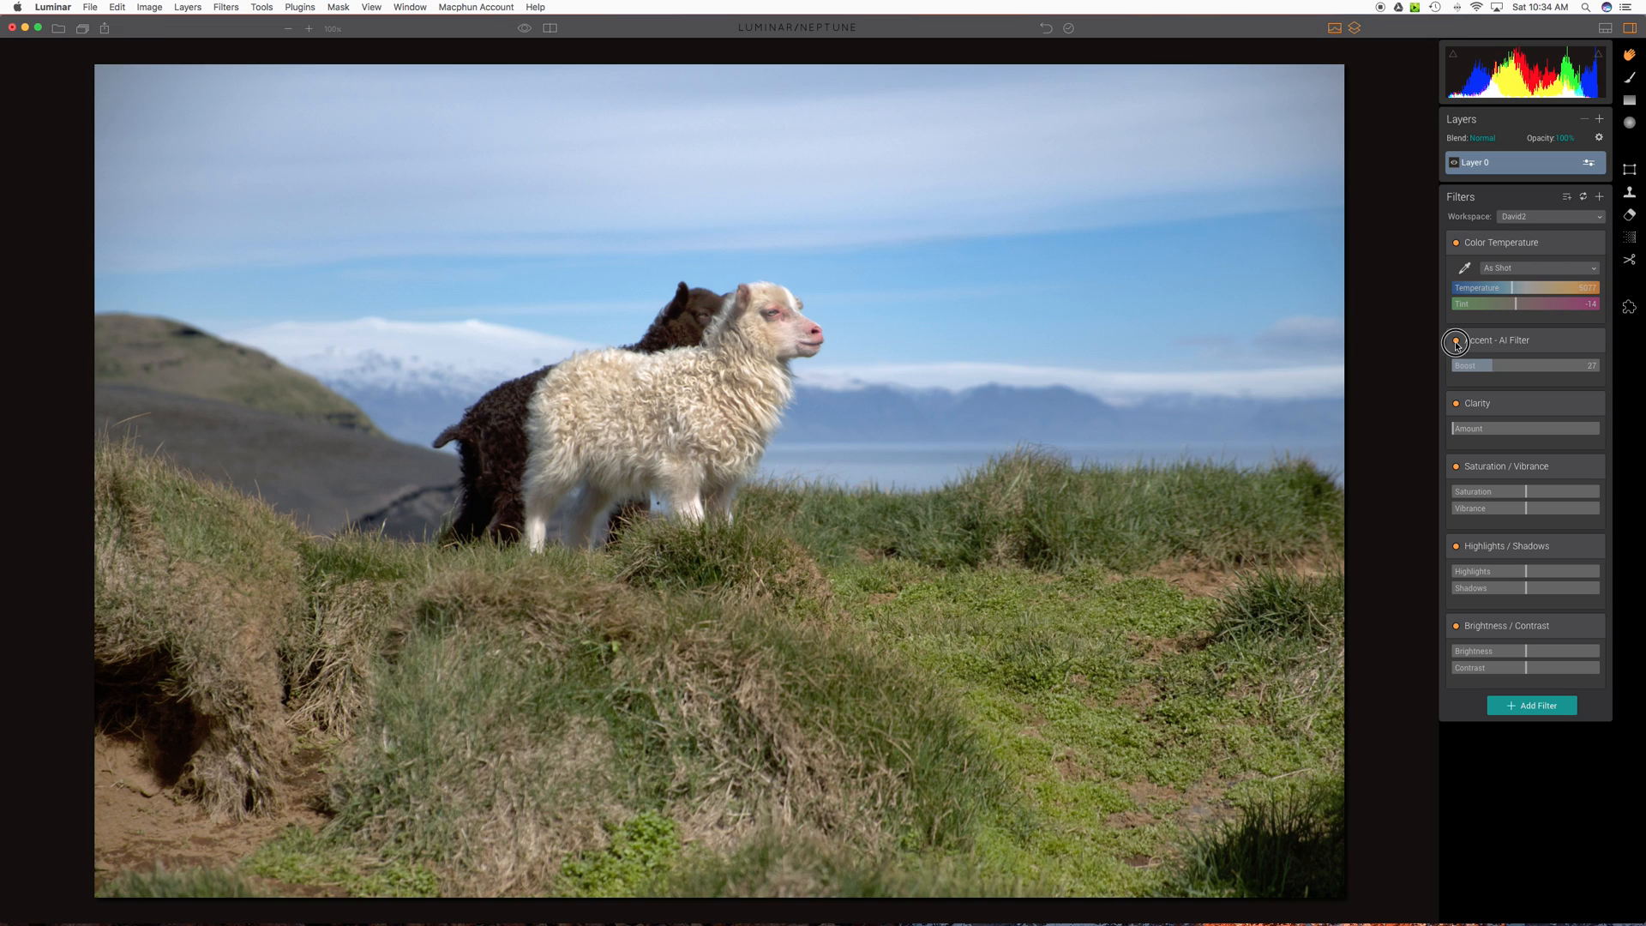
left_click(1458, 345)
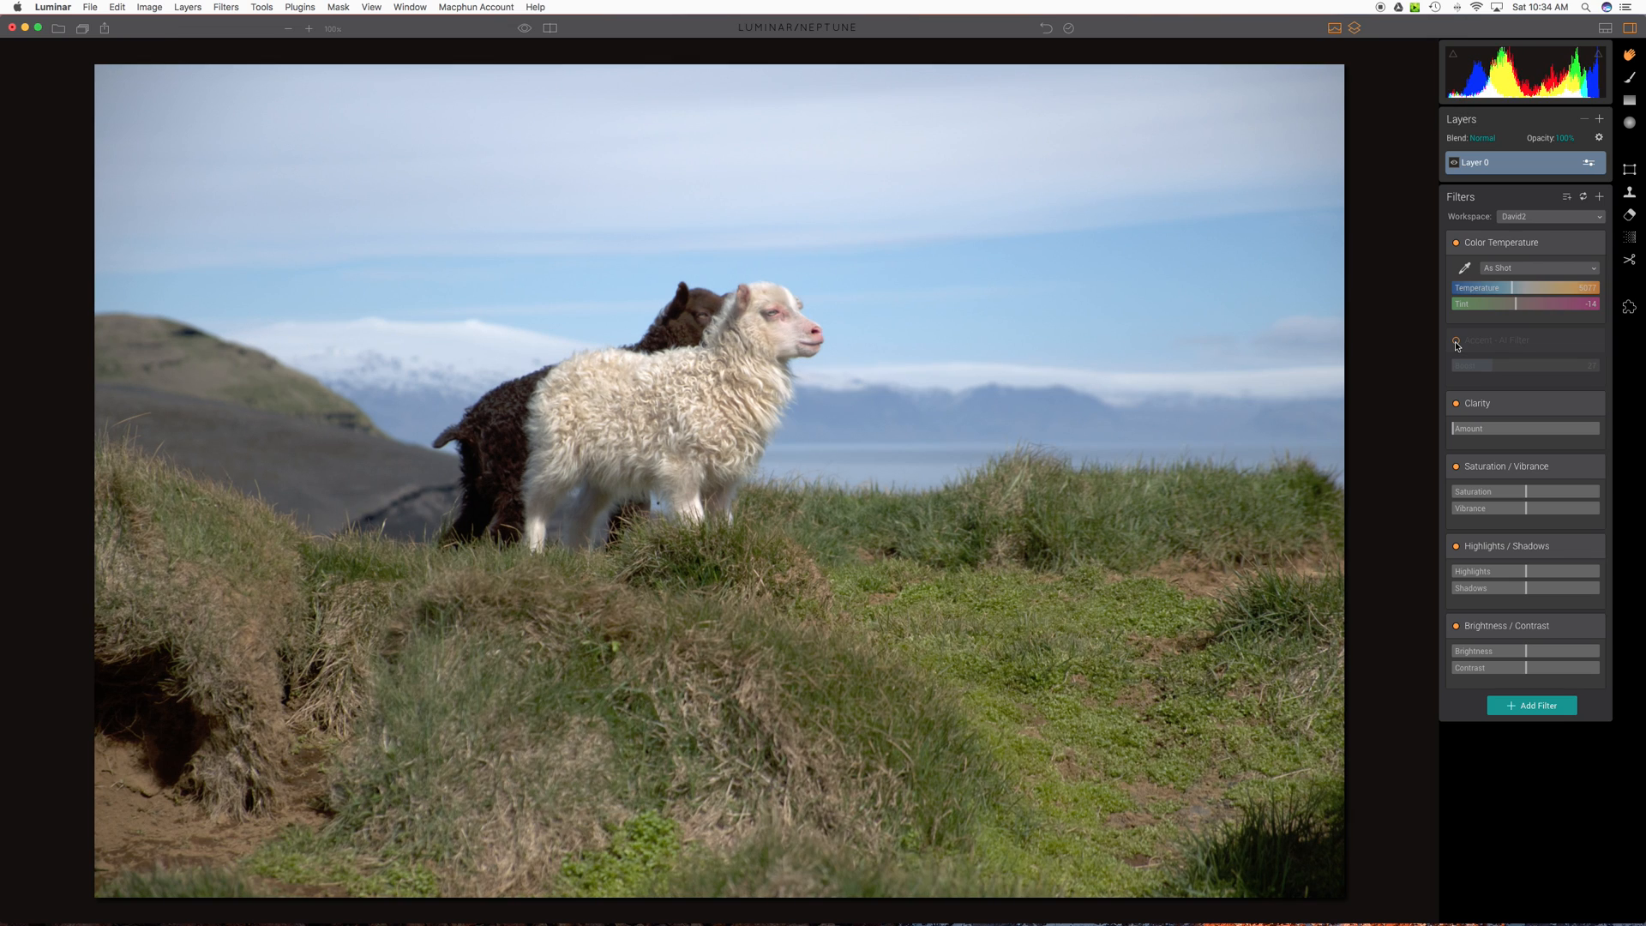
left_click(1456, 340)
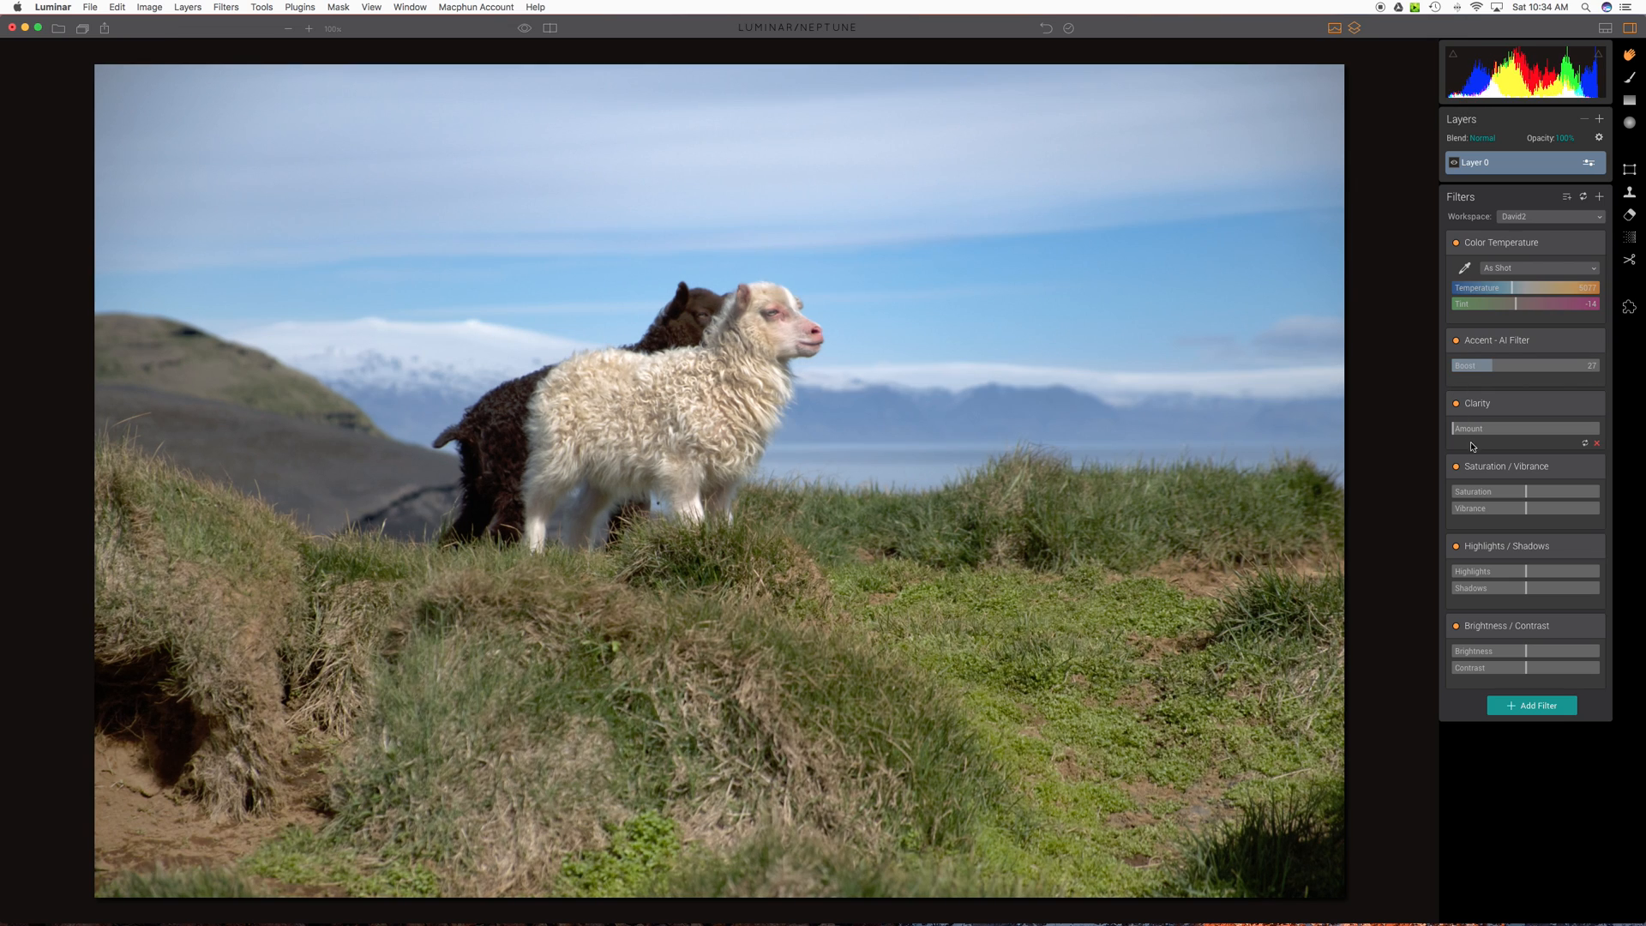
- Apply Clarity at about 16 after trying 50, toggling it off and on to compare
left_click(1524, 429)
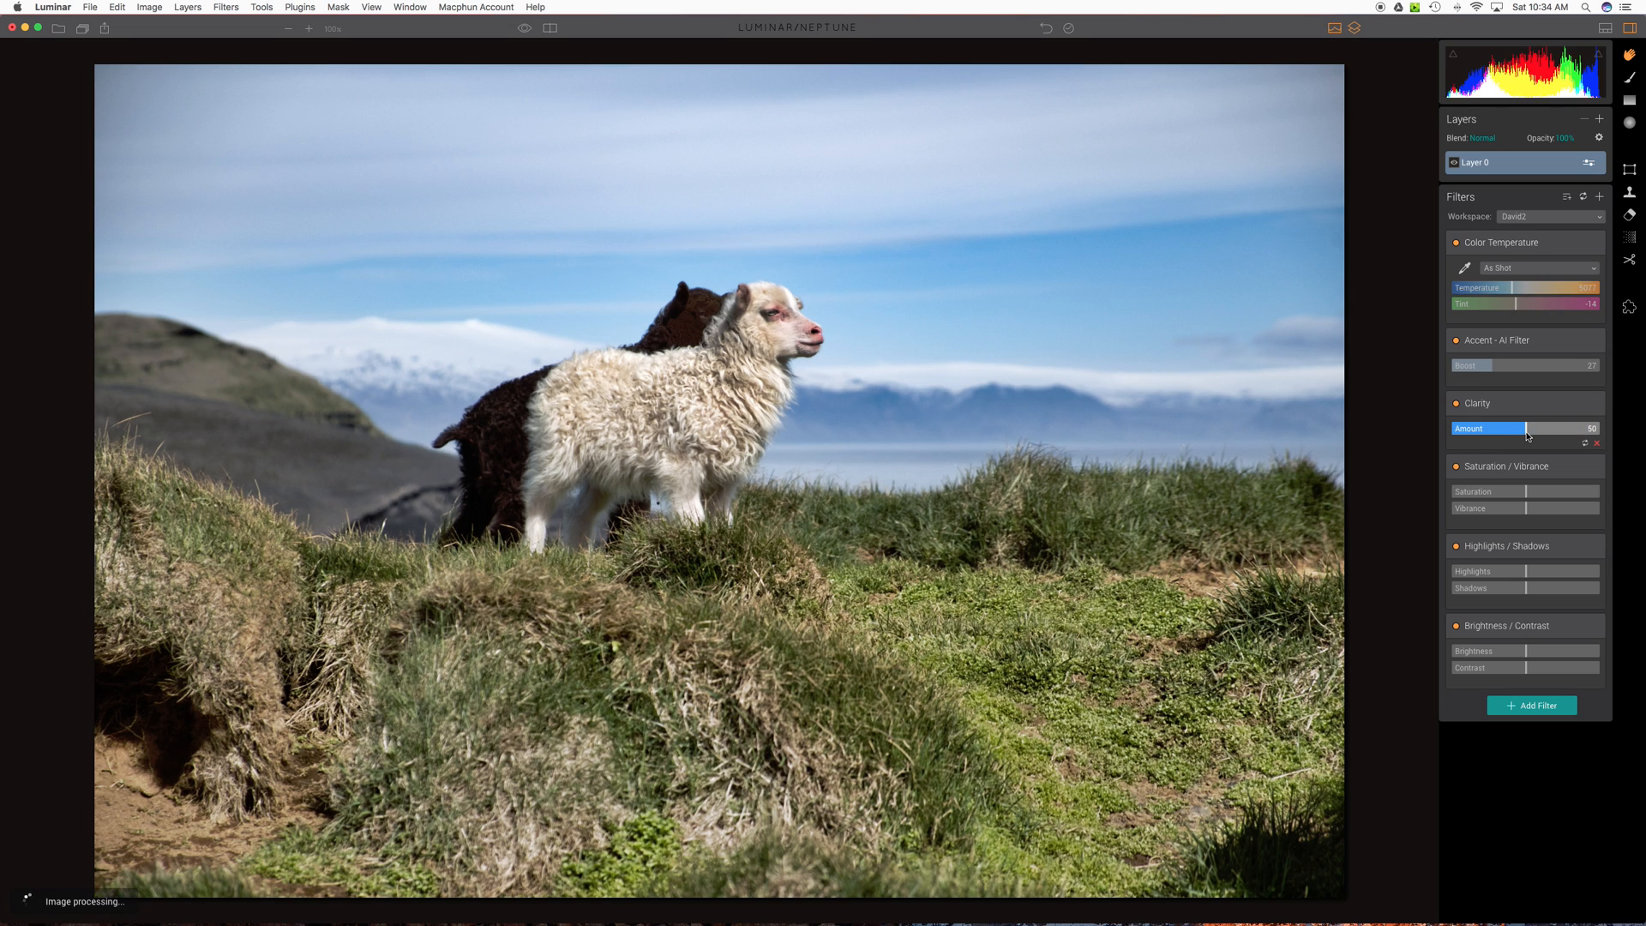
left_click_drag(1528, 428, 1488, 429)
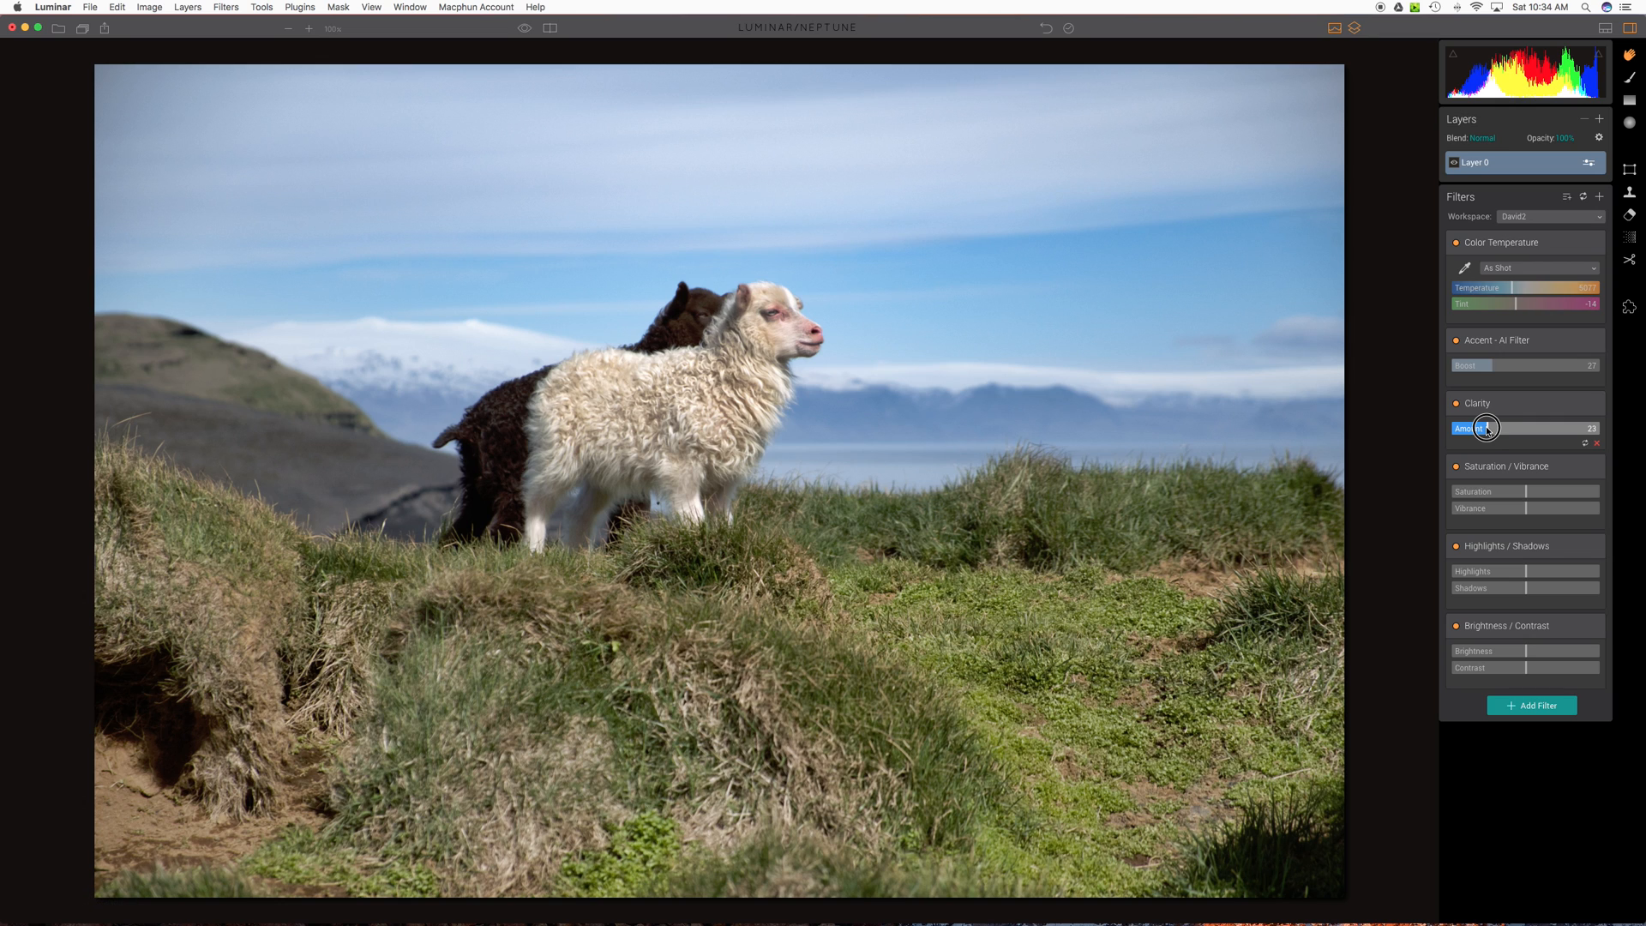
left_click_drag(1485, 429, 1470, 428)
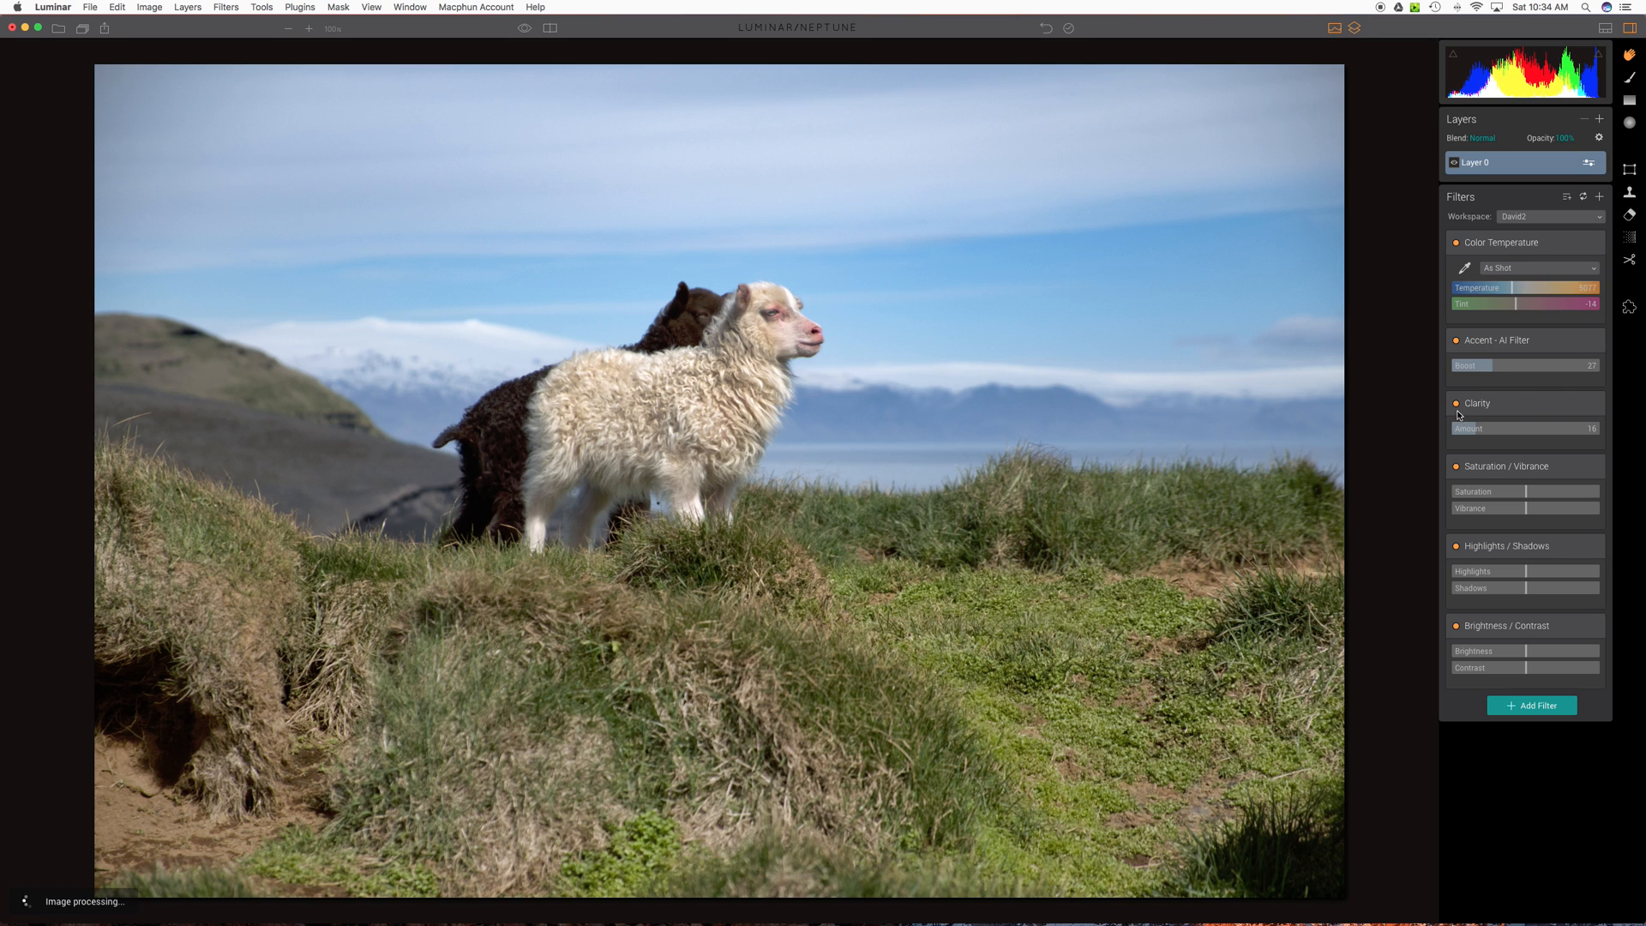
left_click(1456, 403)
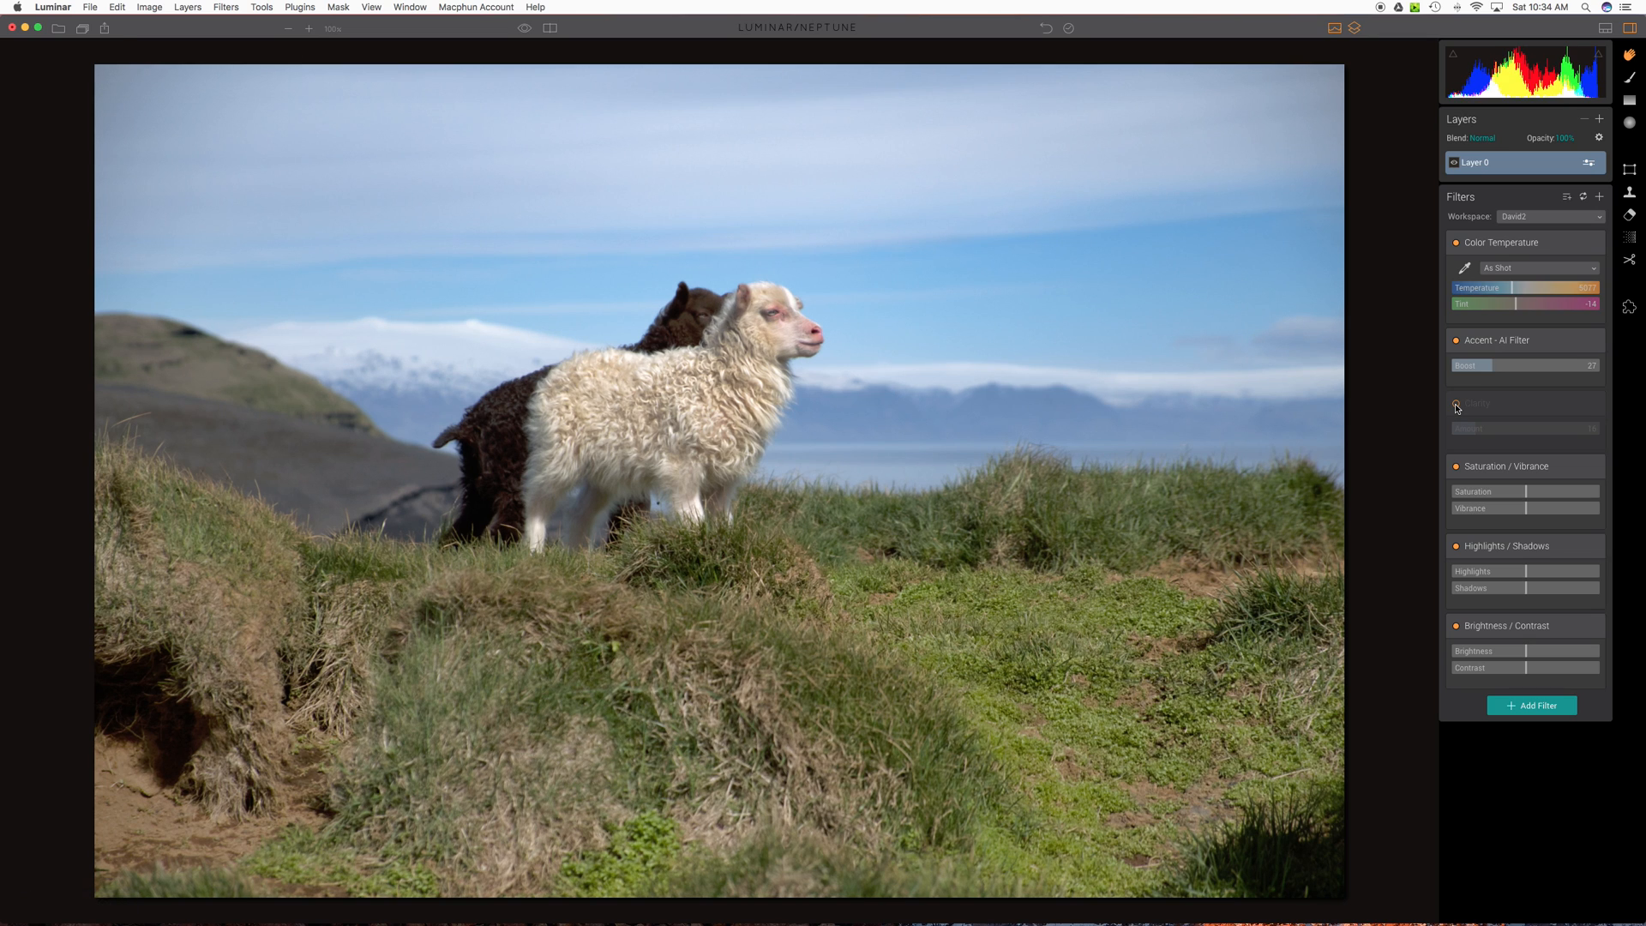
left_click(1456, 405)
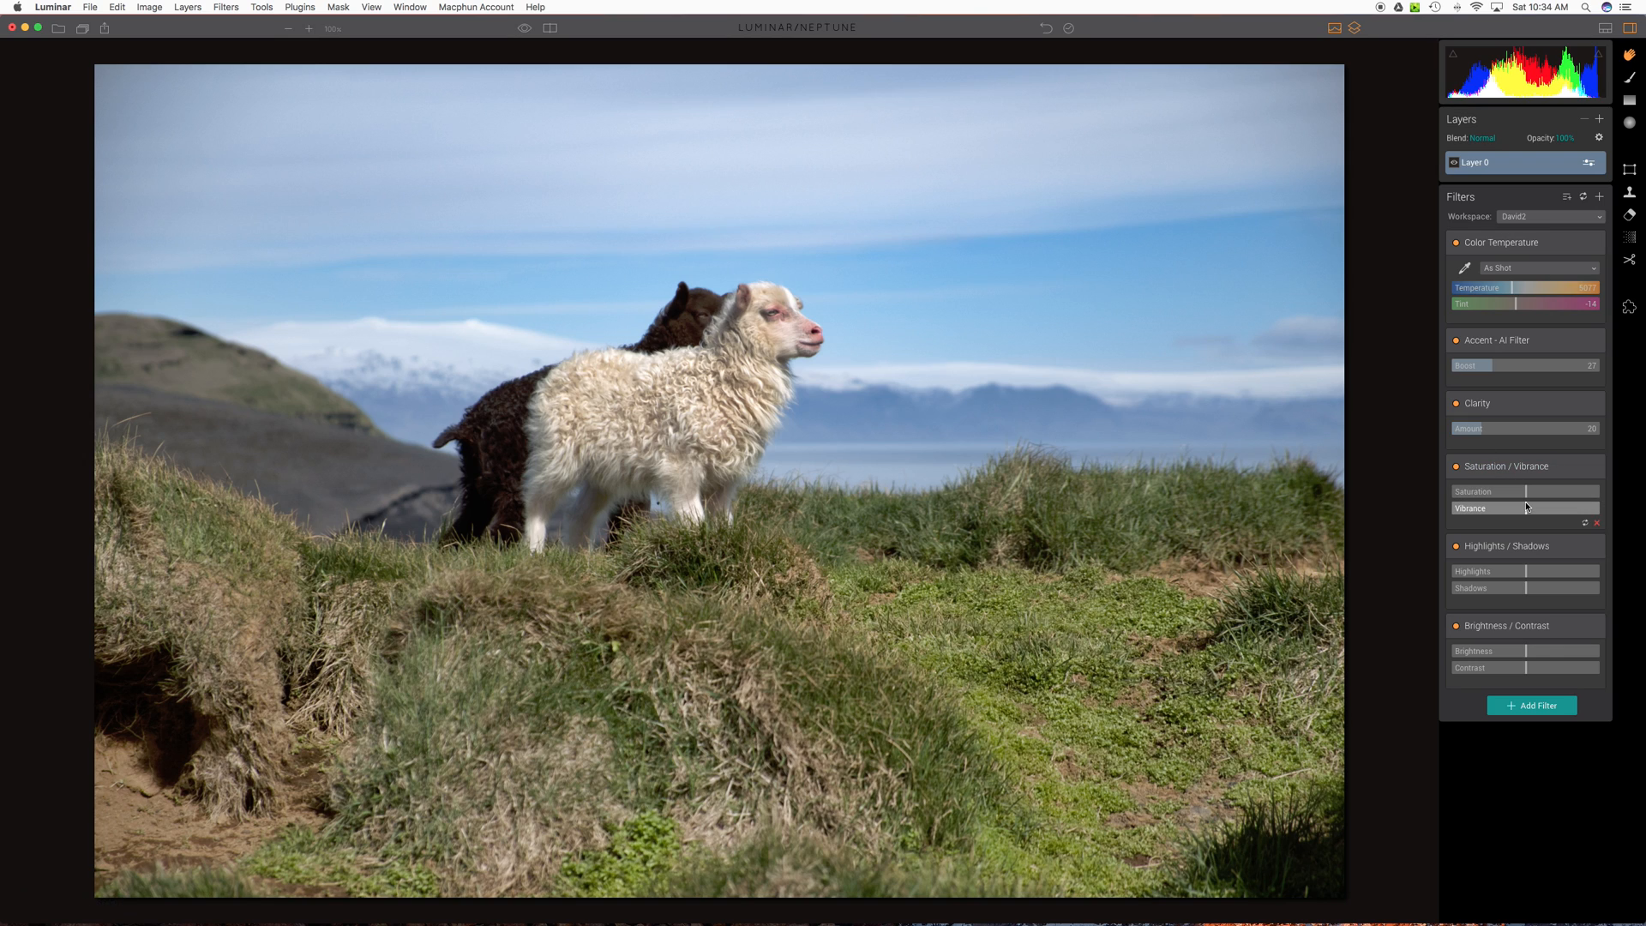
- Try Vibrance up to 36, then settle it at -12
left_click_drag(1521, 508, 1543, 508)
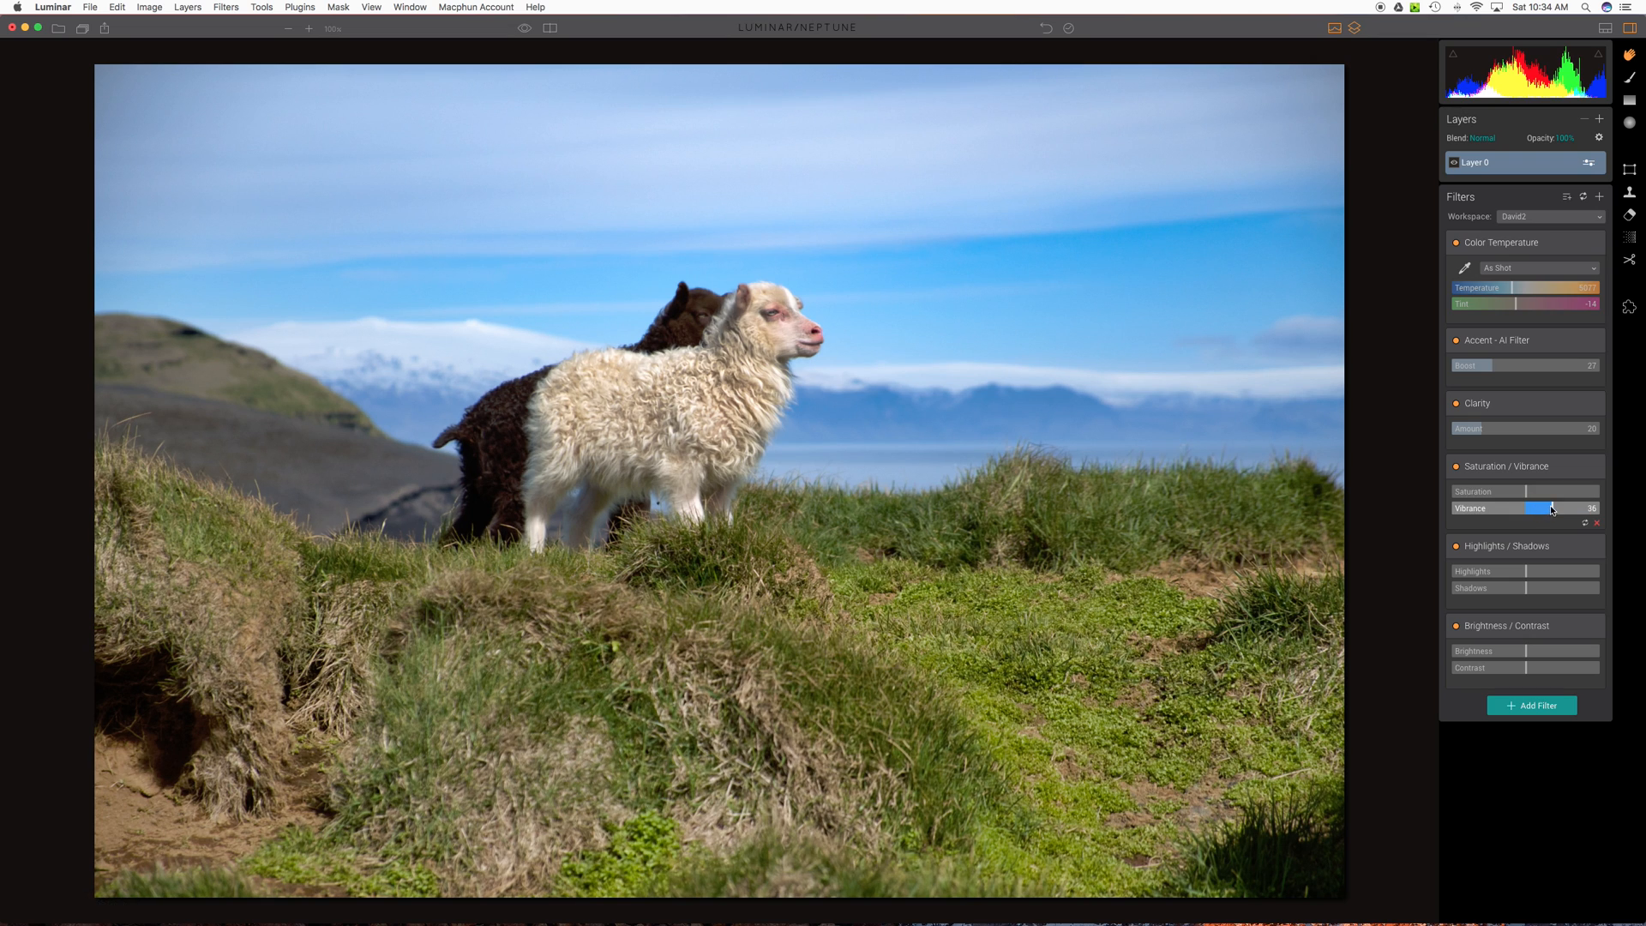
left_click_drag(1551, 508, 1528, 508)
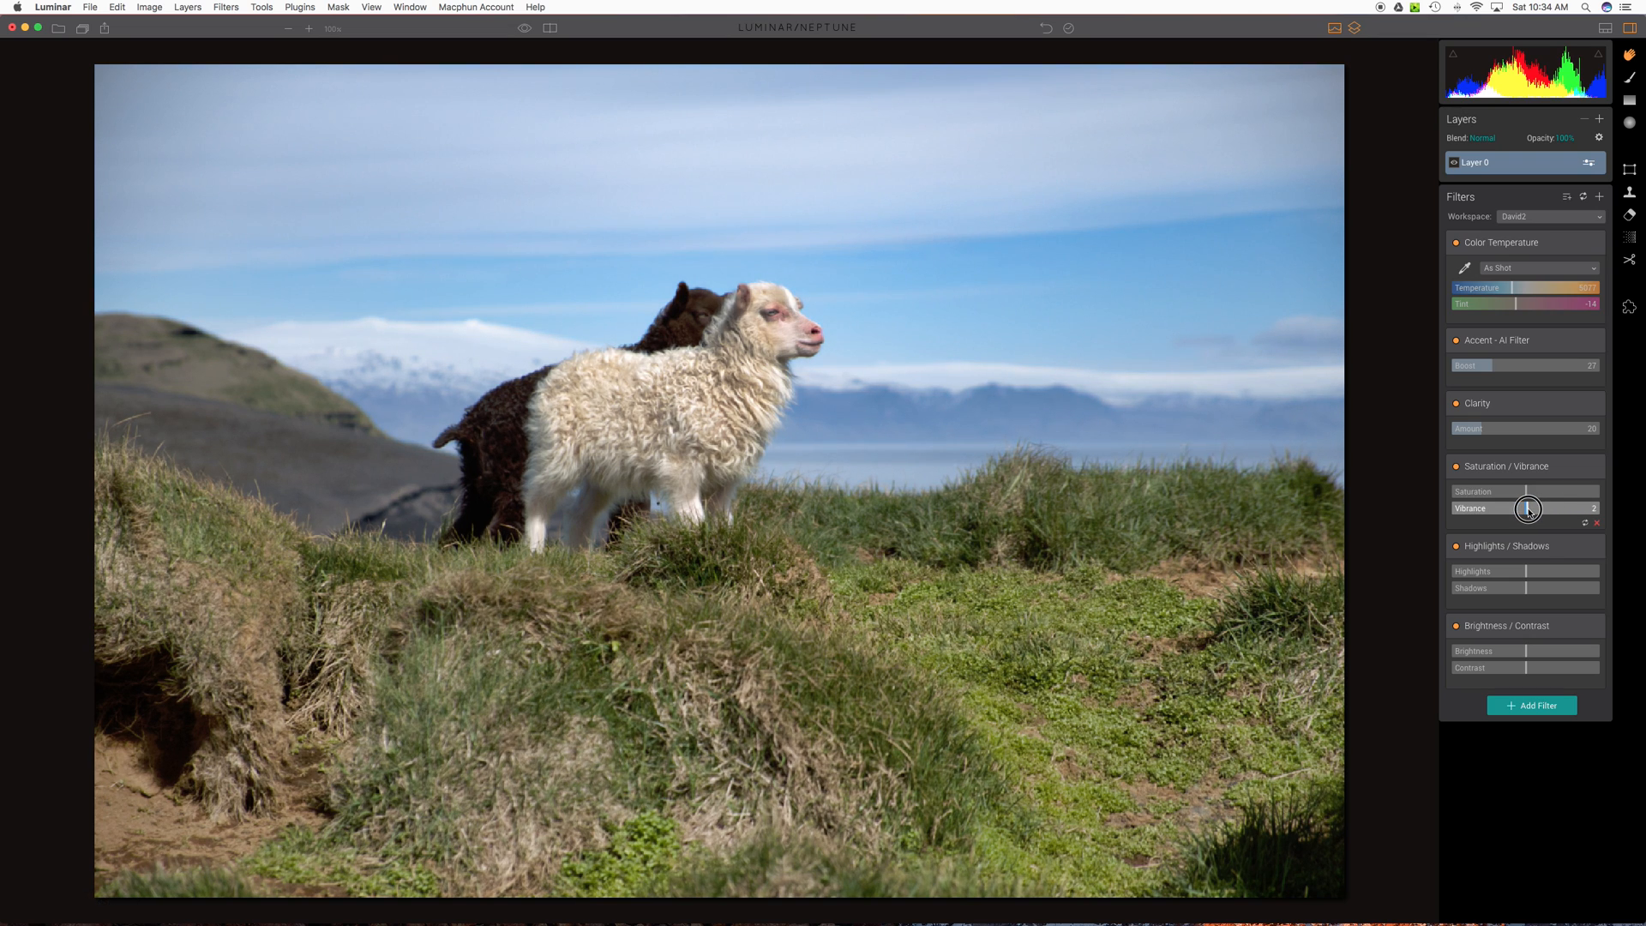
left_click_drag(1528, 507, 1518, 508)
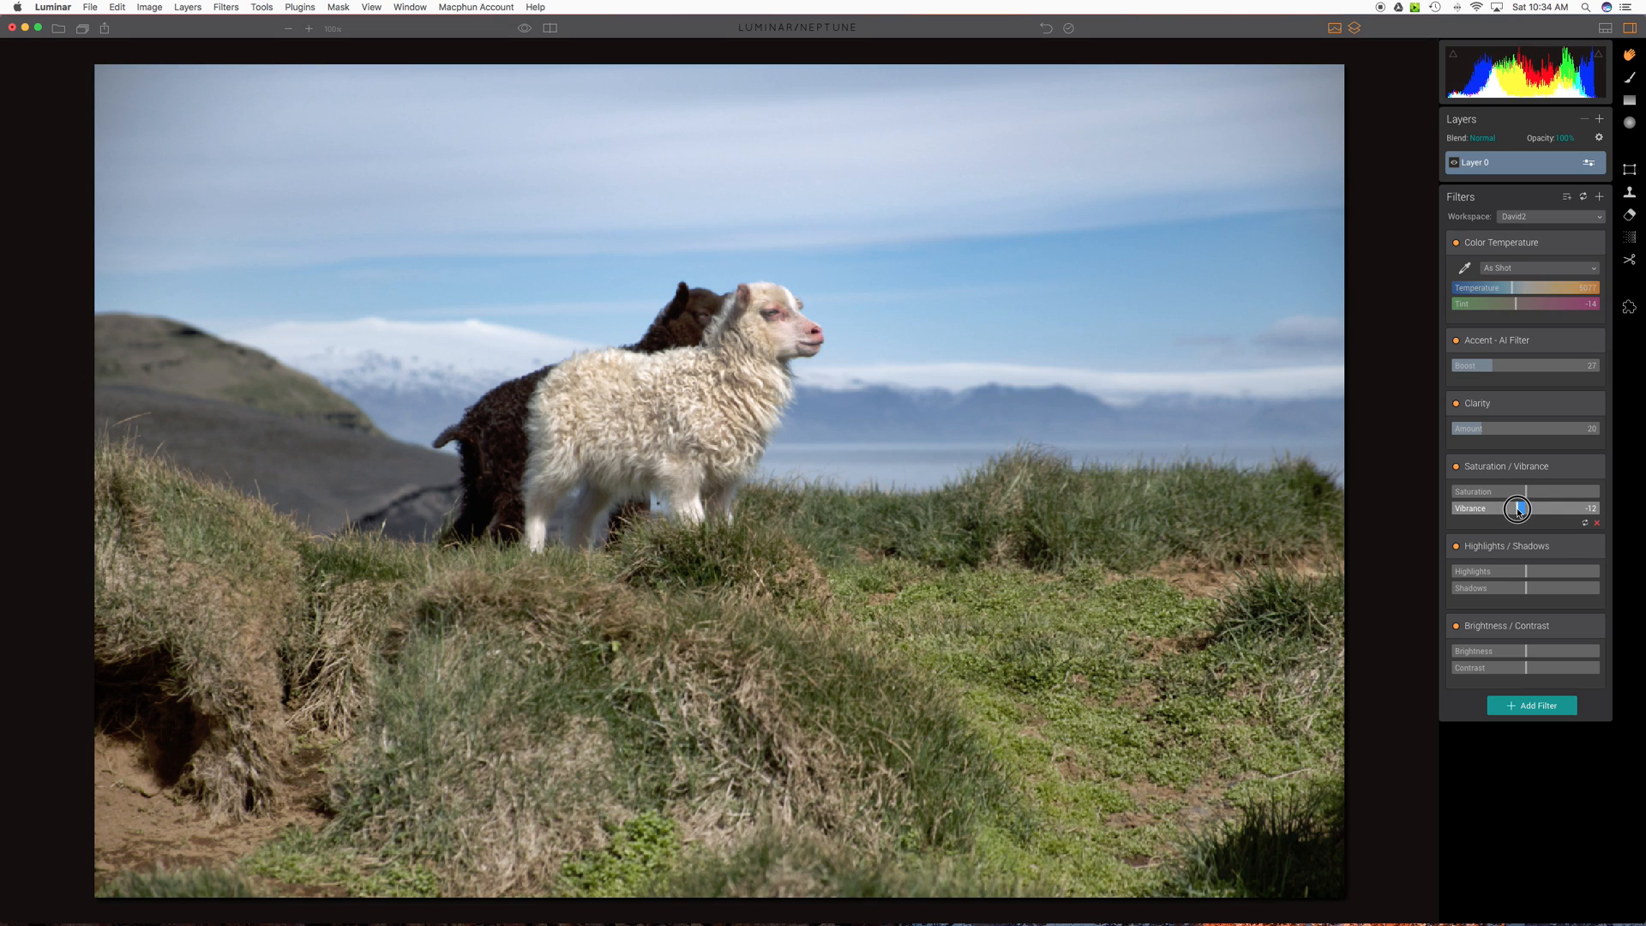
left_click_drag(1517, 507, 1525, 508)
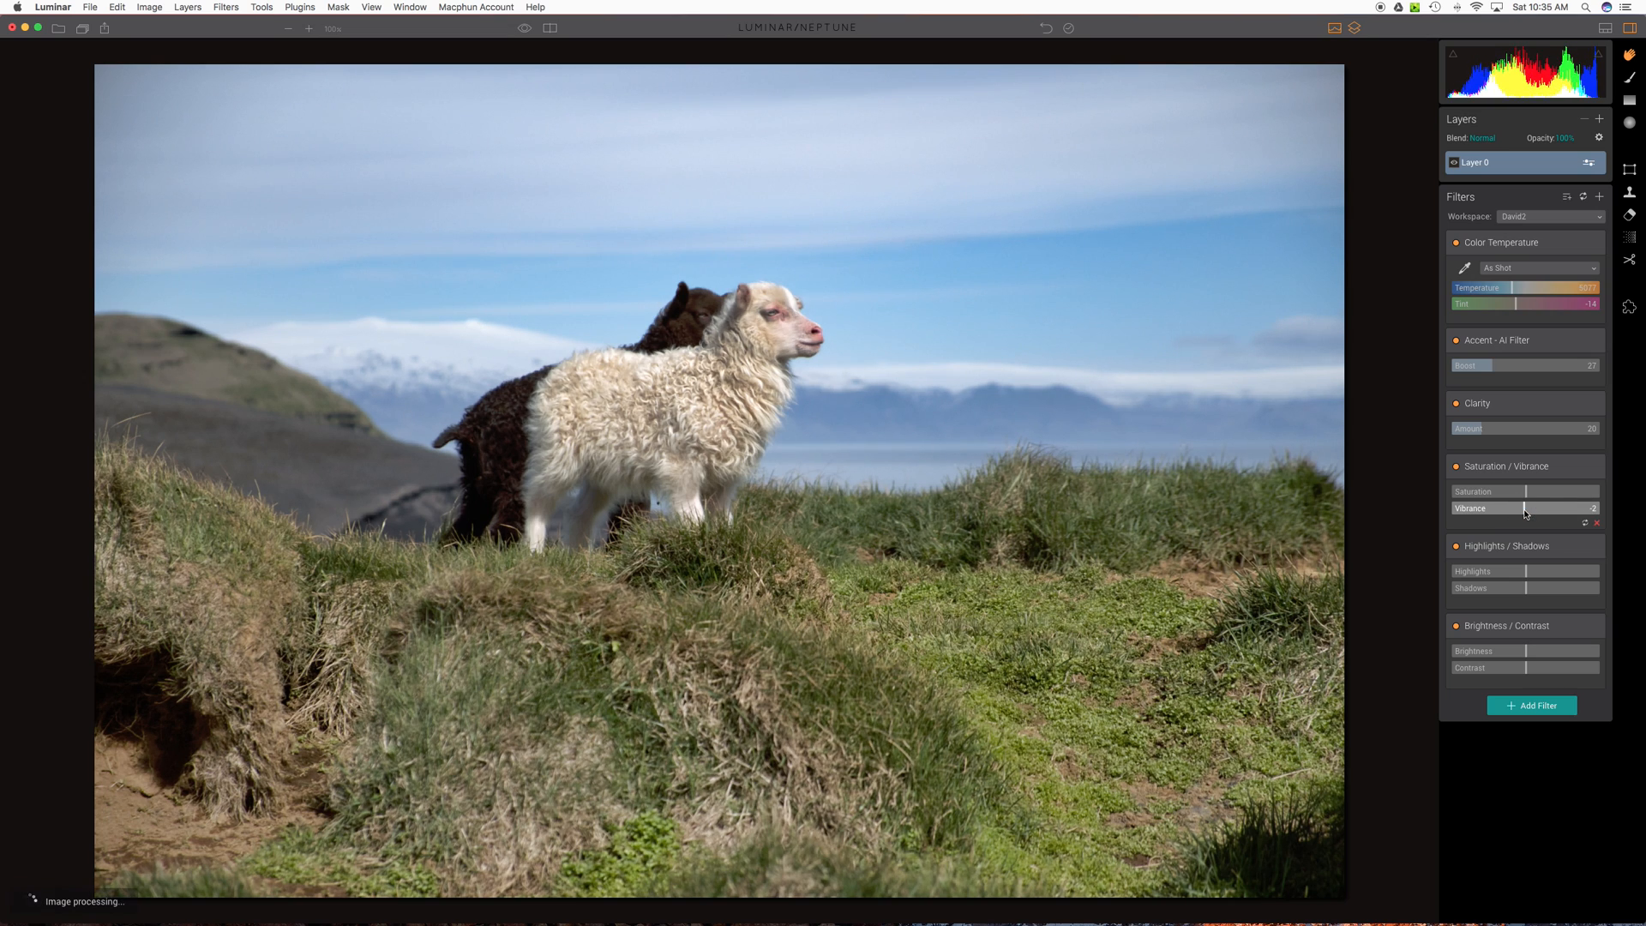
- Swing Highlights between 100 and -100, then settle it at a small value near zero
left_click_drag(1564, 571, 1521, 571)
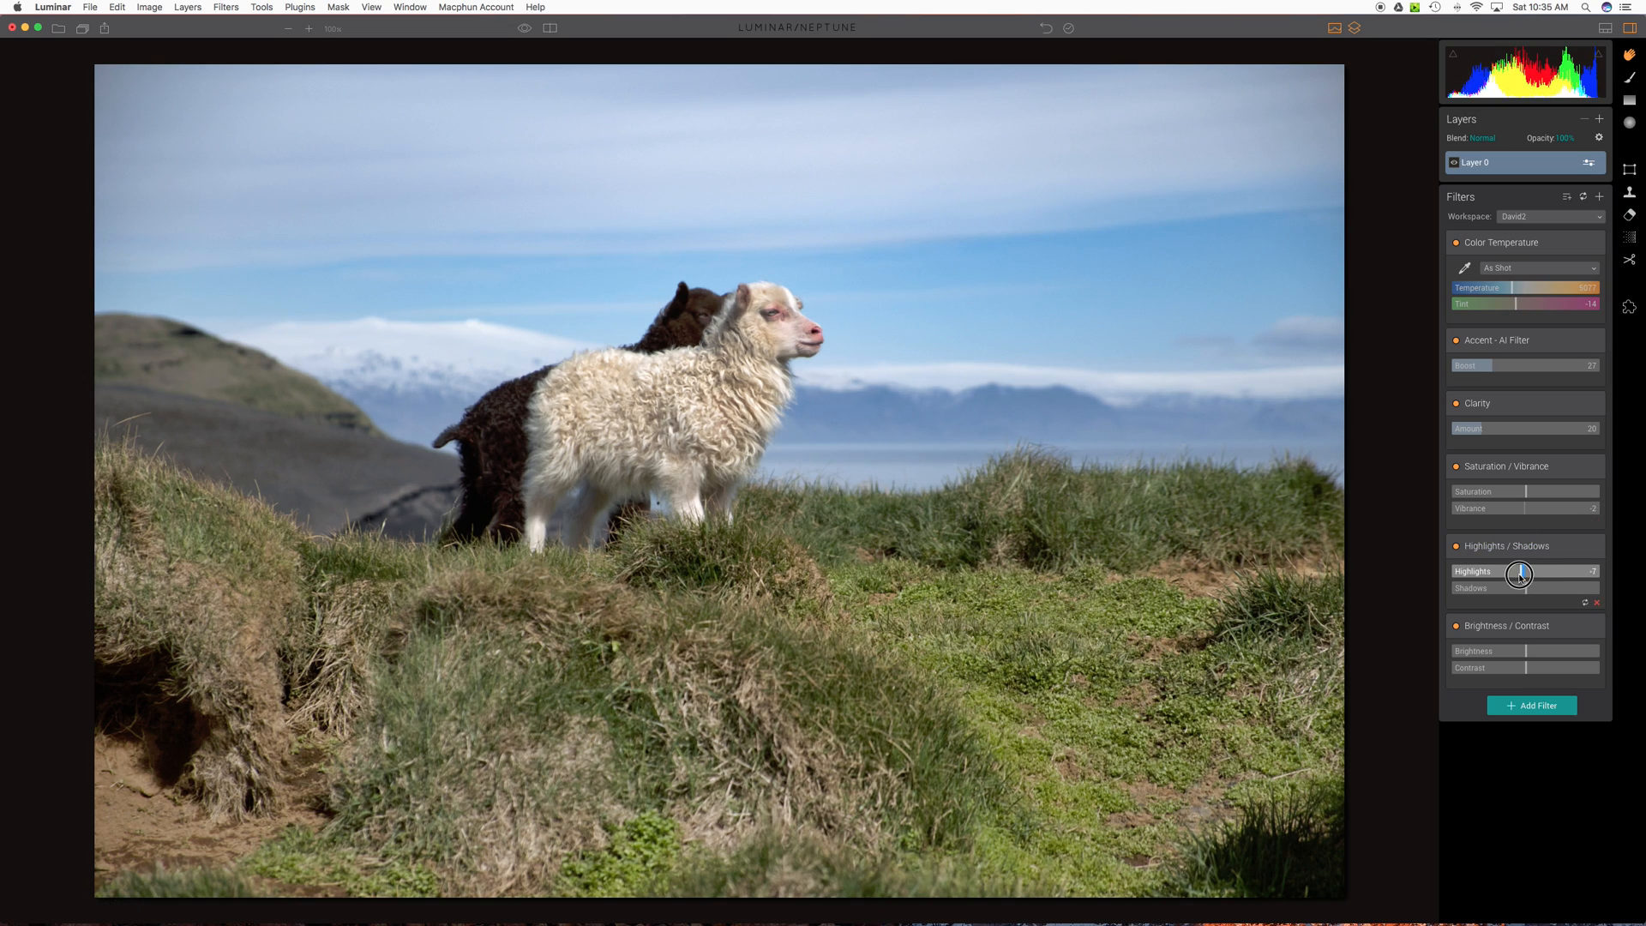
left_click_drag(1521, 573, 1514, 572)
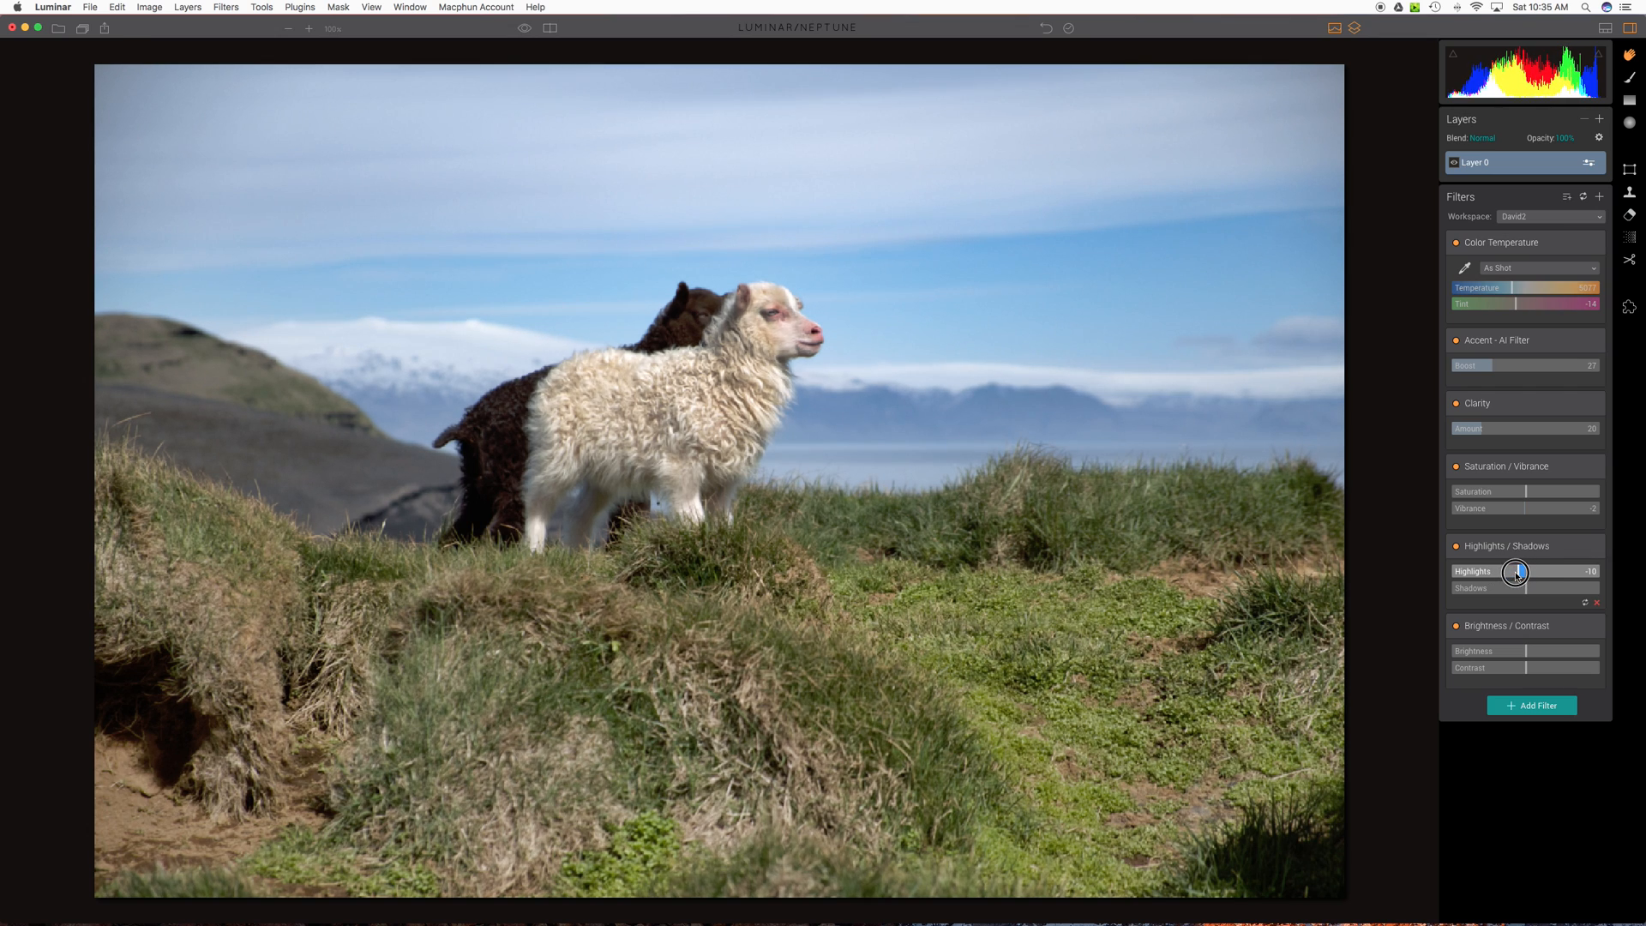
left_click_drag(1514, 573, 1598, 573)
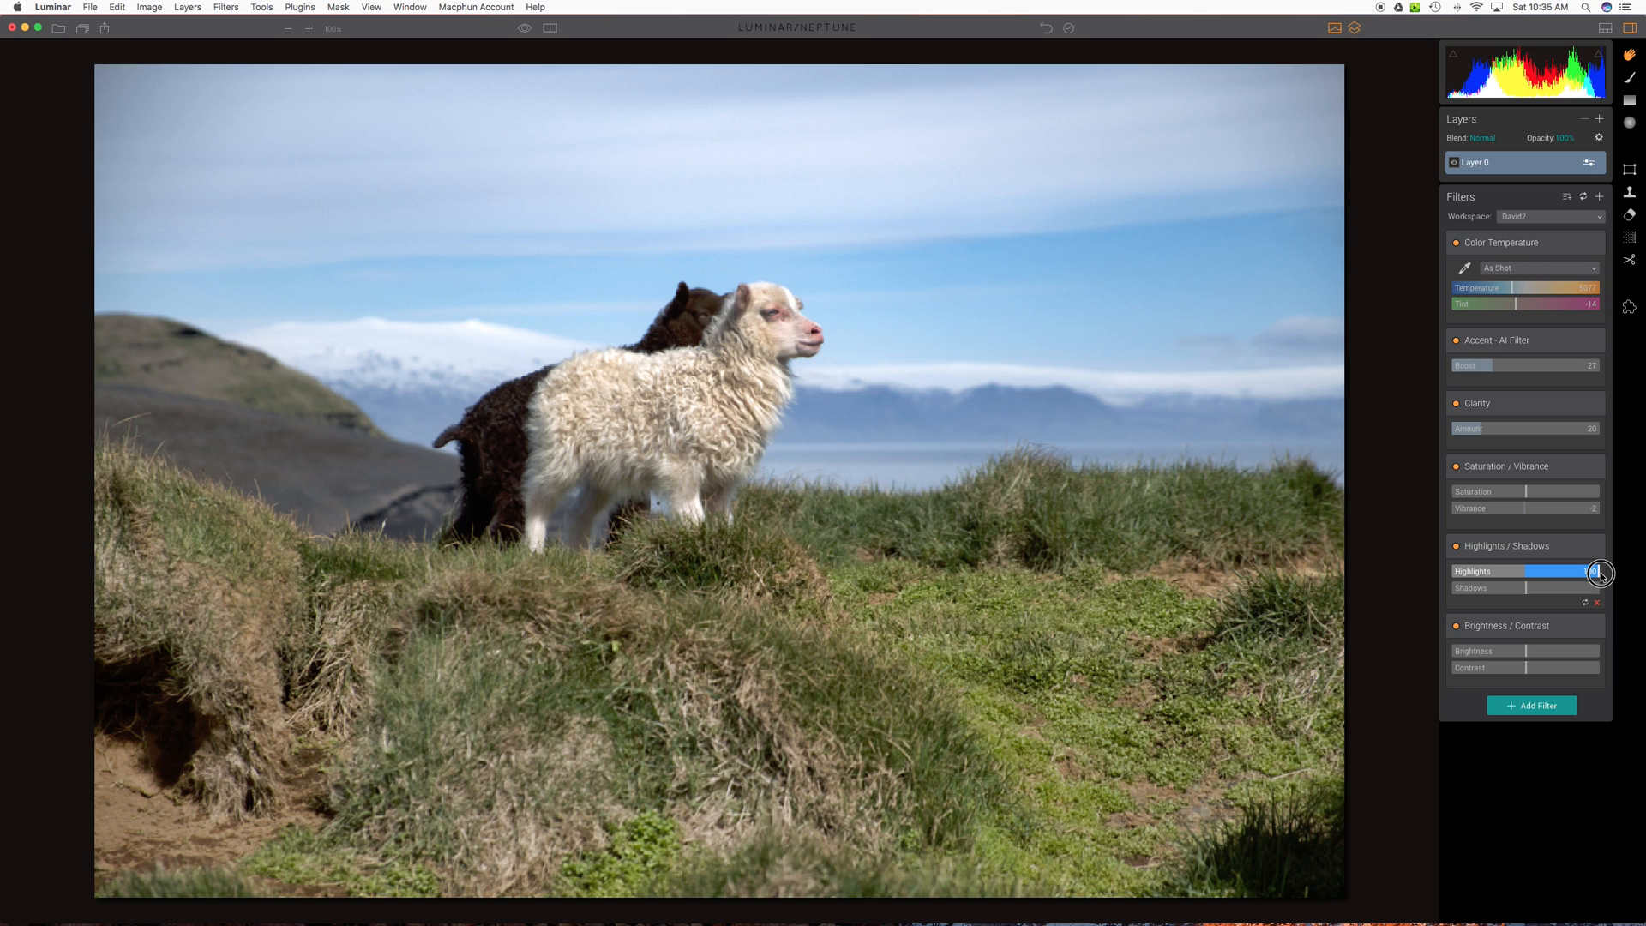
left_click_drag(1602, 573, 1521, 571)
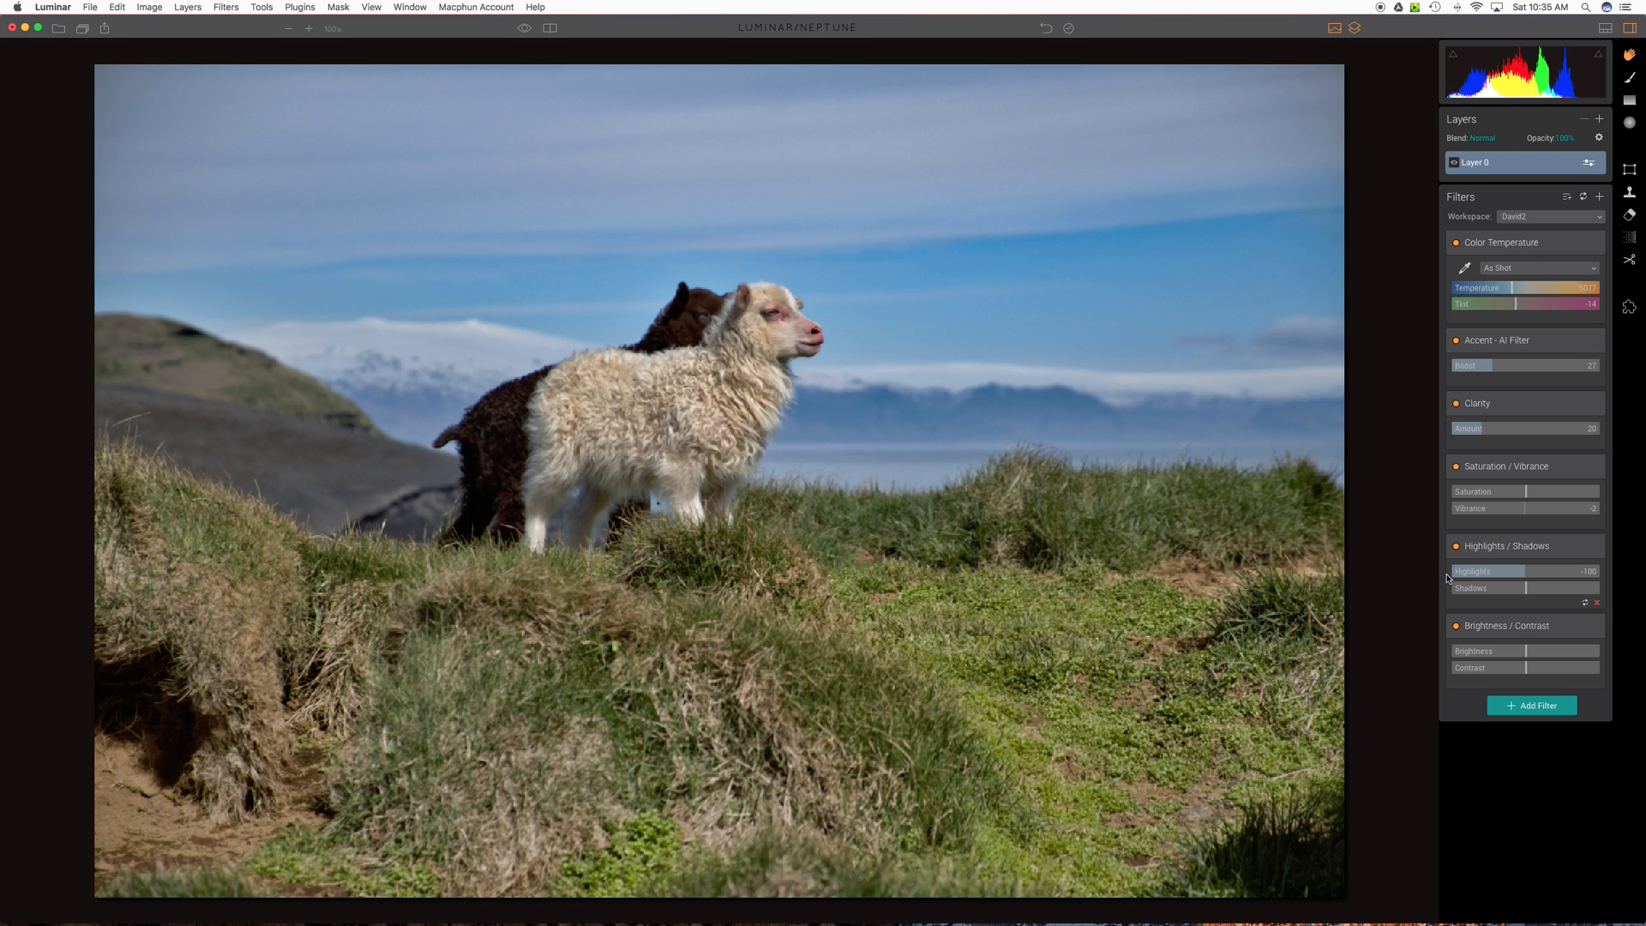
left_click(1473, 571)
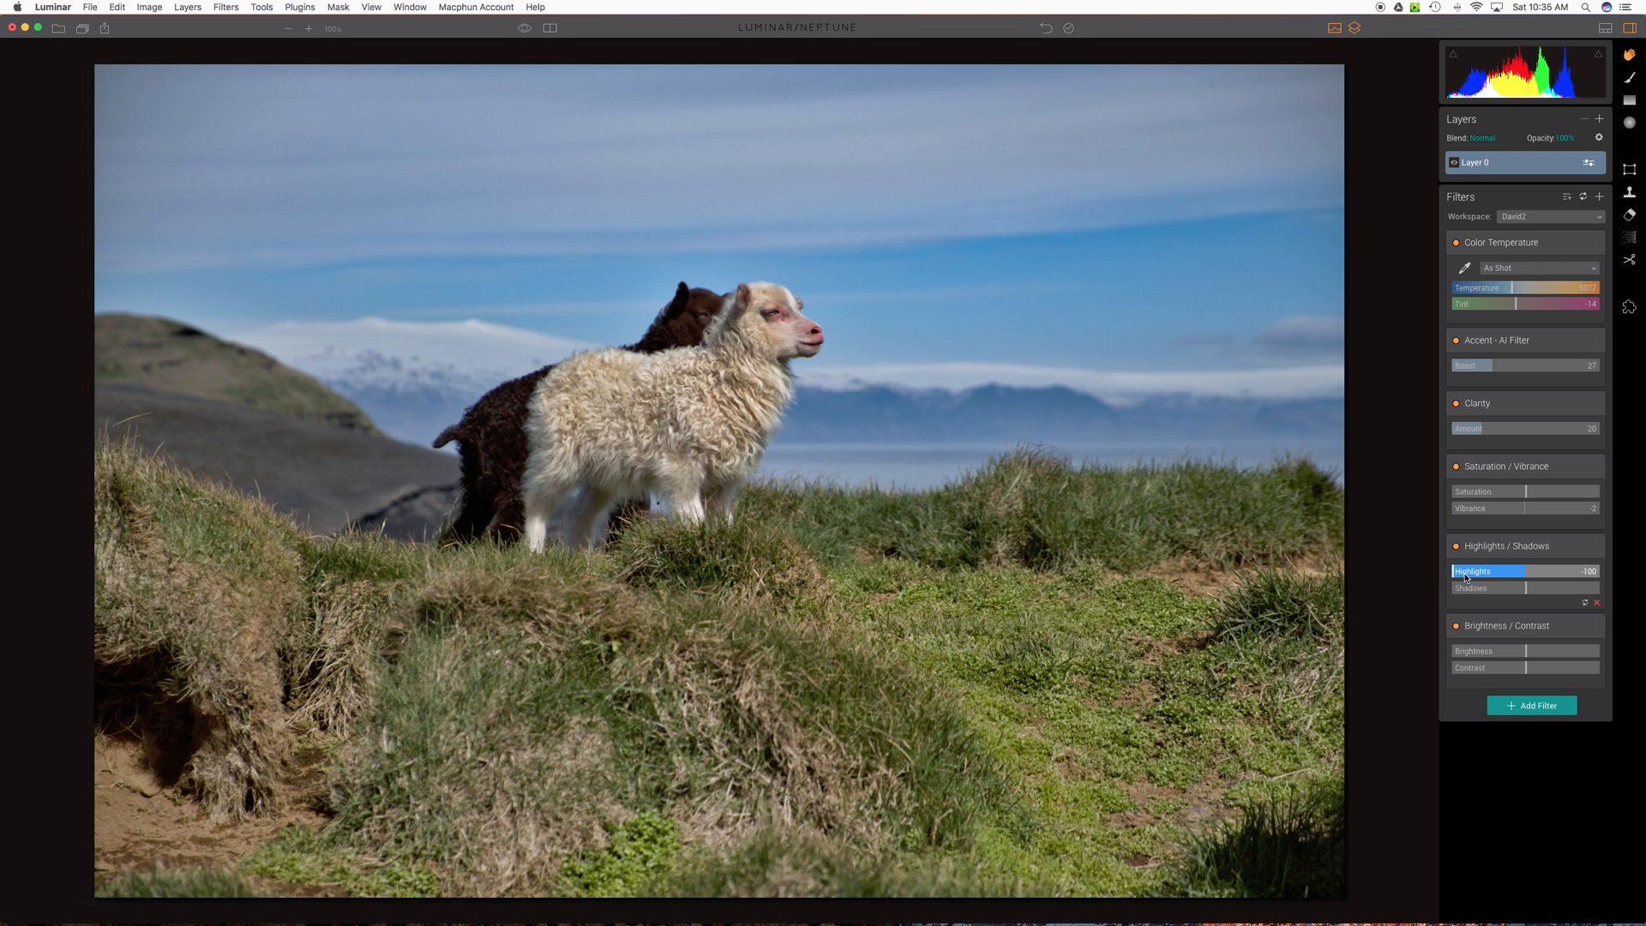
left_click_drag(1457, 569, 1521, 569)
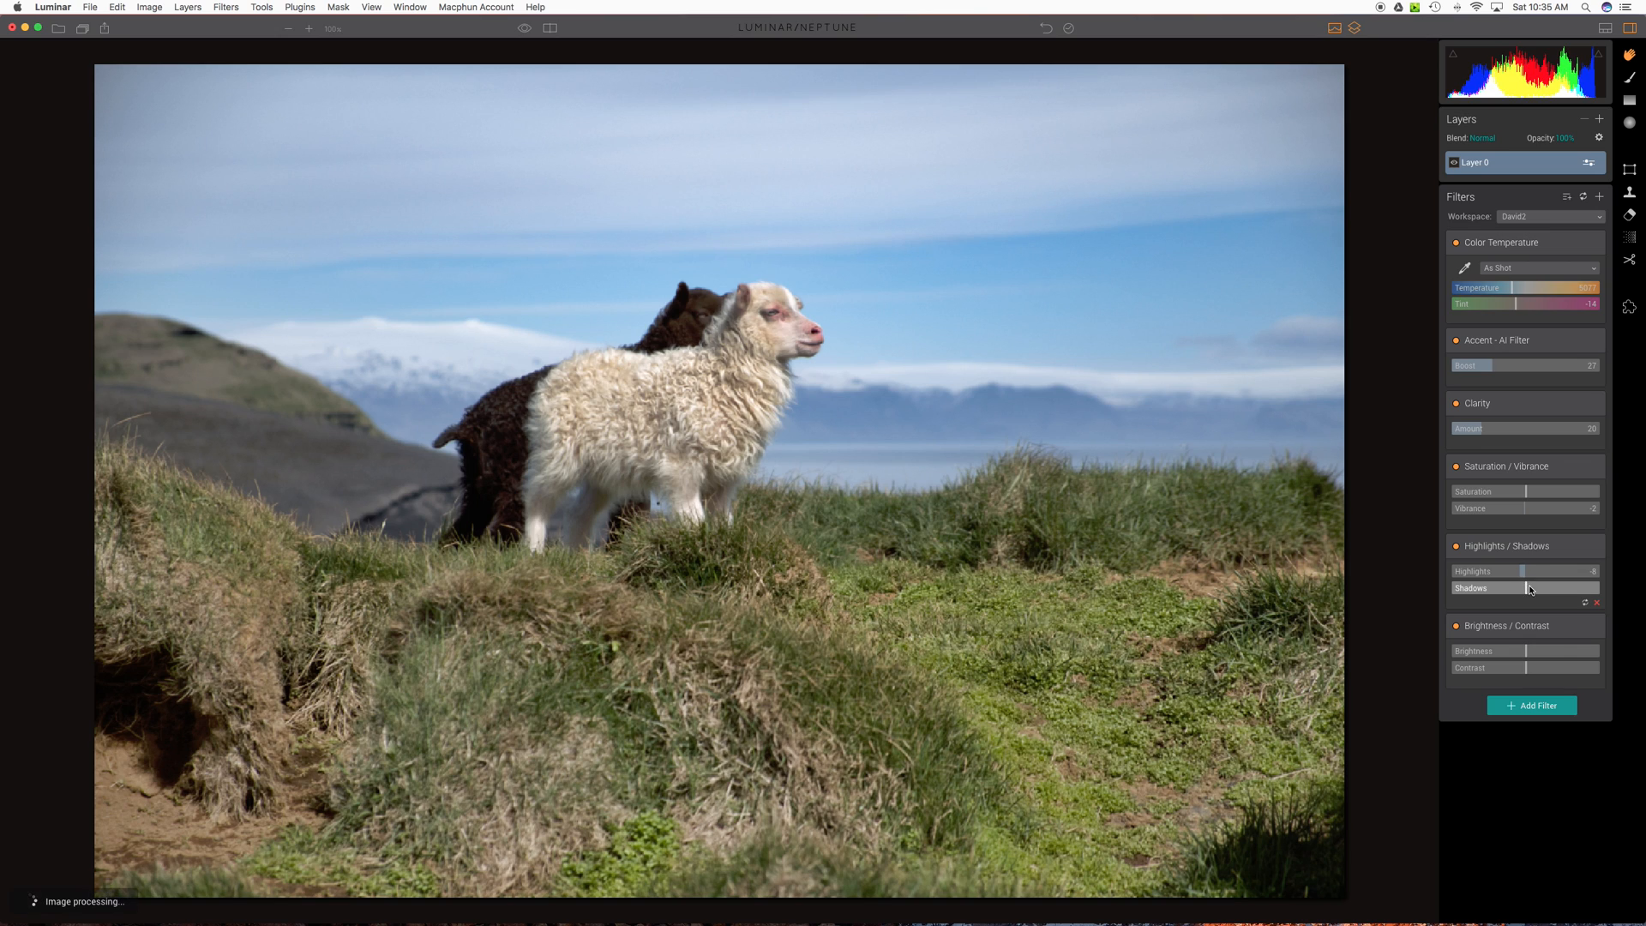
- Pull Shadows darker and much brighter, then leave it at a slight positive lift
left_click_drag(1559, 588, 1523, 588)
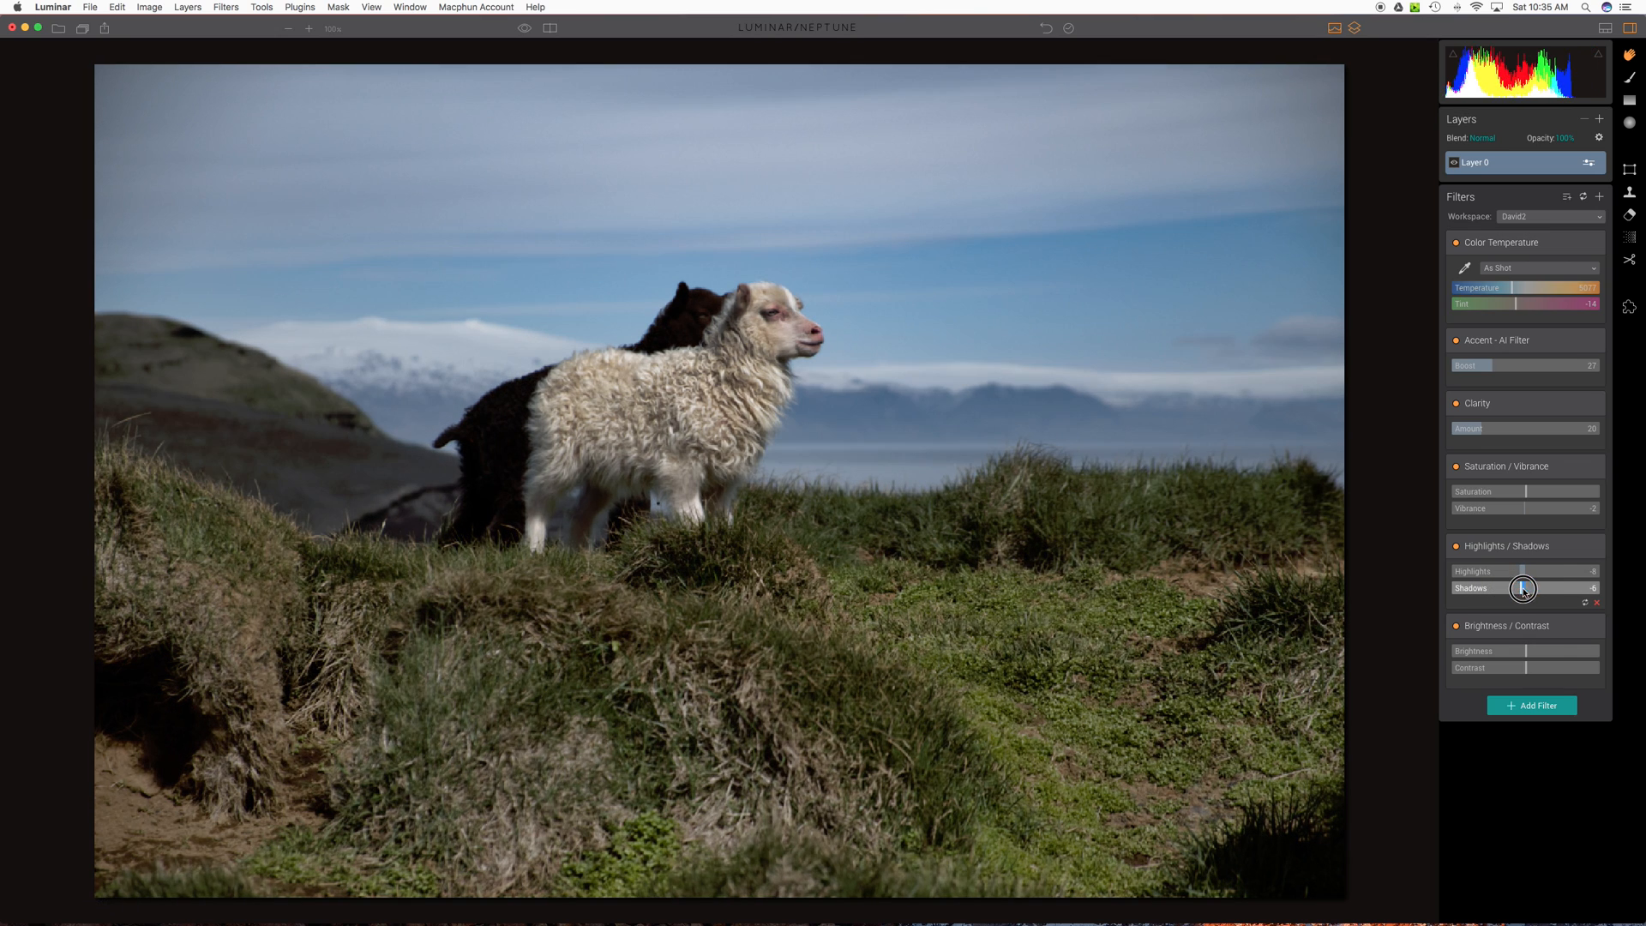
left_click_drag(1523, 588, 1553, 588)
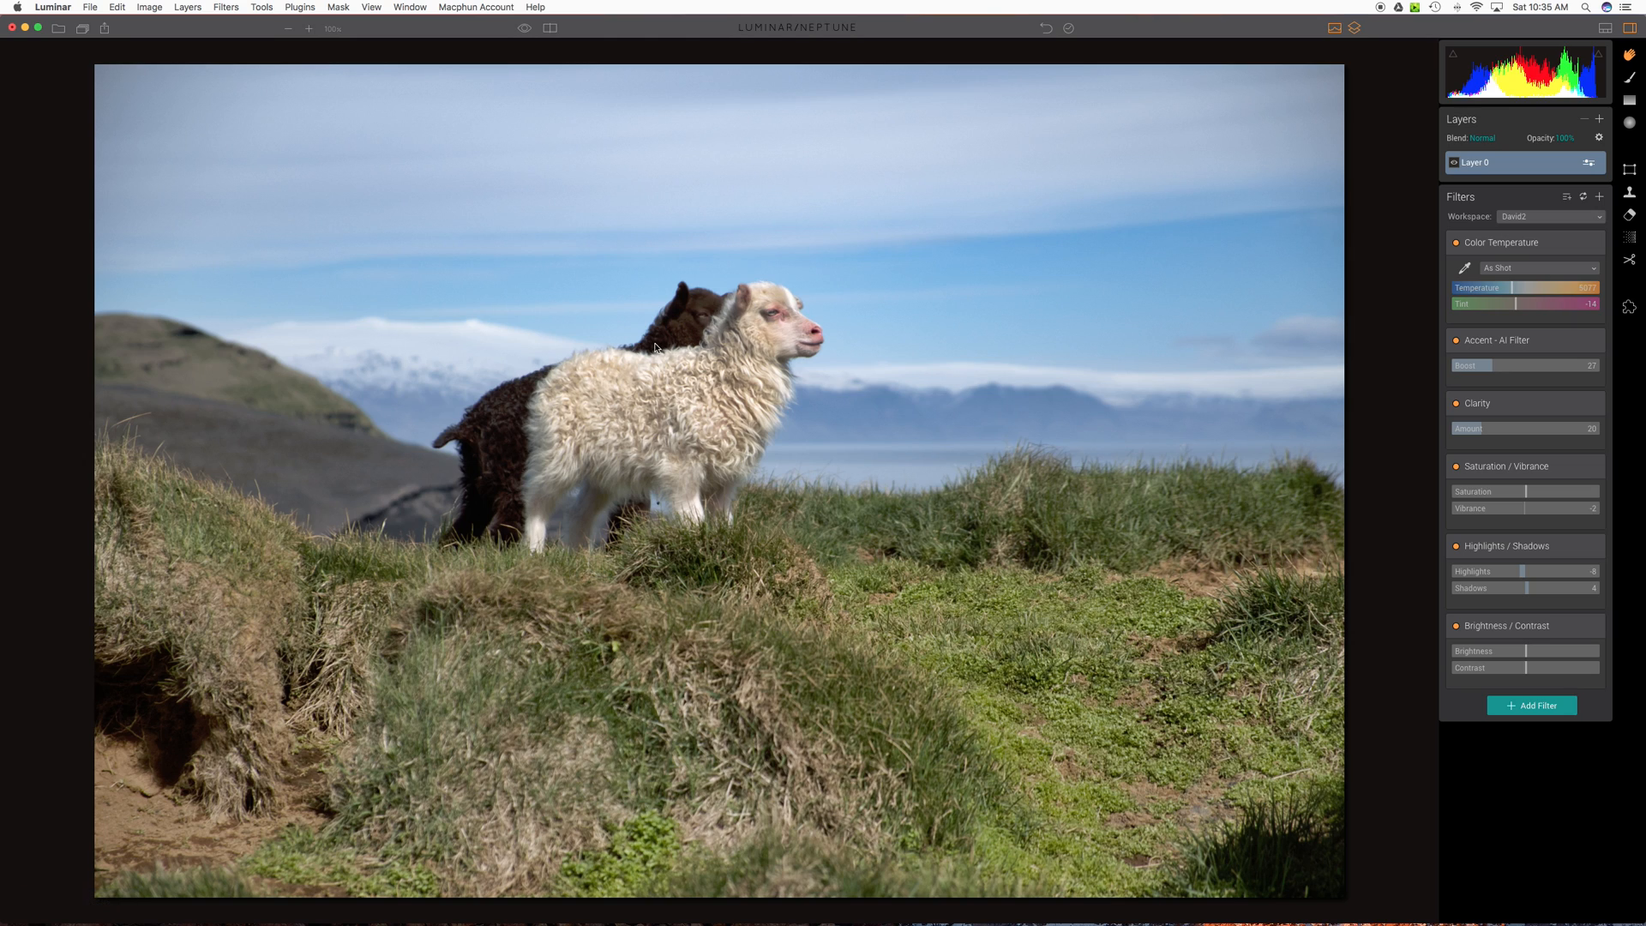
mouse_move(1512, 601)
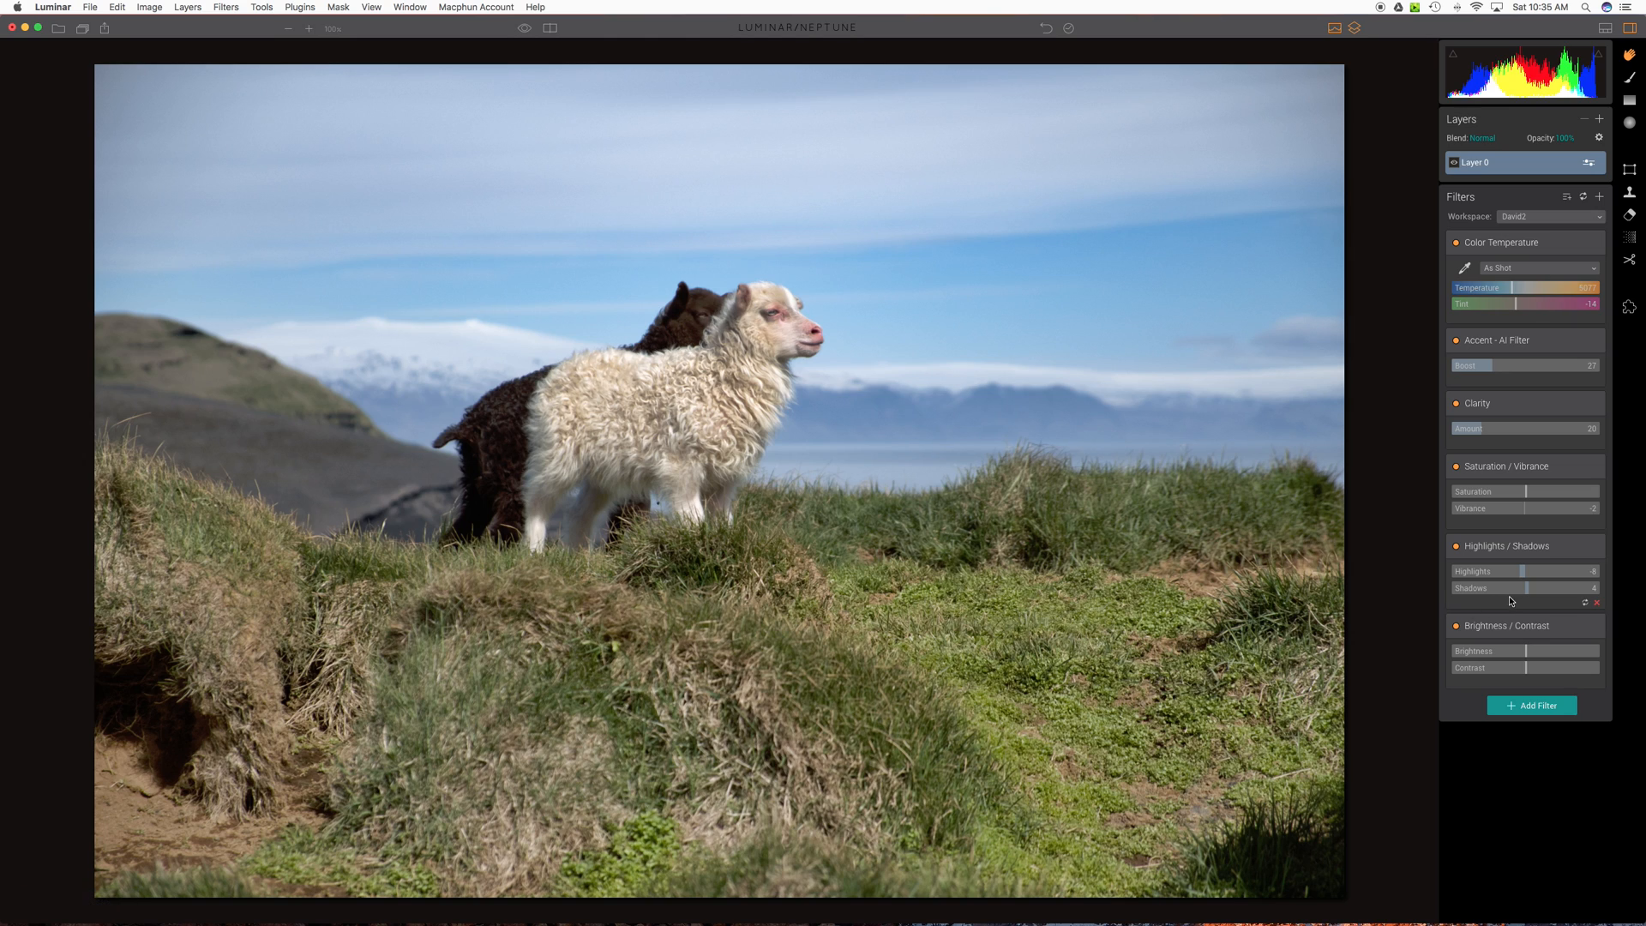
left_click_drag(1528, 588, 1567, 588)
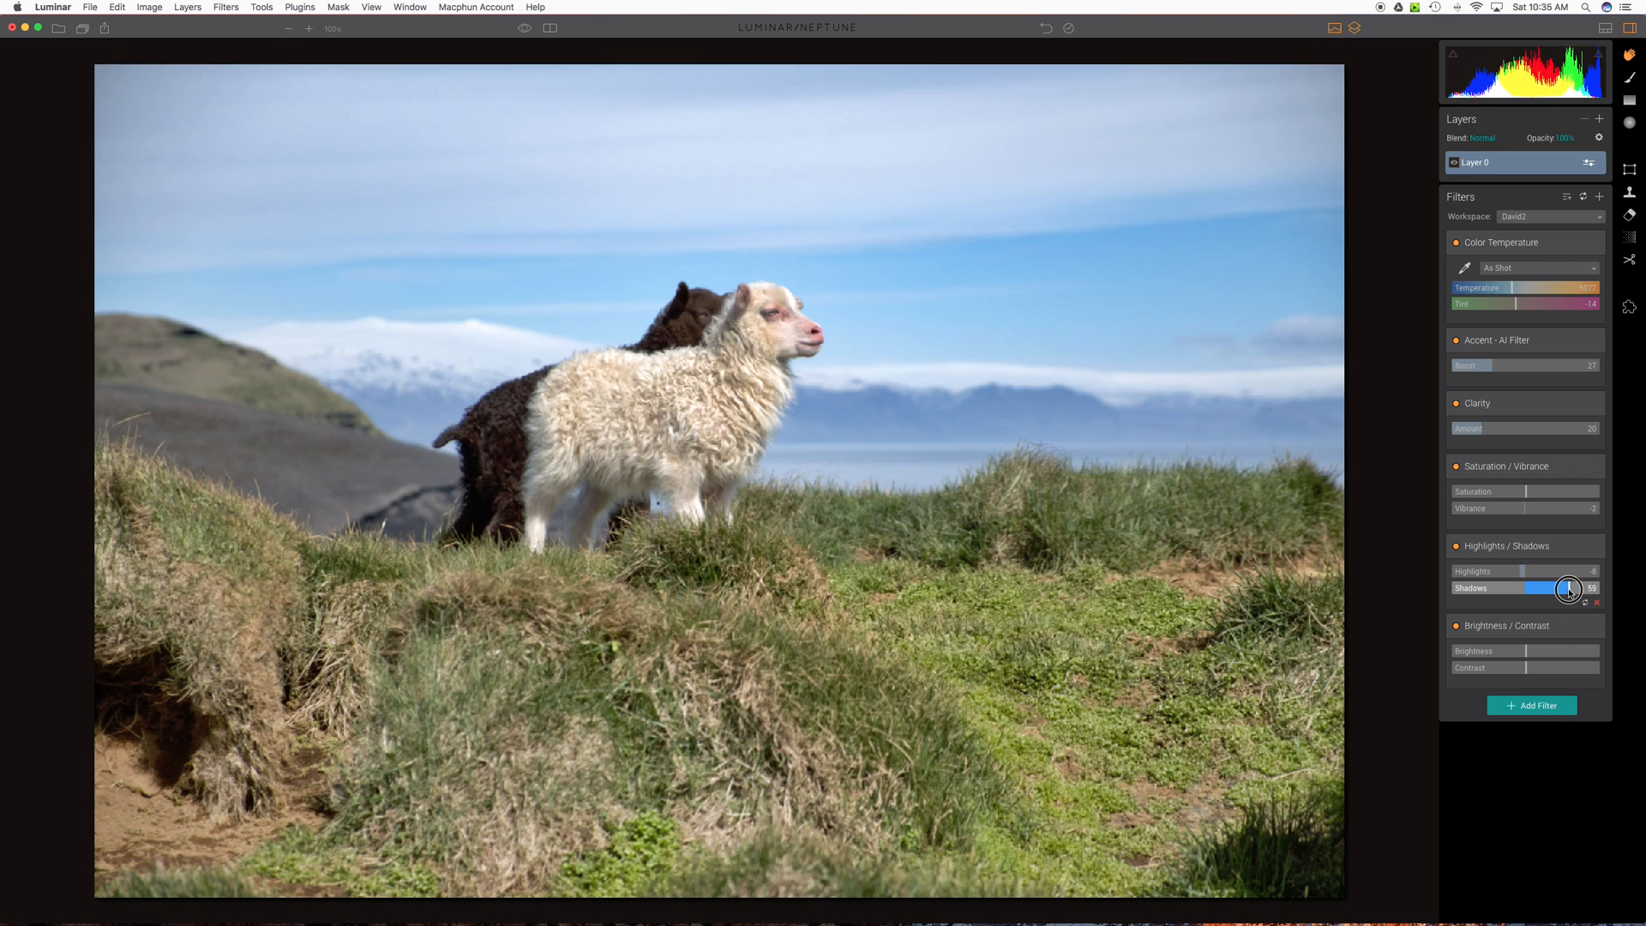
left_click_drag(1566, 589, 1533, 588)
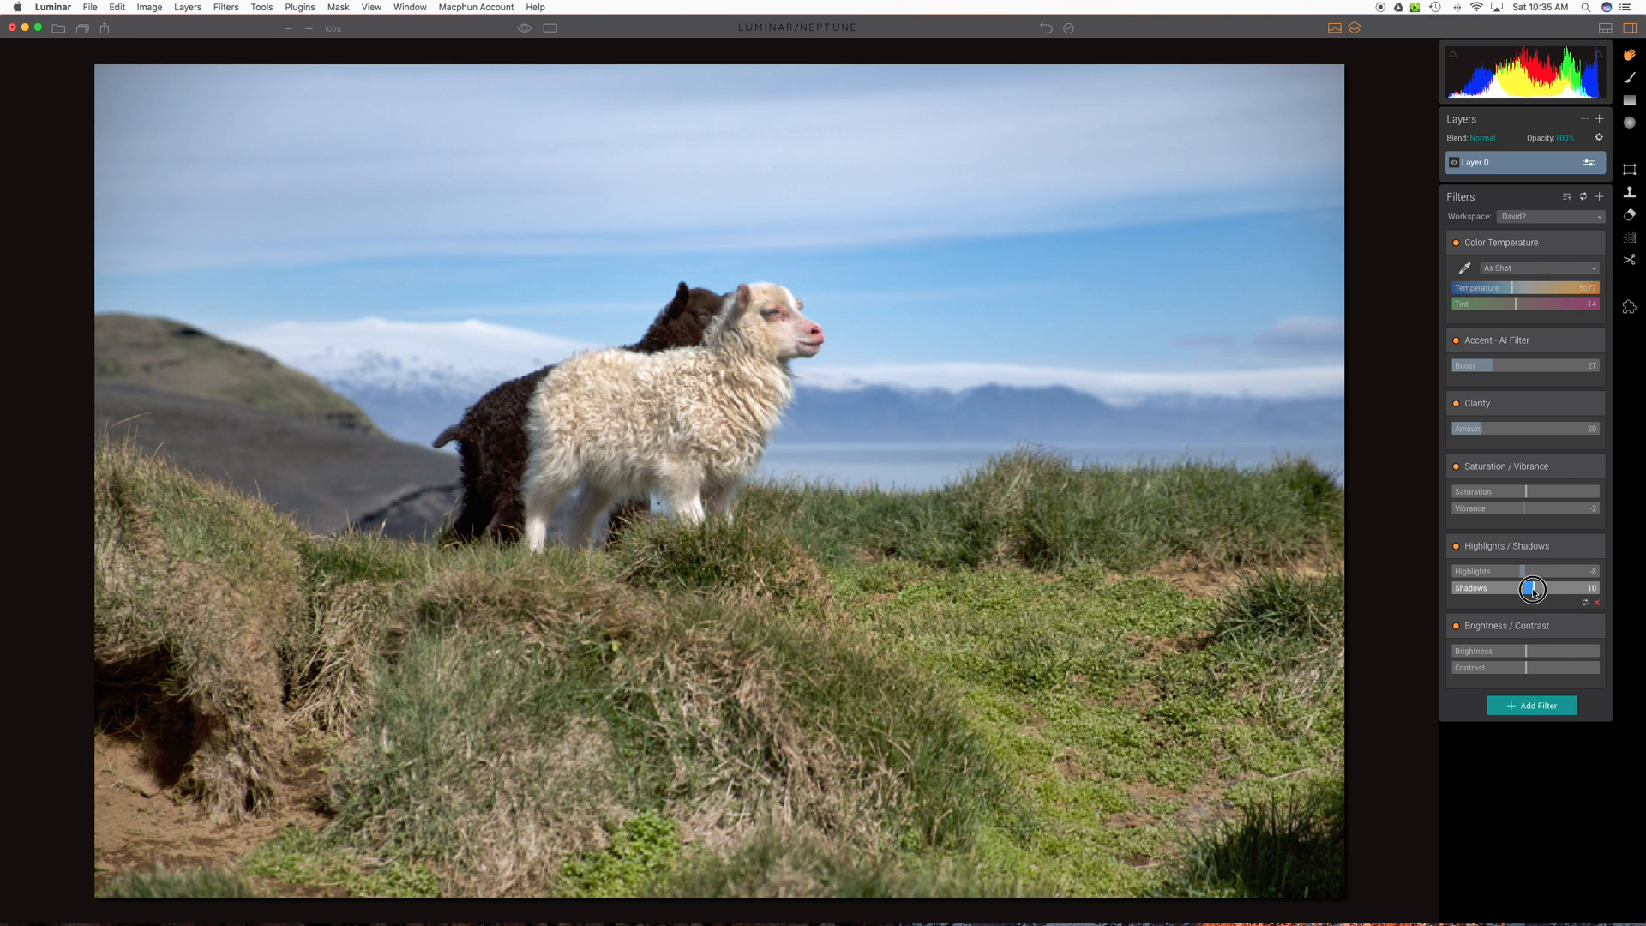
left_click_drag(1531, 588, 1528, 588)
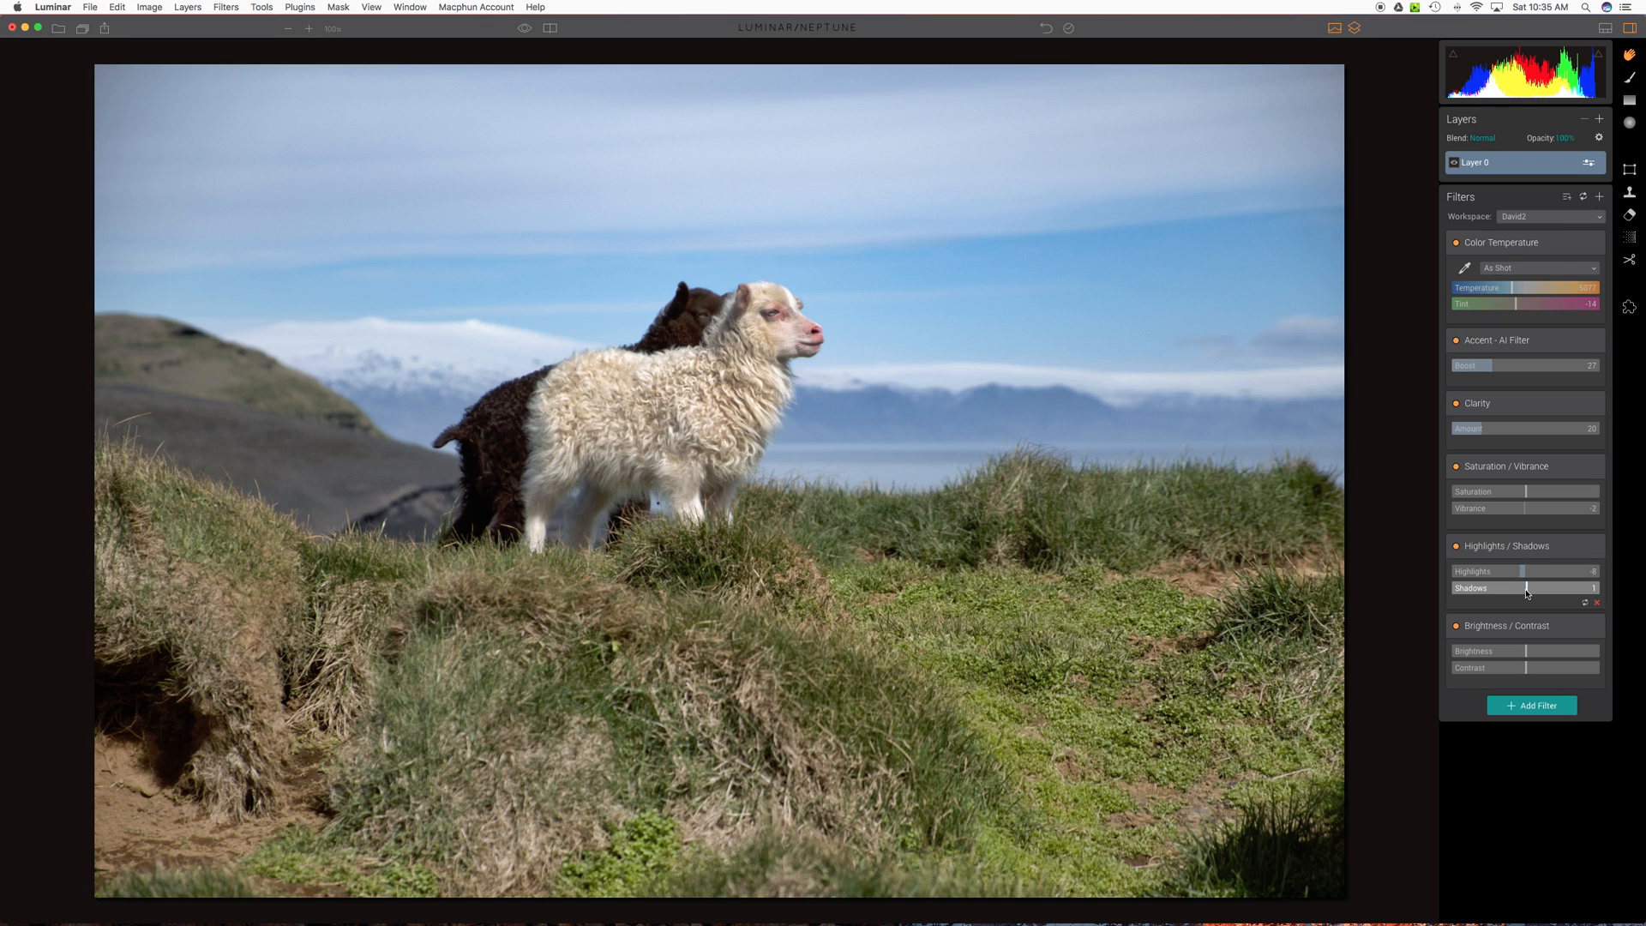
mouse_move(667, 152)
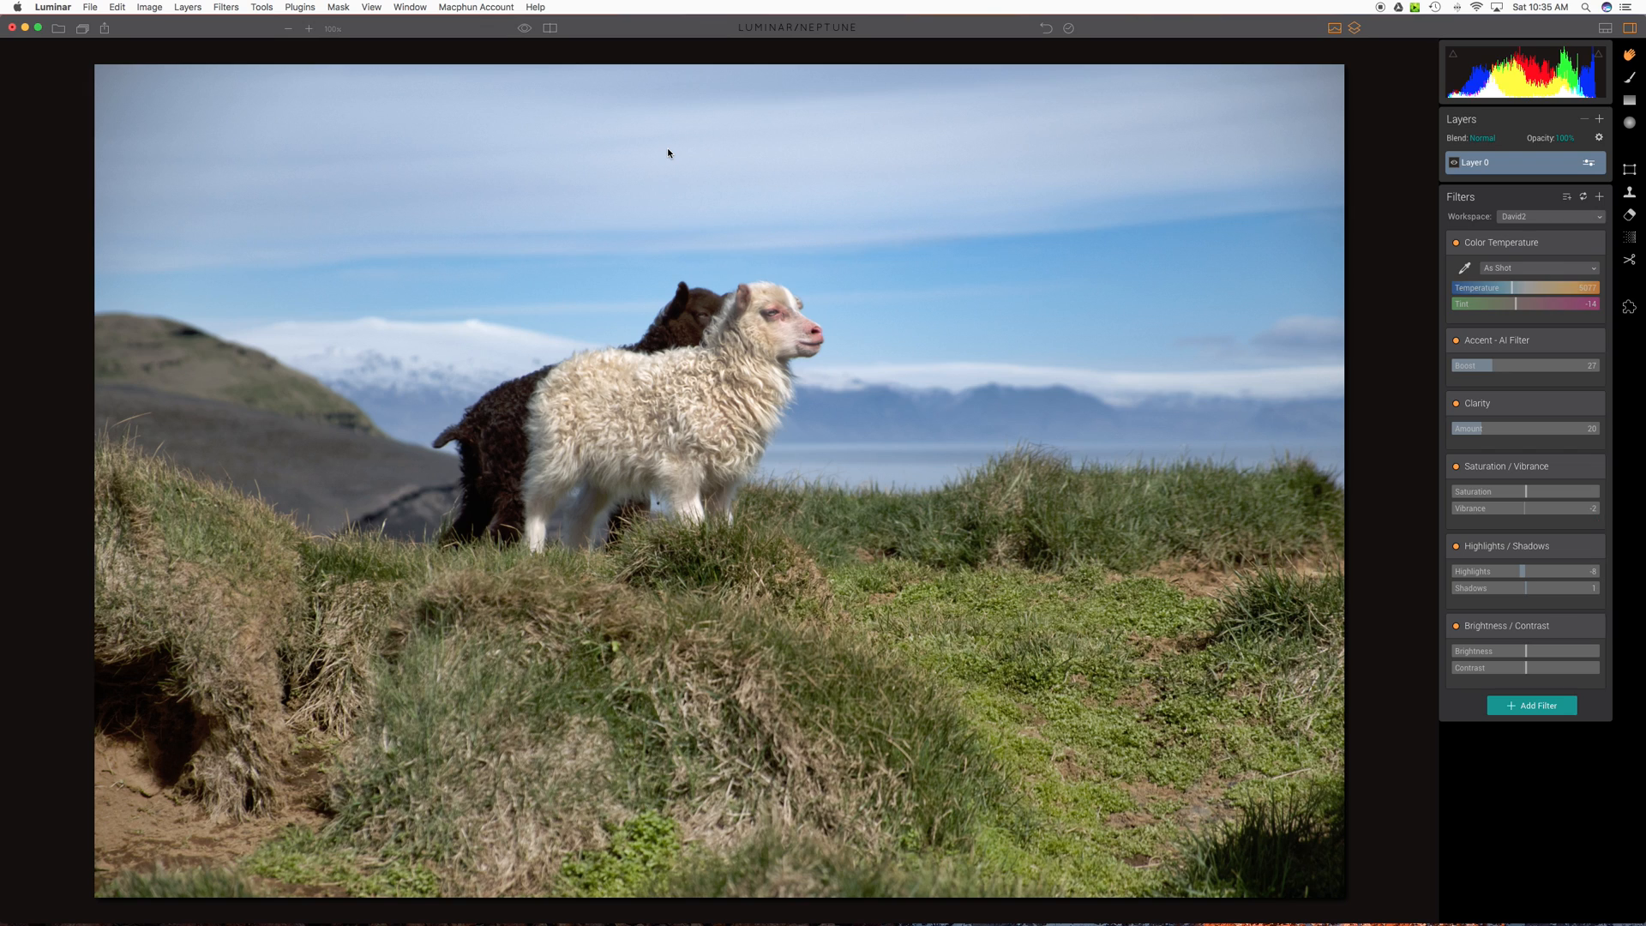
mouse_move(637, 157)
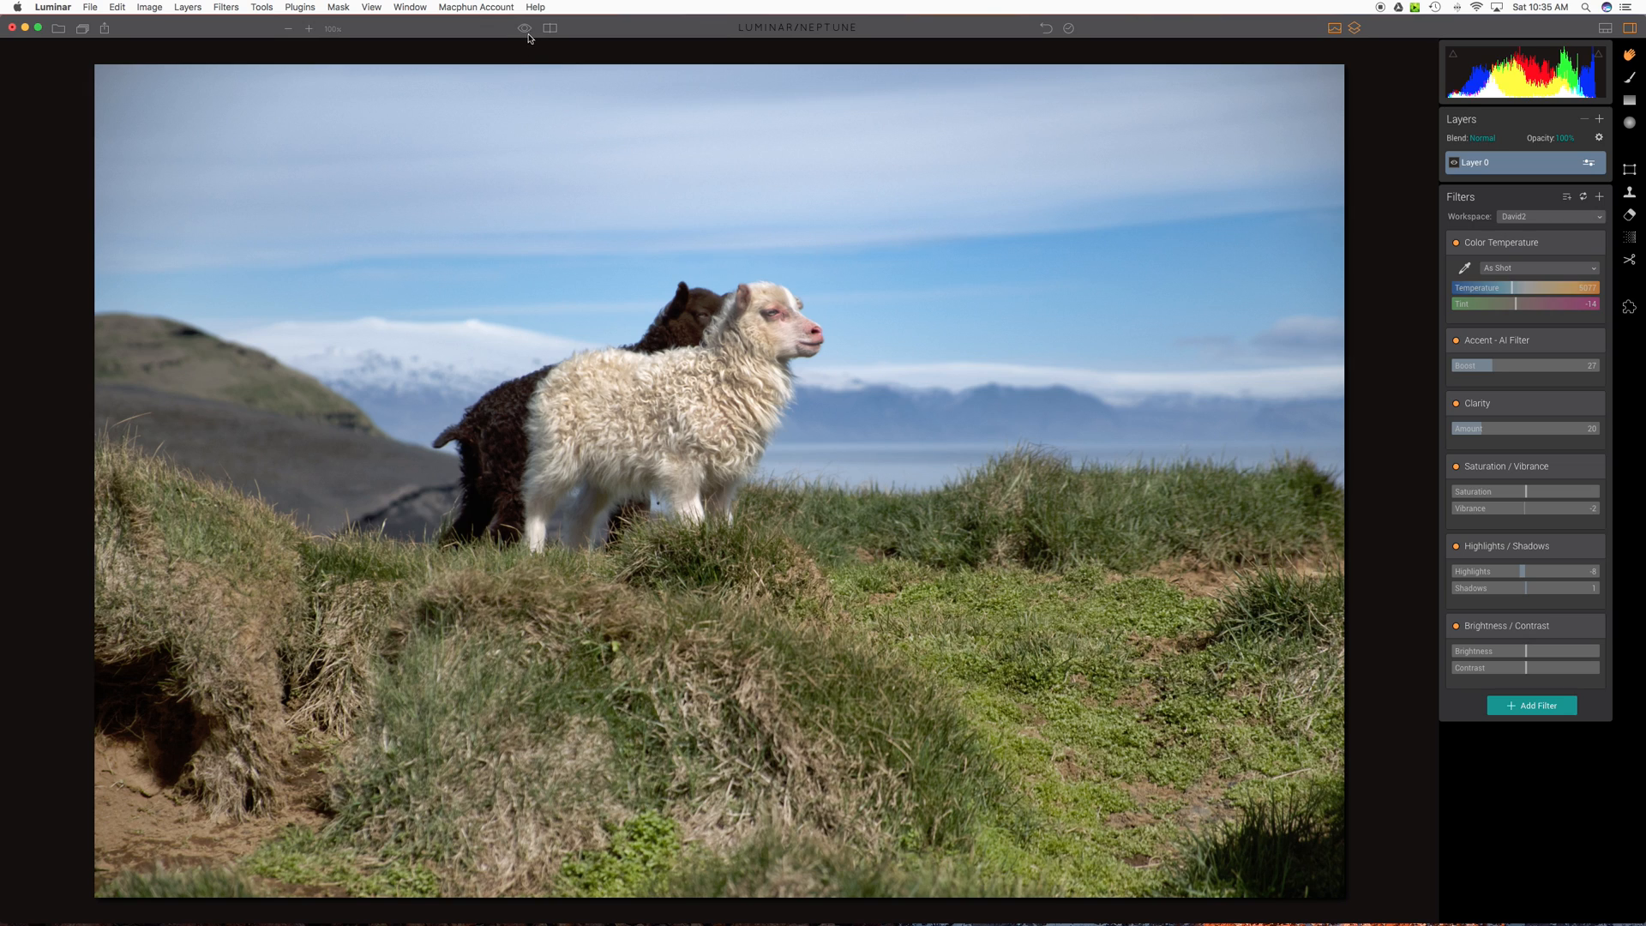
left_click(525, 29)
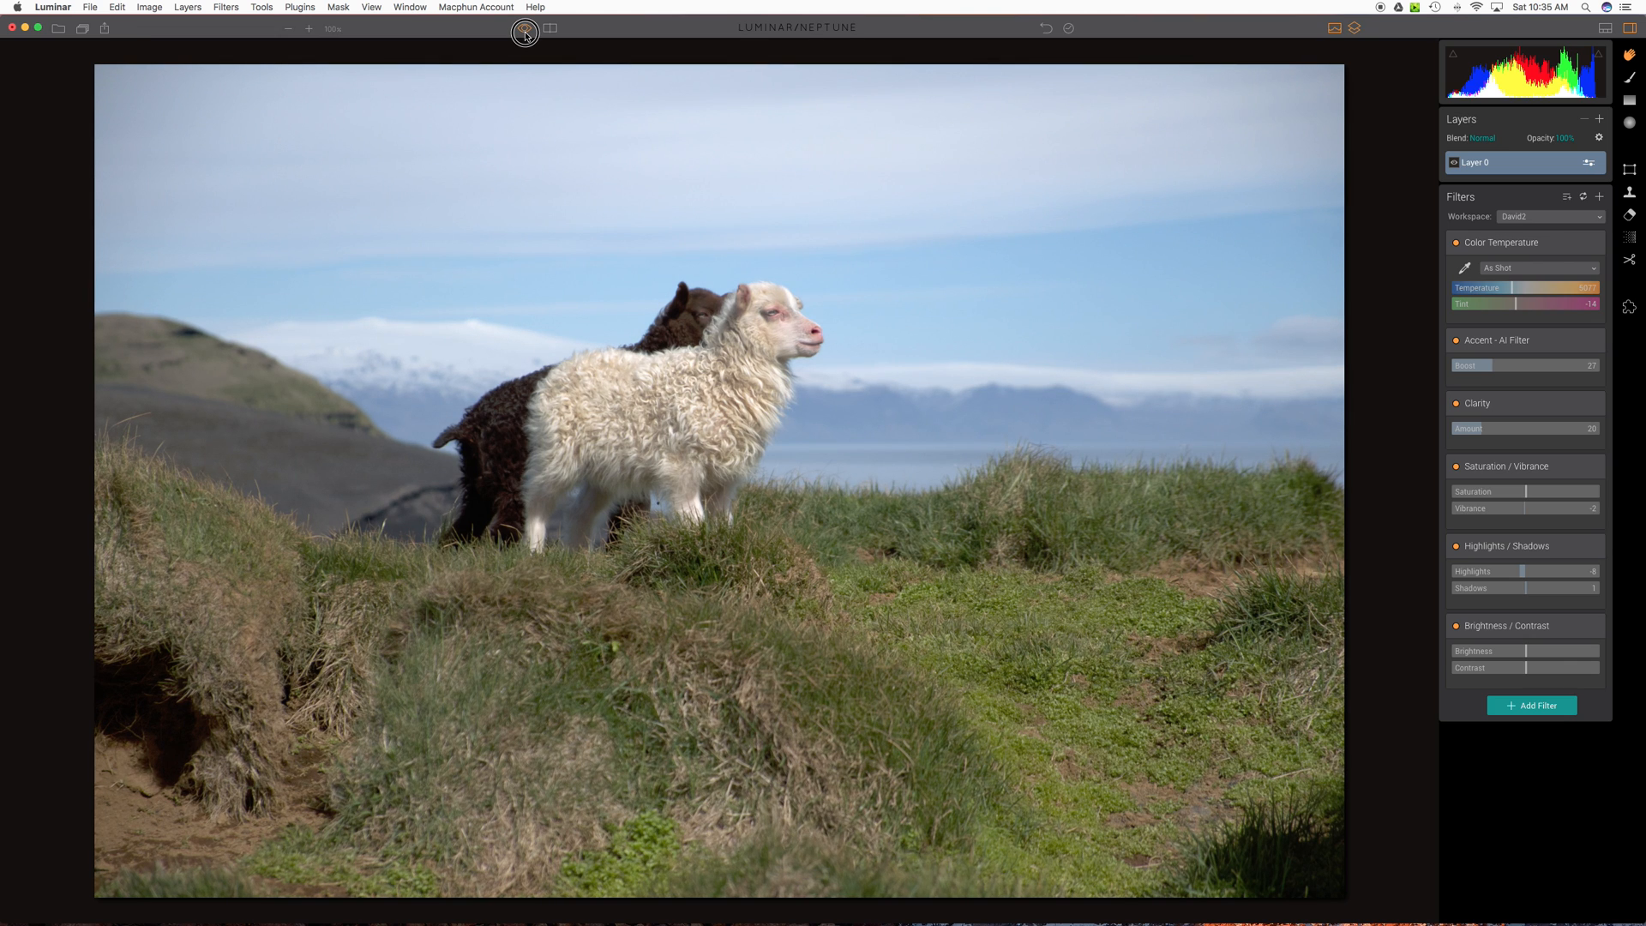
left_click(525, 29)
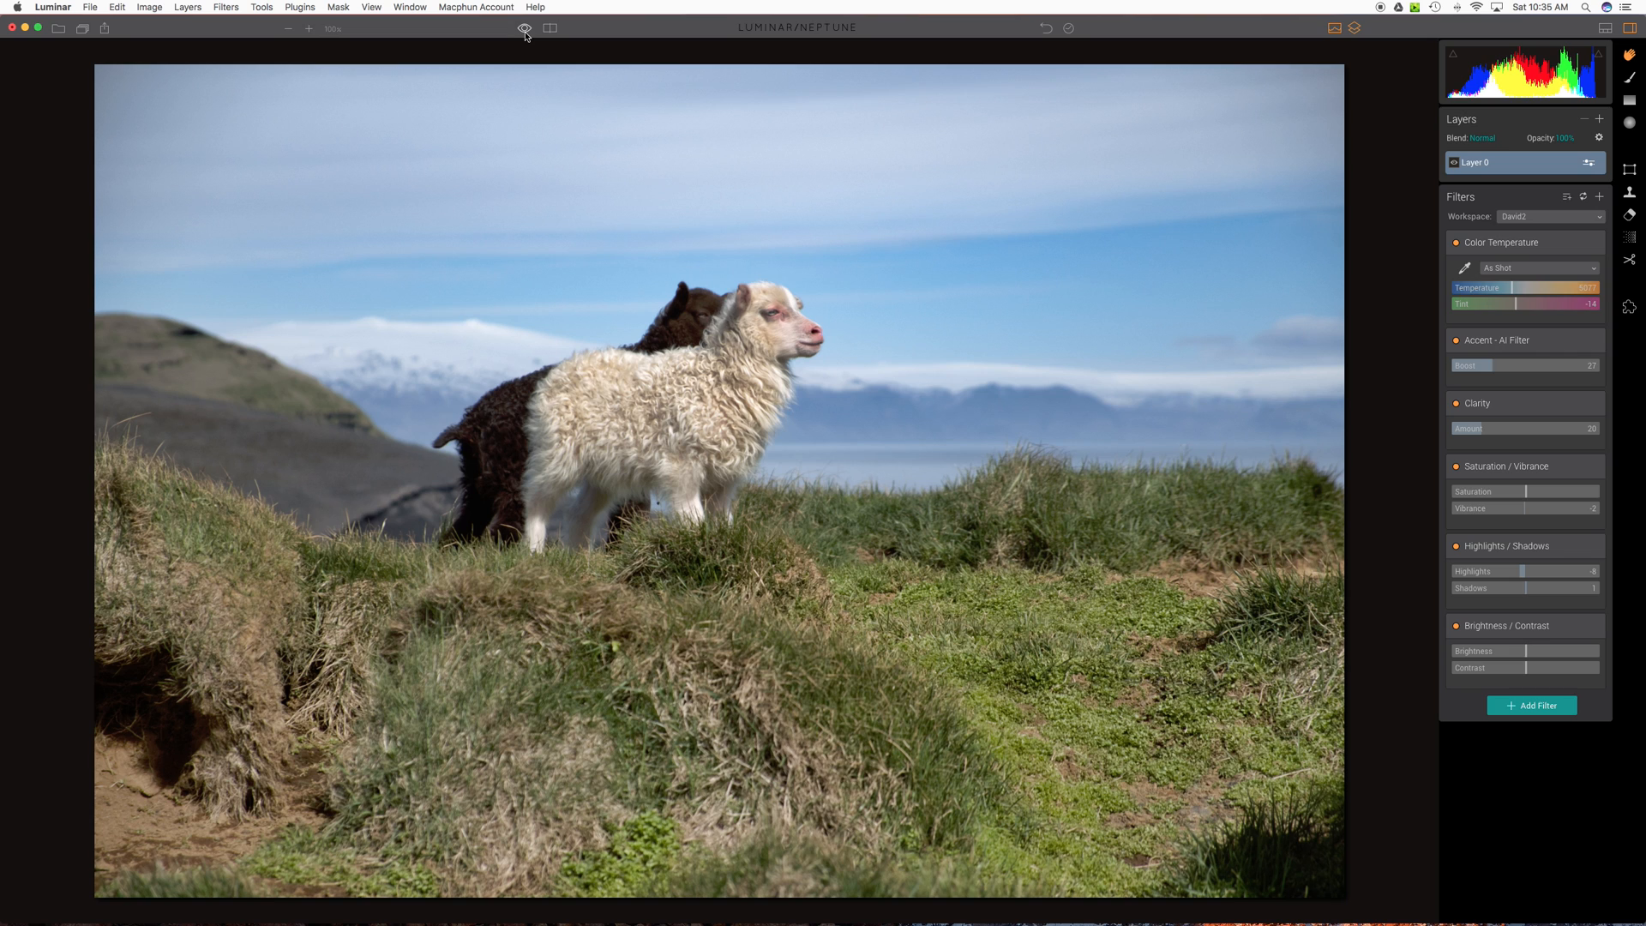
- Show the before/after split comparison and sweep the divider across the white sheep and back to the middle
left_click(525, 29)
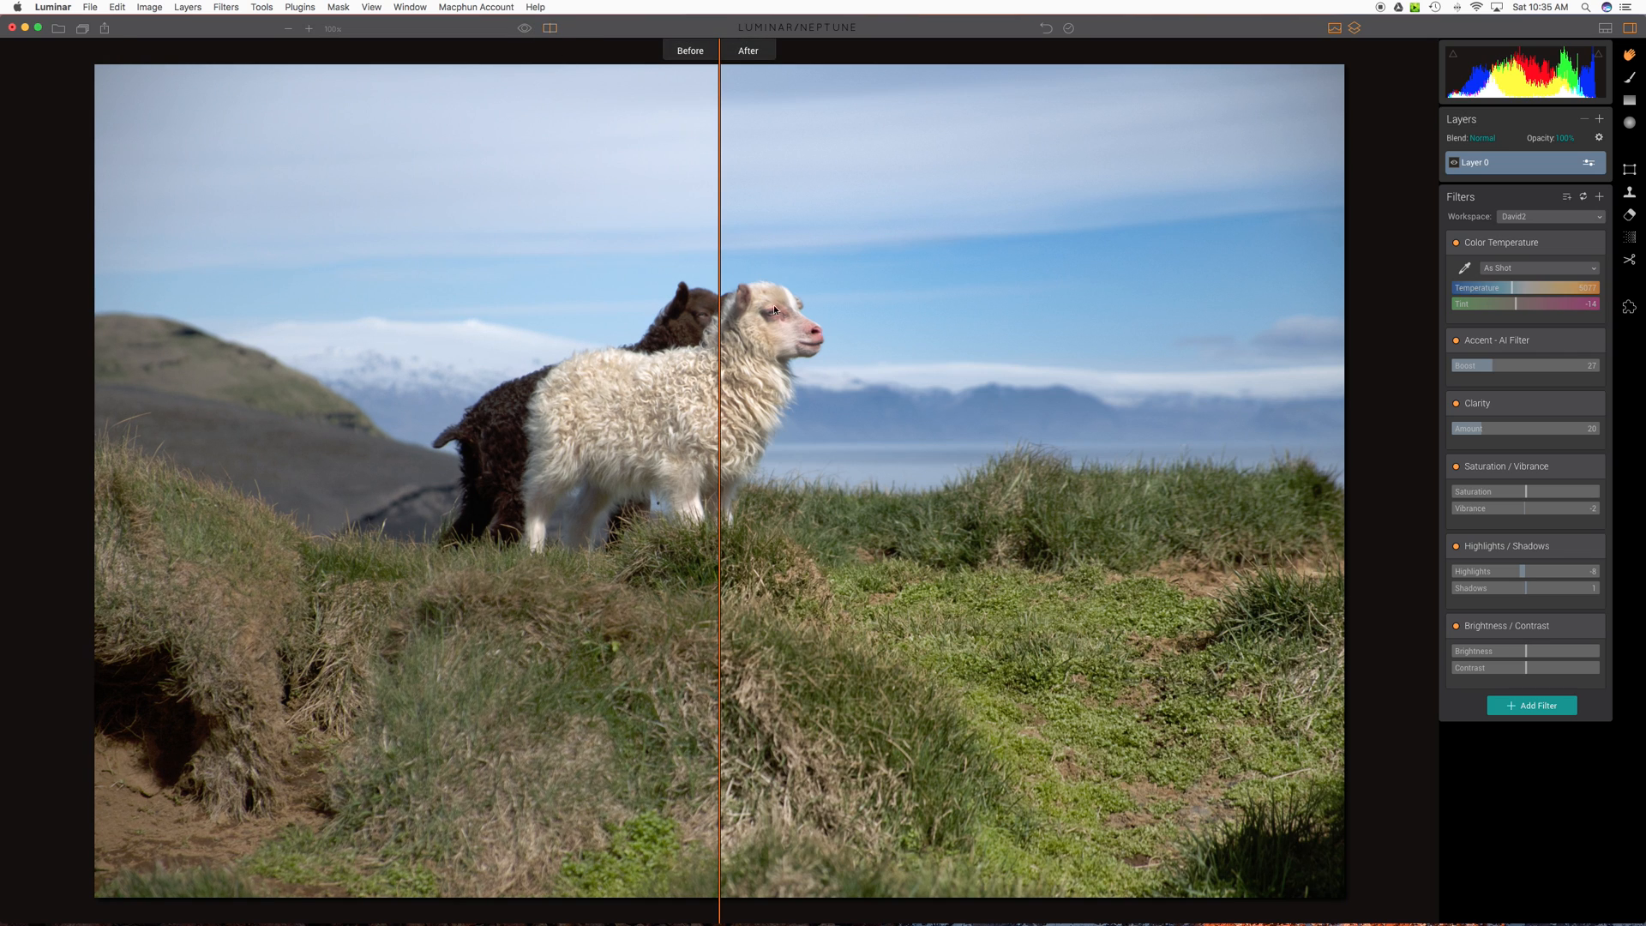
left_click_drag(722, 344, 669, 345)
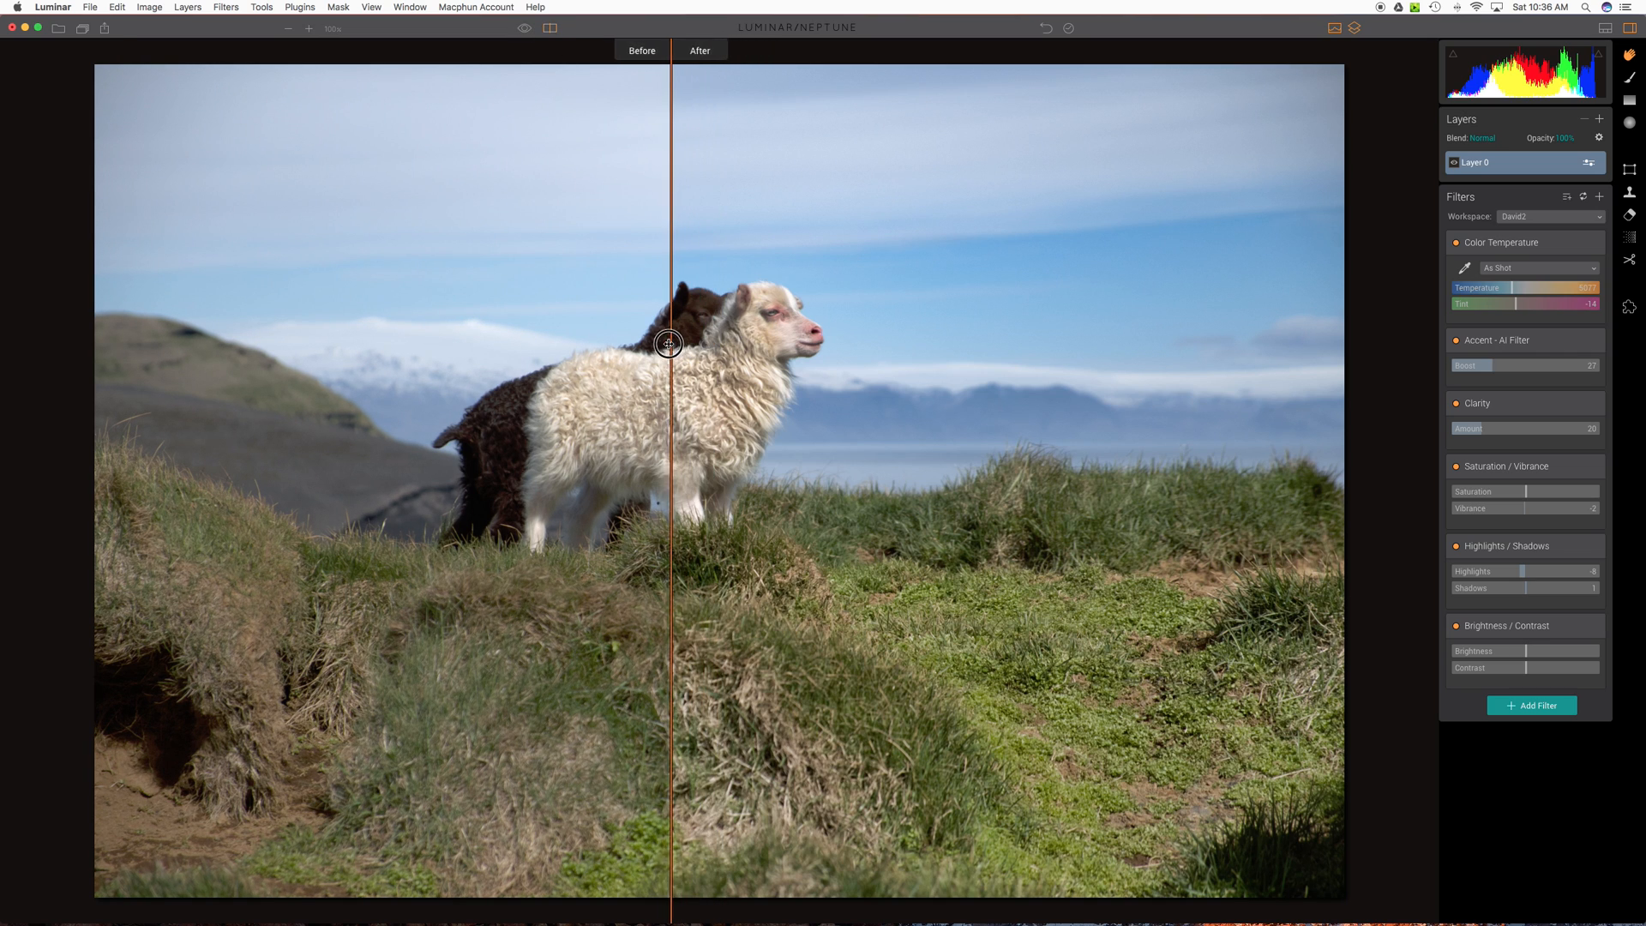
left_click_drag(670, 345, 984, 346)
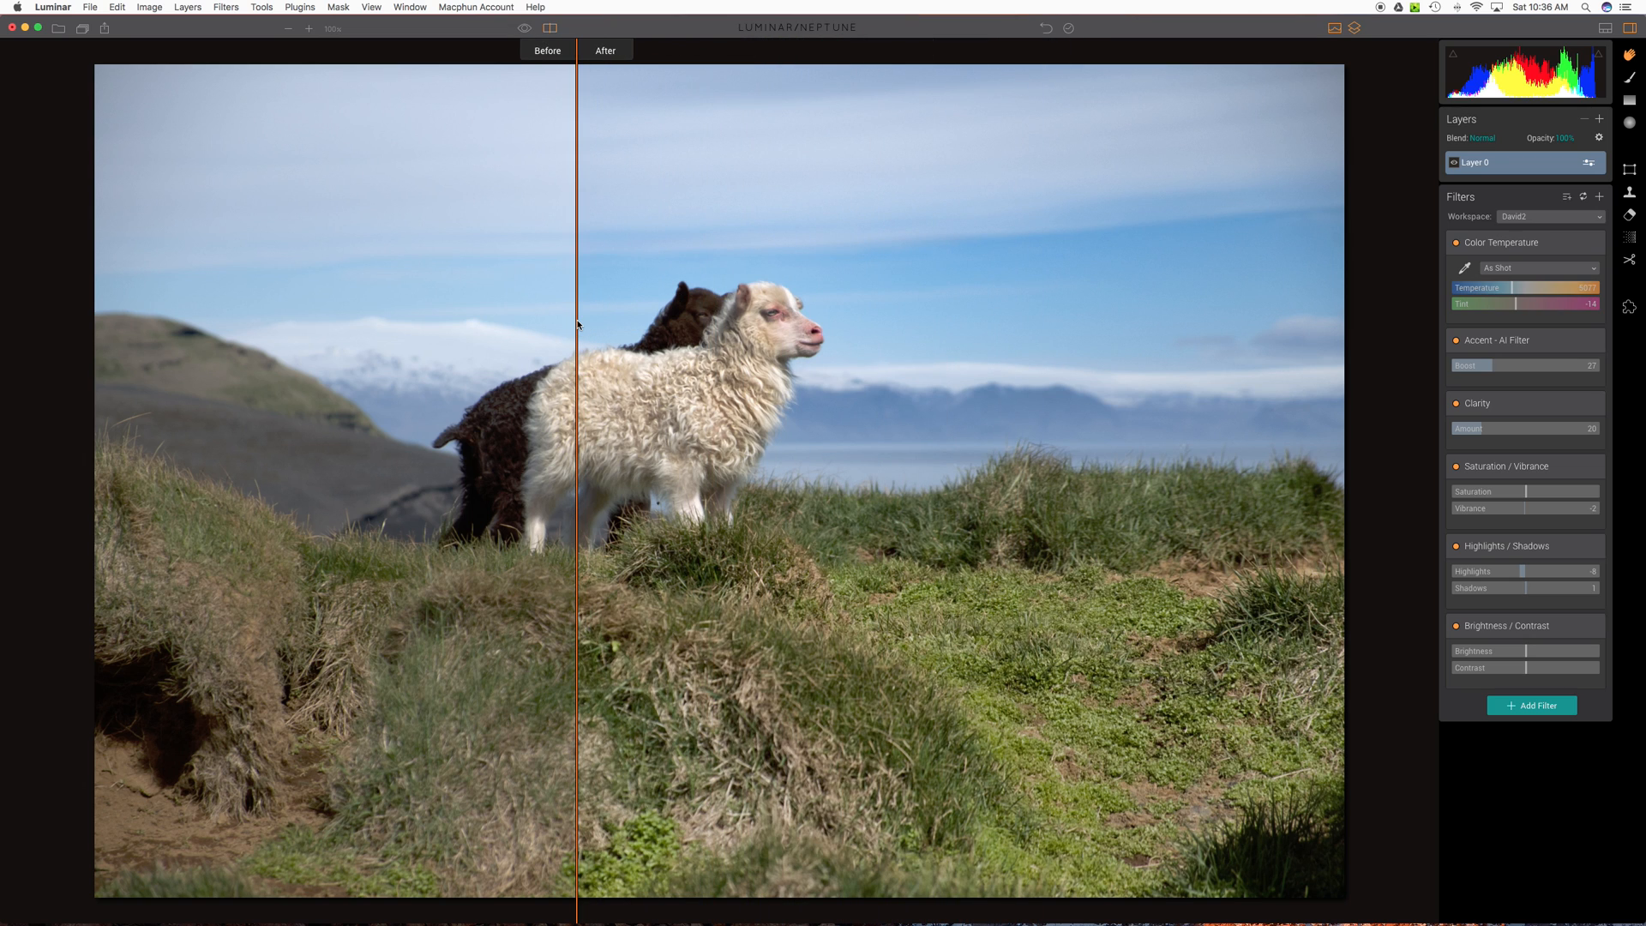
left_click_drag(578, 326, 431, 316)
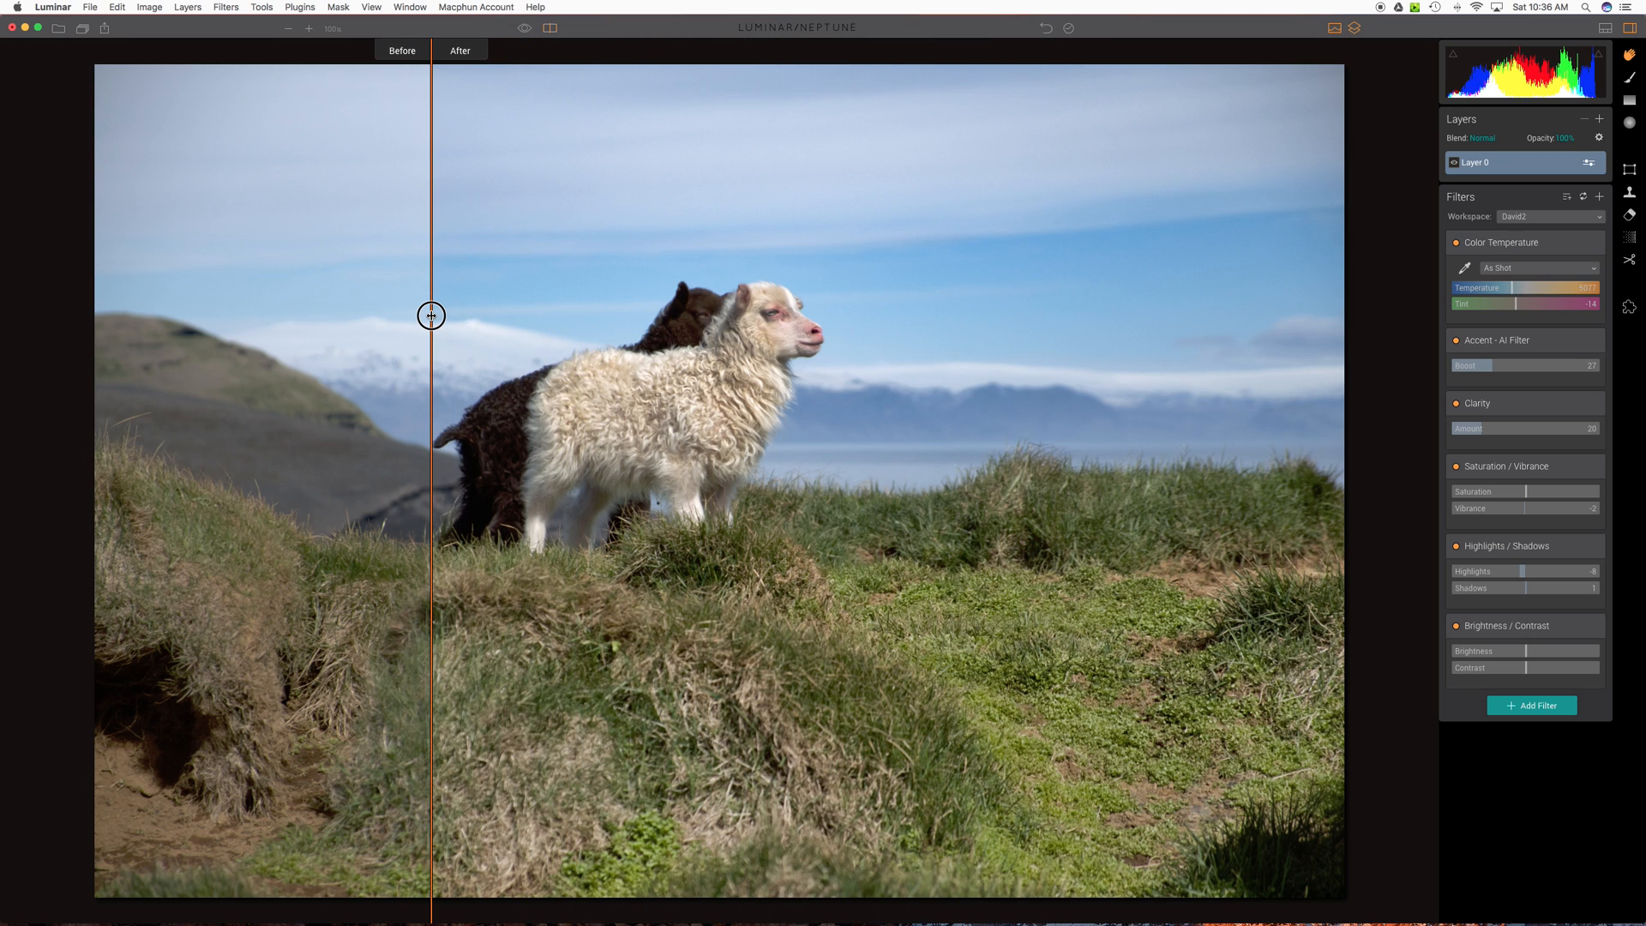
left_click_drag(431, 316, 578, 309)
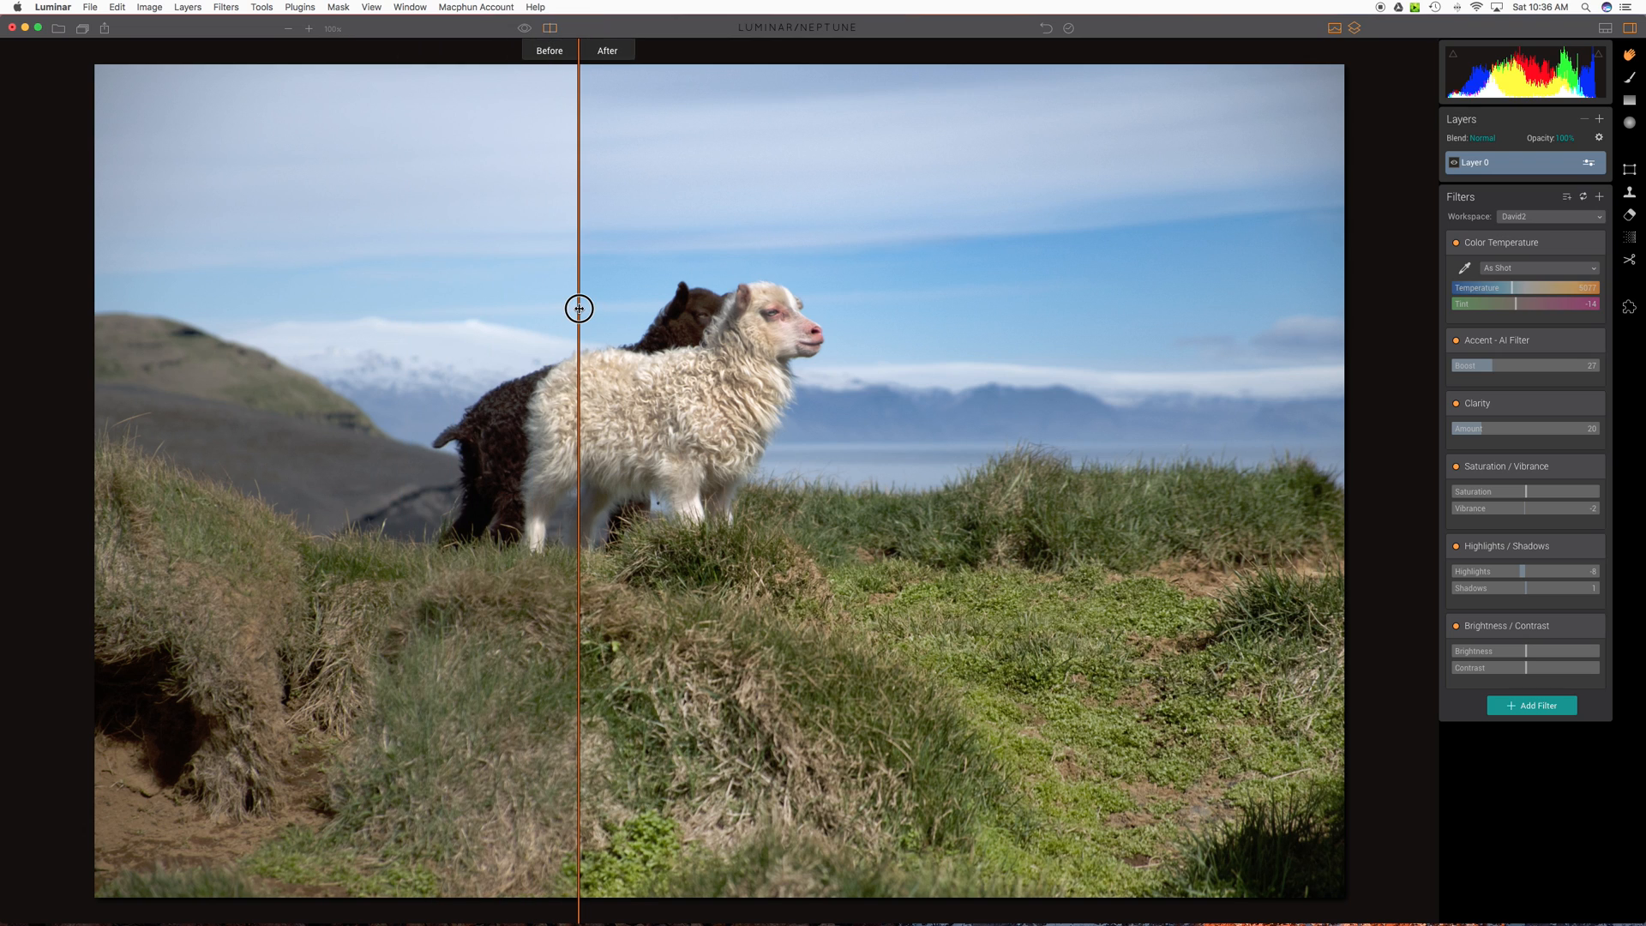
left_click_drag(578, 309, 410, 305)
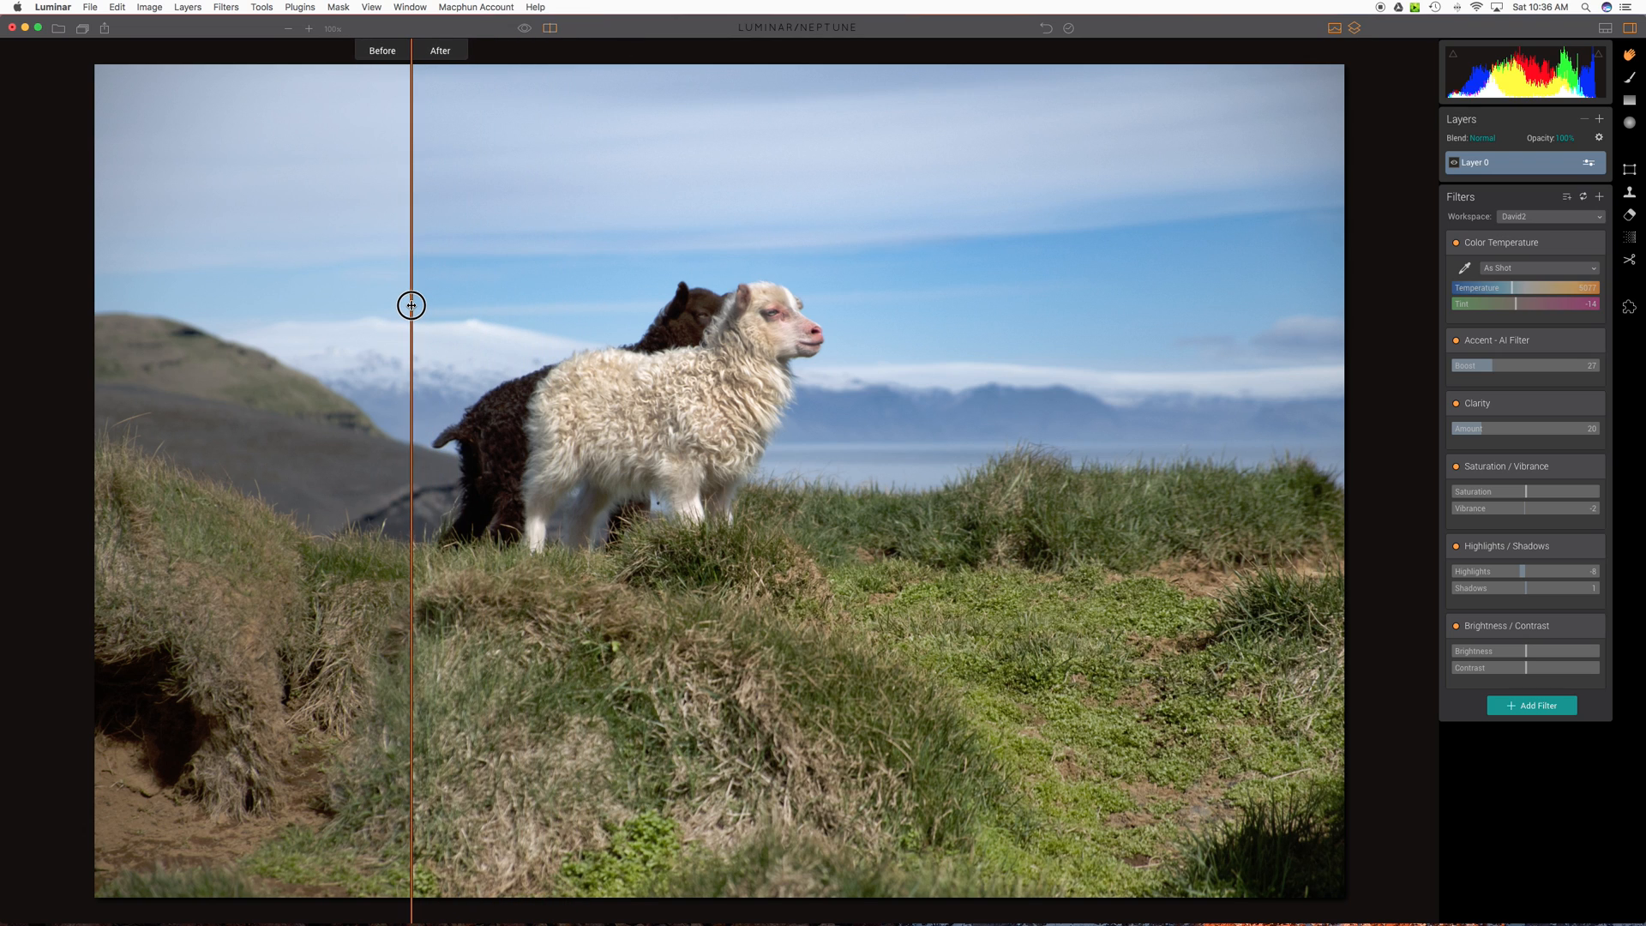
left_click_drag(410, 306, 427, 315)
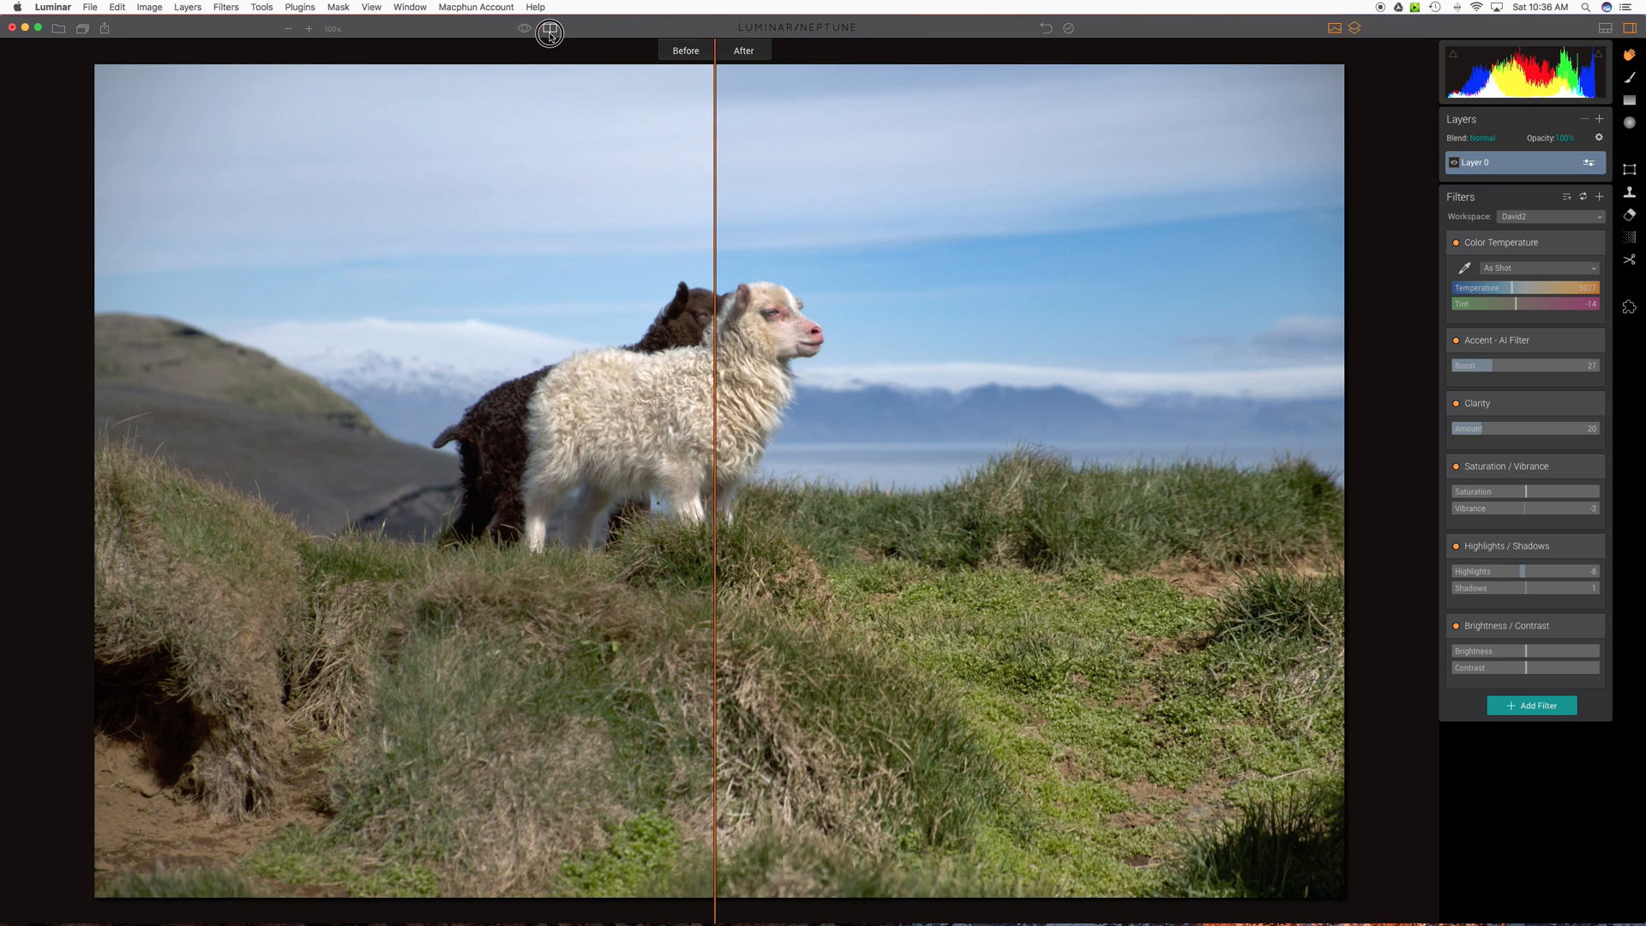
- Exit the split comparison and view the edited photo at 1:1 actual size
left_click(547, 29)
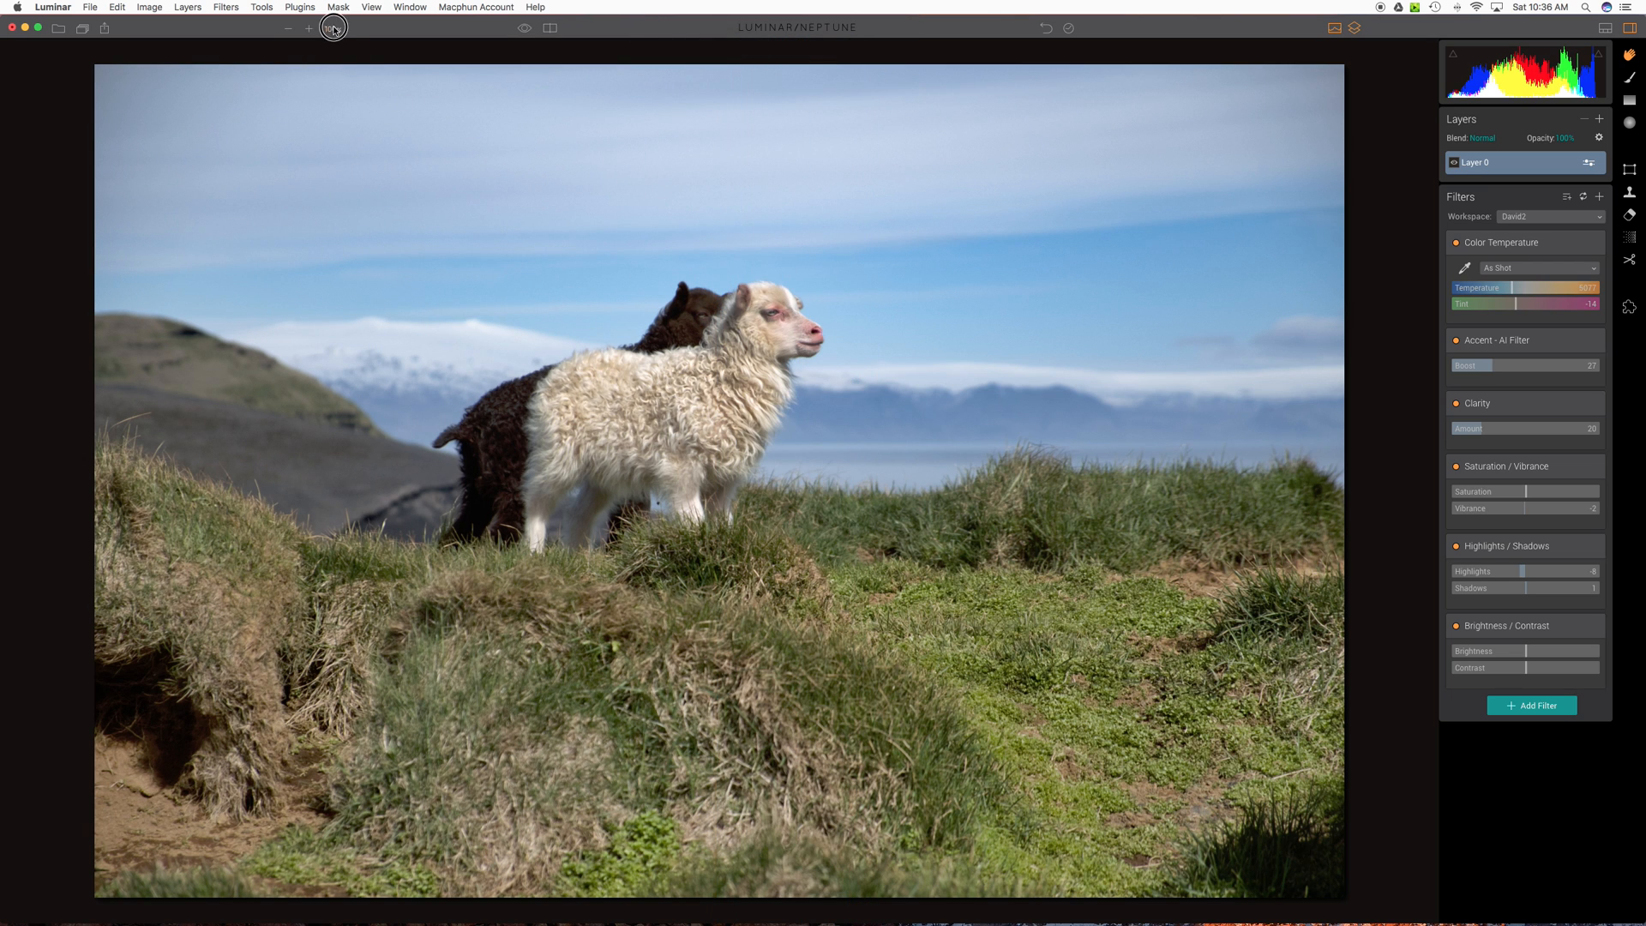
left_click(308, 29)
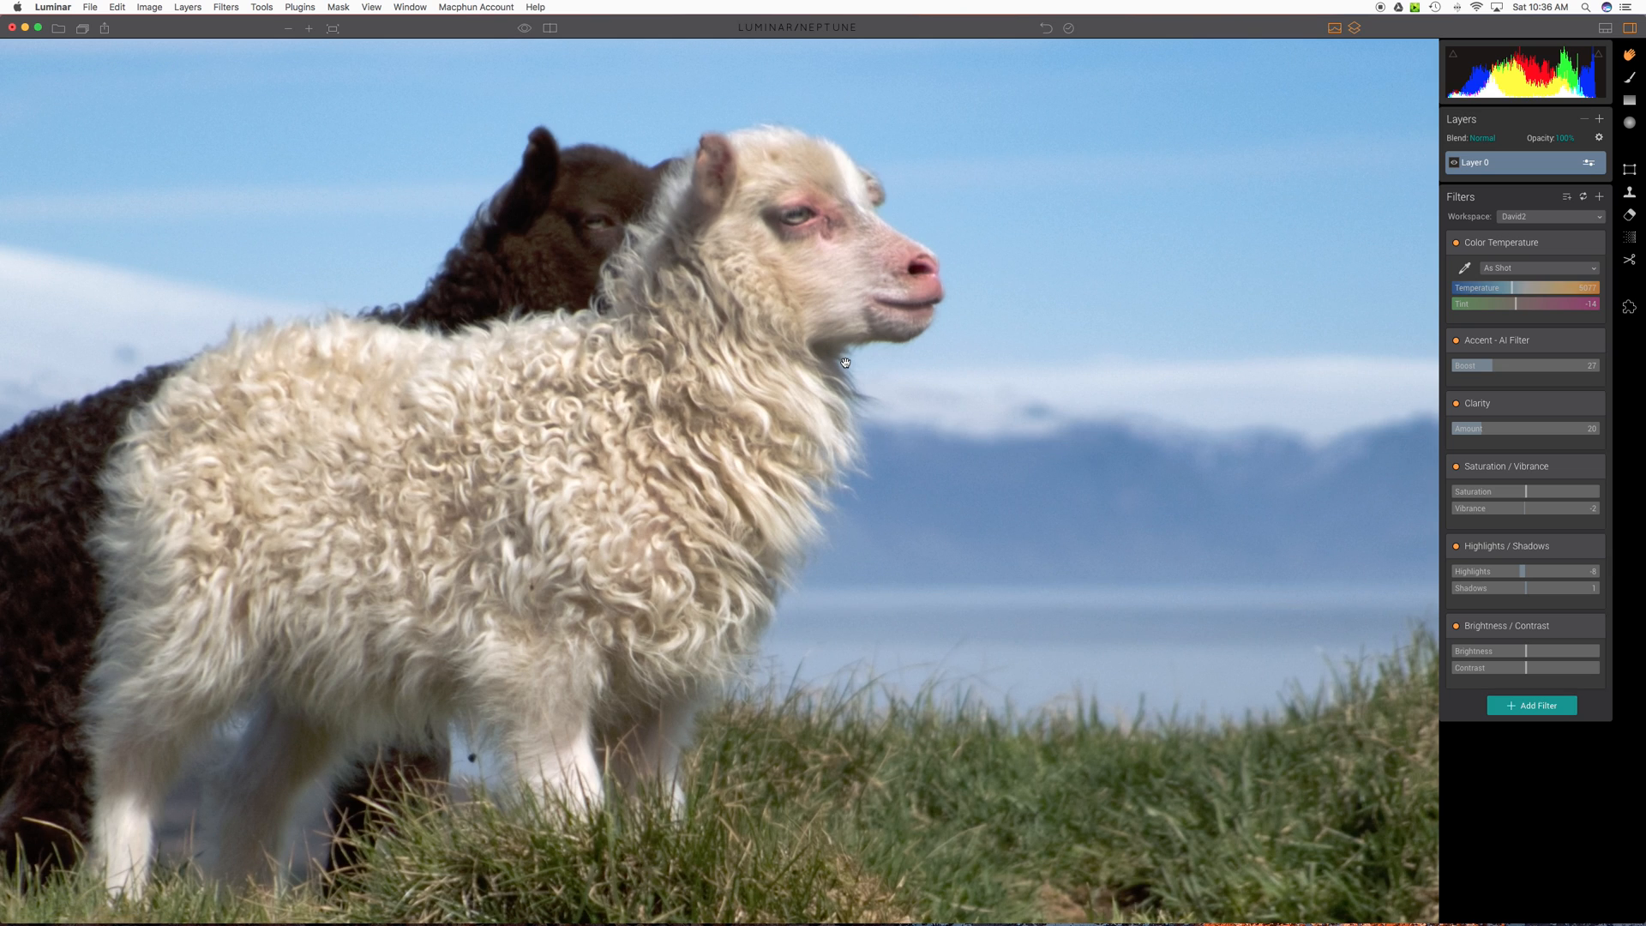
mouse_move(1118, 431)
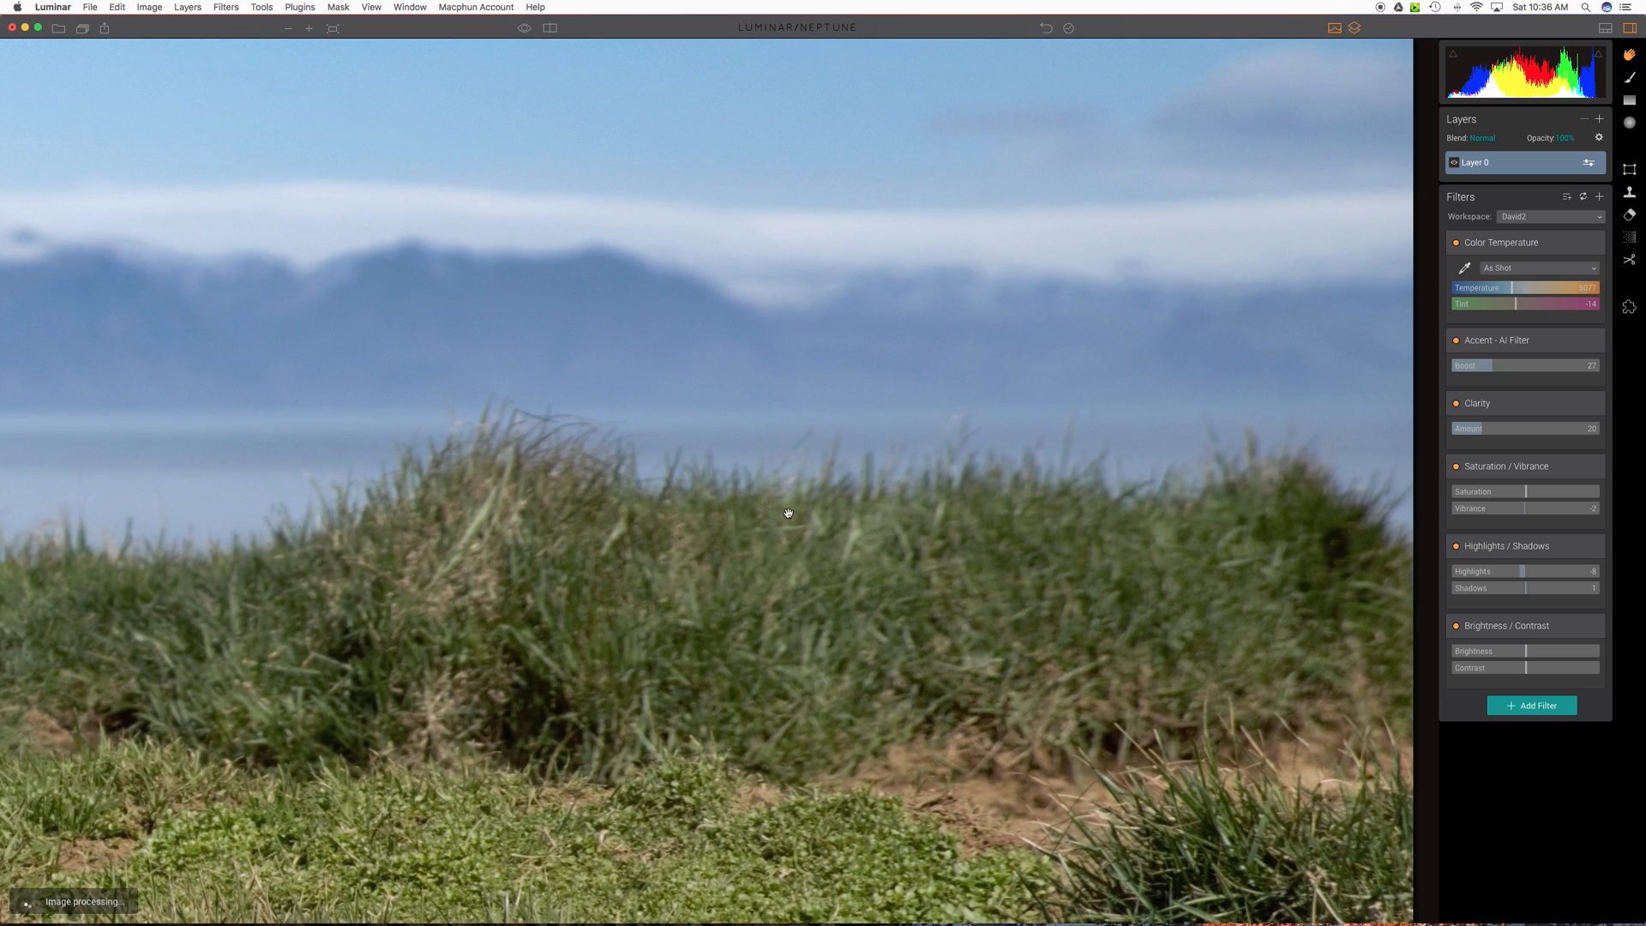
mouse_move(712, 494)
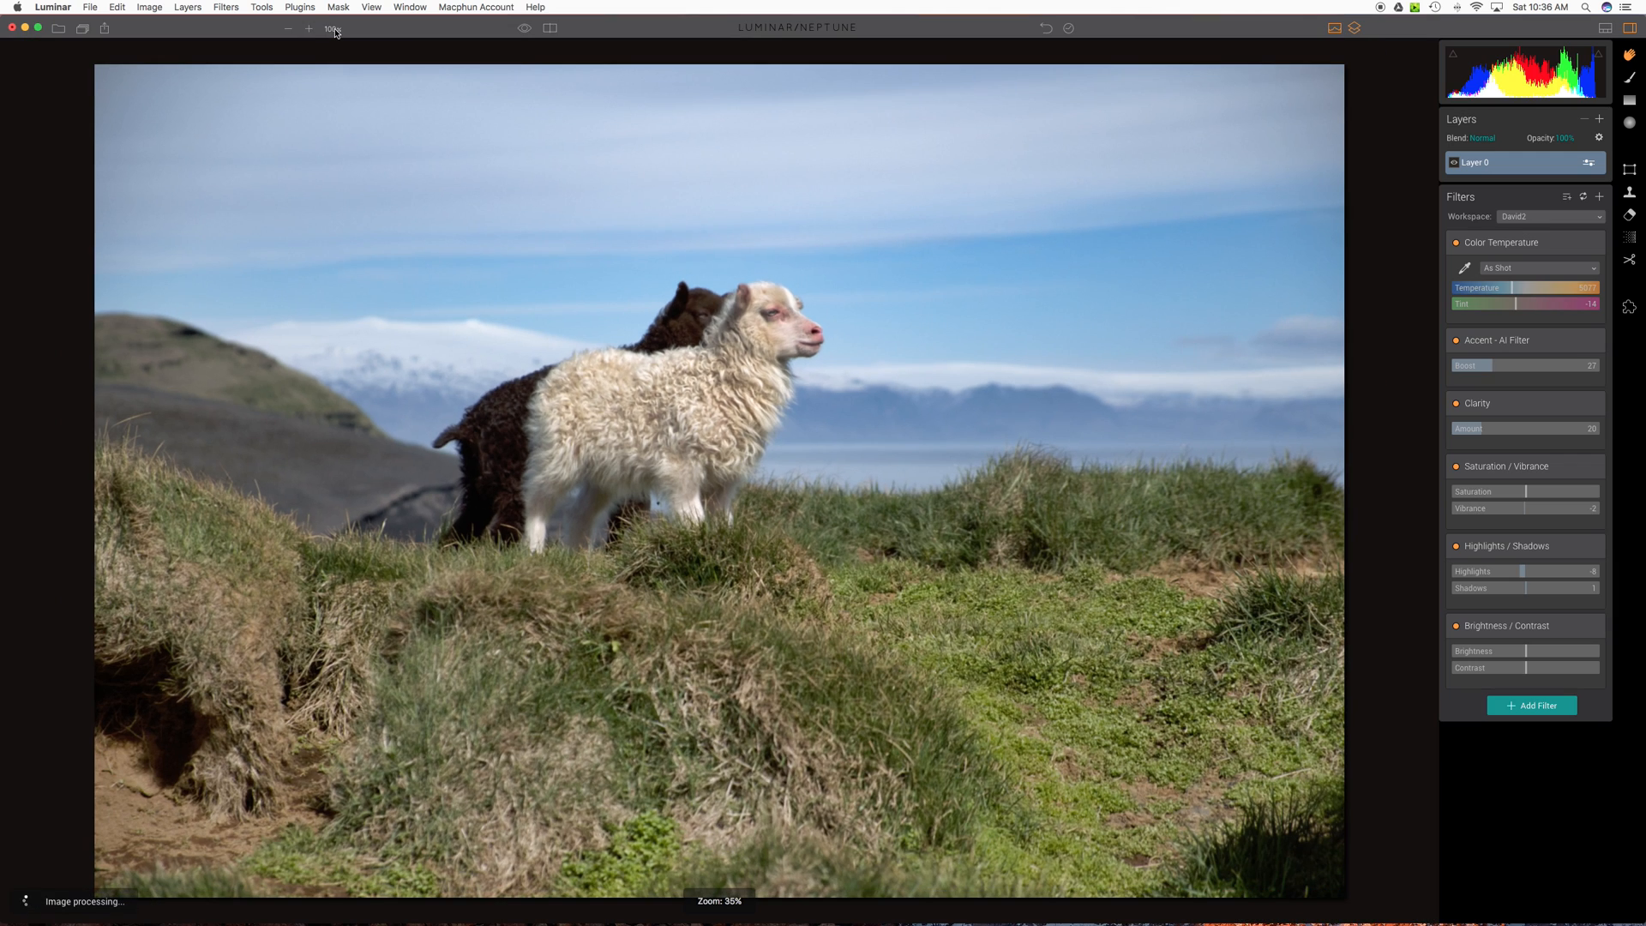
mouse_move(309, 29)
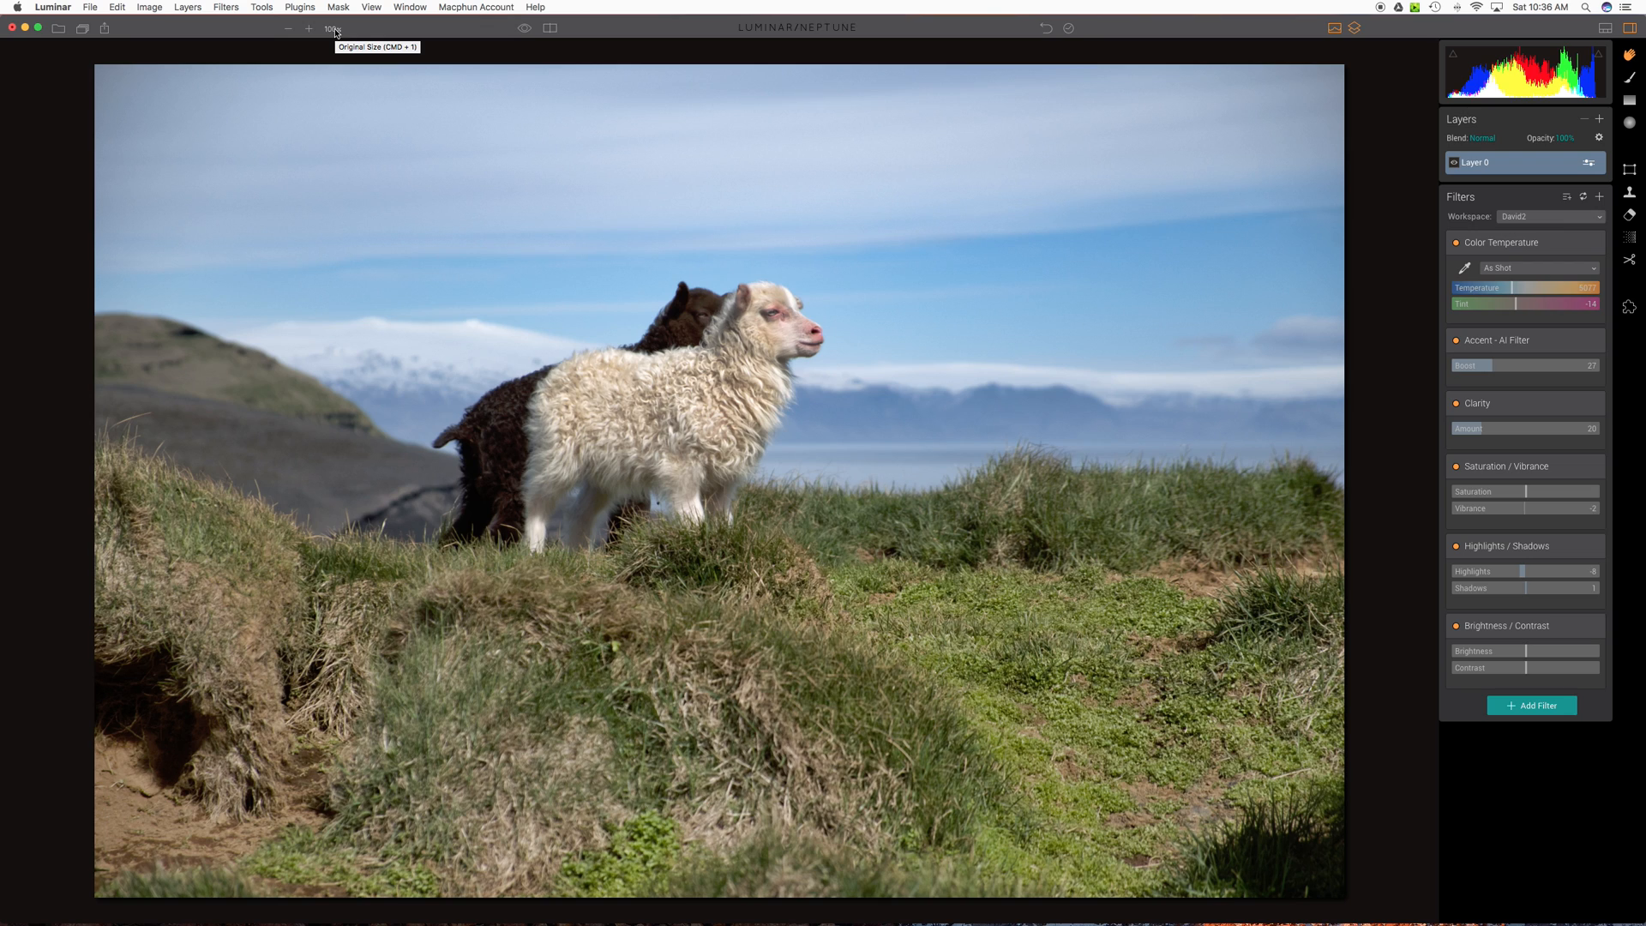
mouse_move(335, 29)
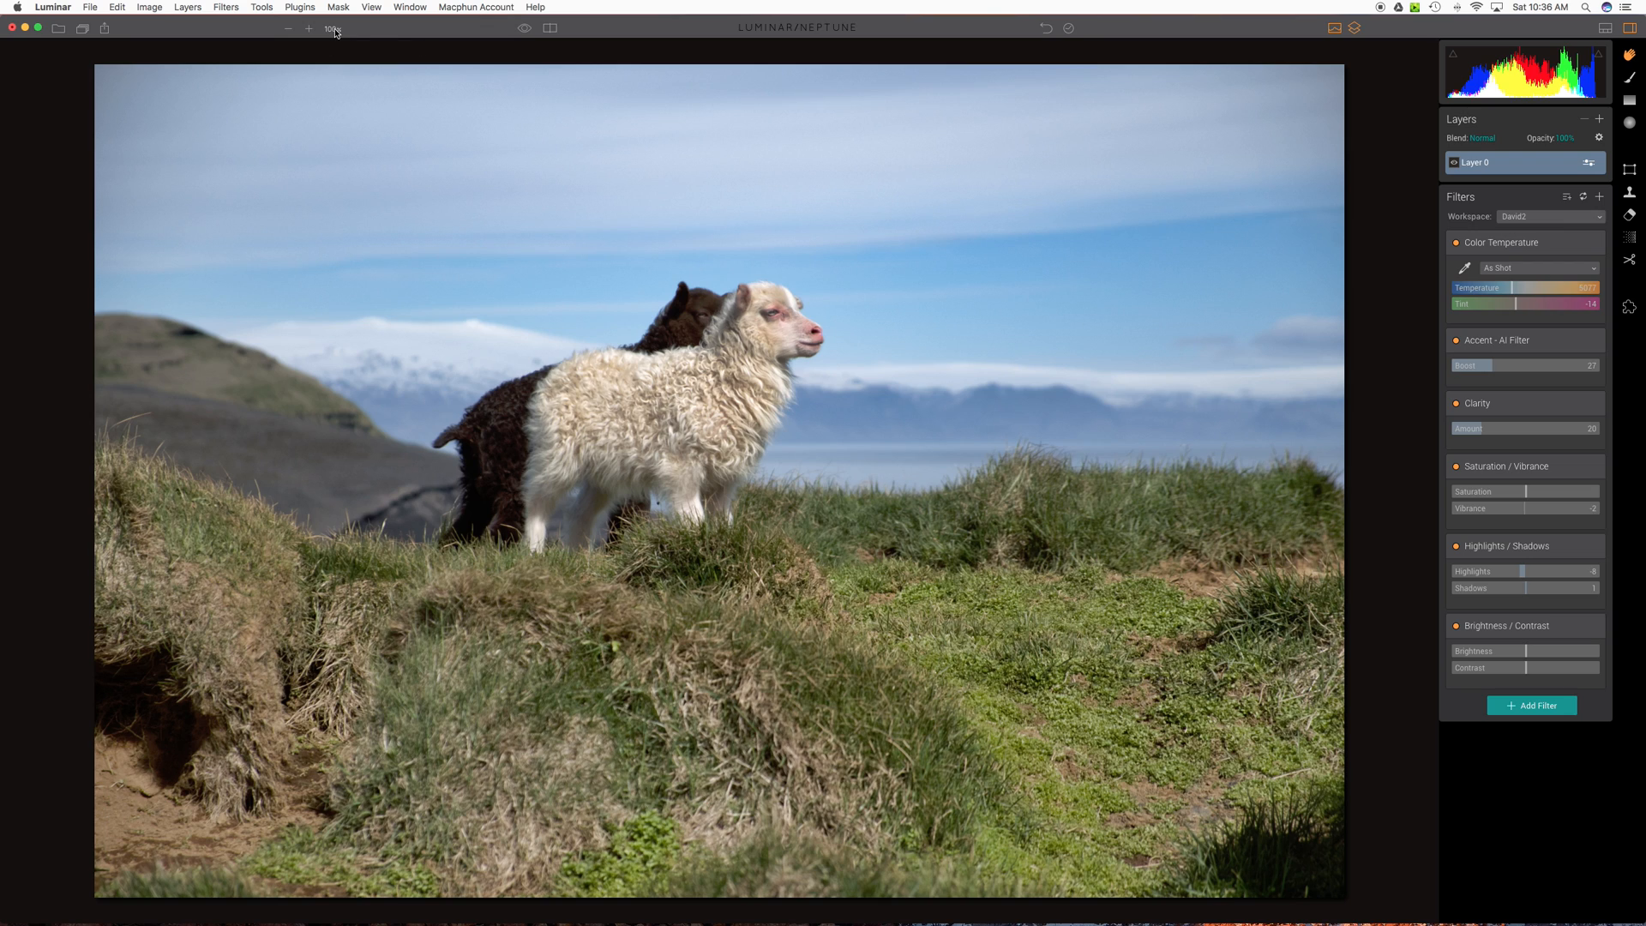